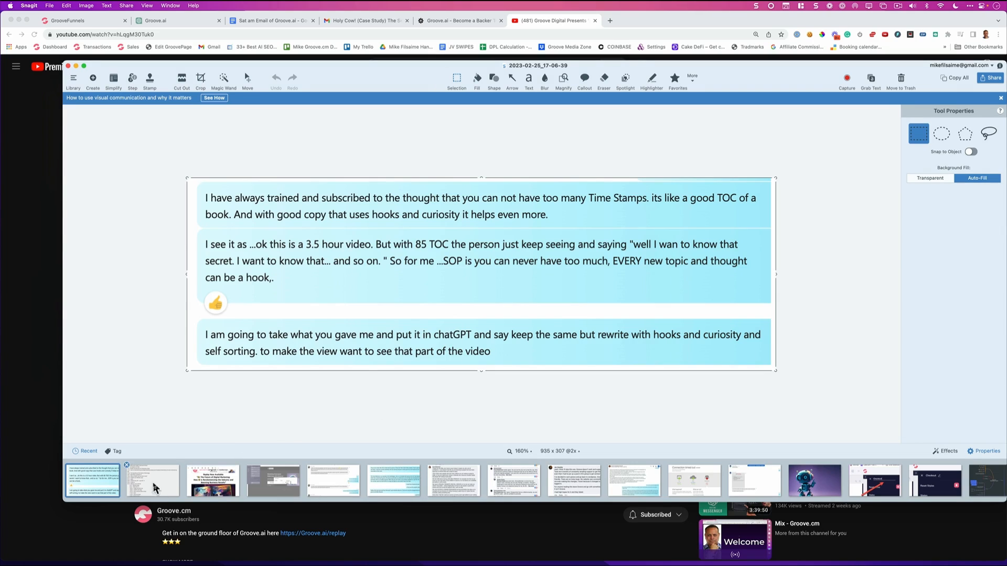
# Show the webinar's timestamp table-of-contents capture in Snagit and scroll through its Q&A entries.
pyautogui.click(151, 480)
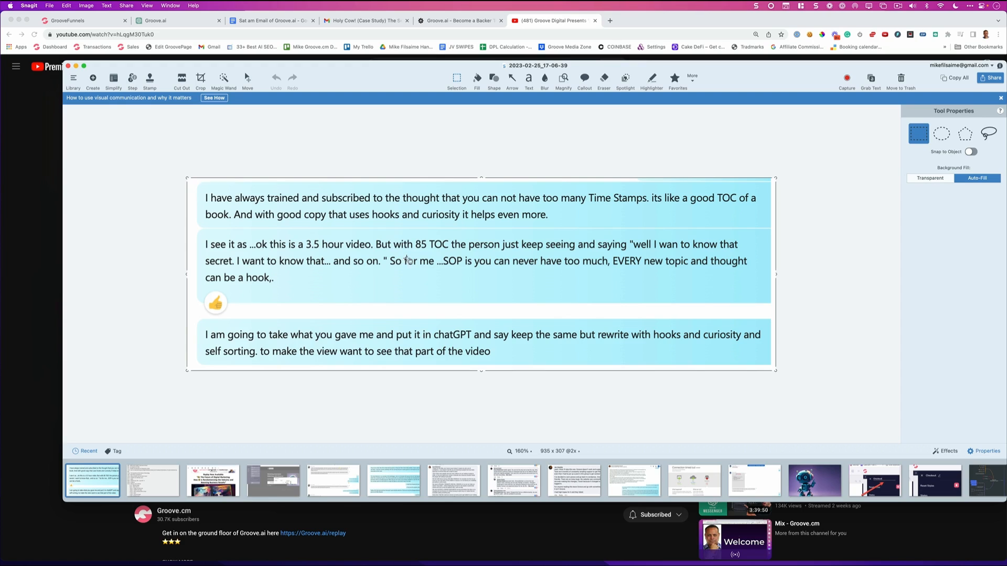
pyautogui.moveTo(458, 280)
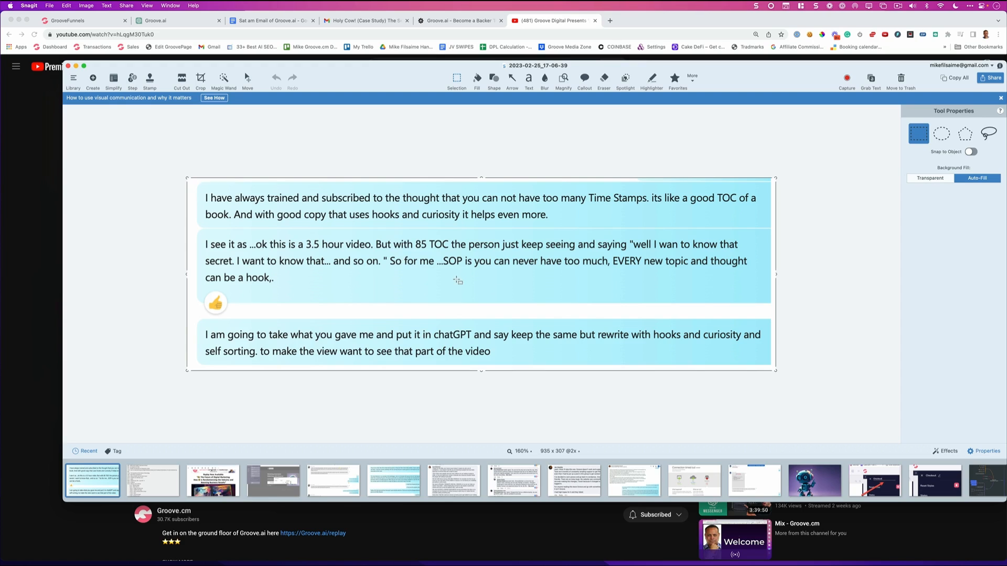
pyautogui.moveTo(594, 275)
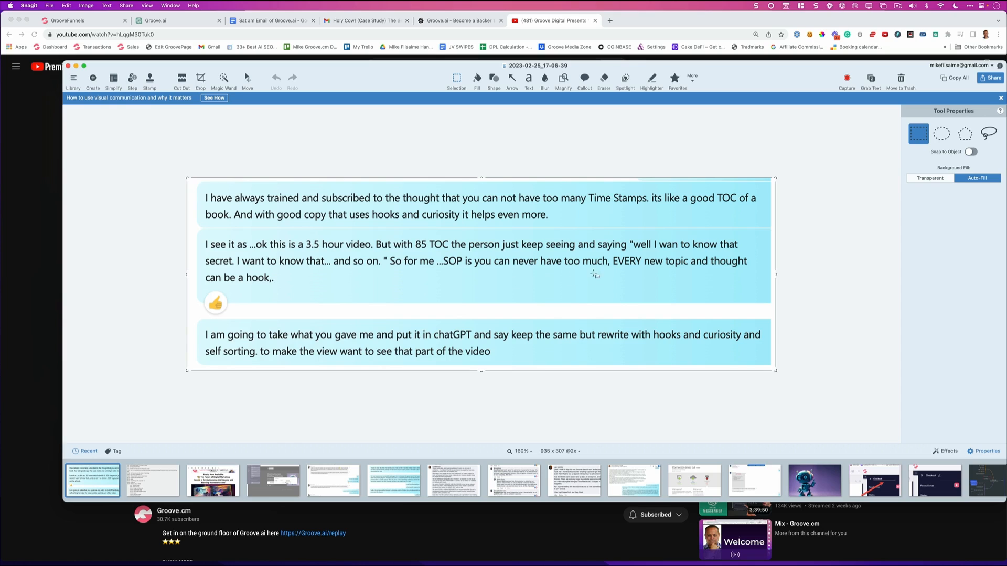
pyautogui.click(152, 480)
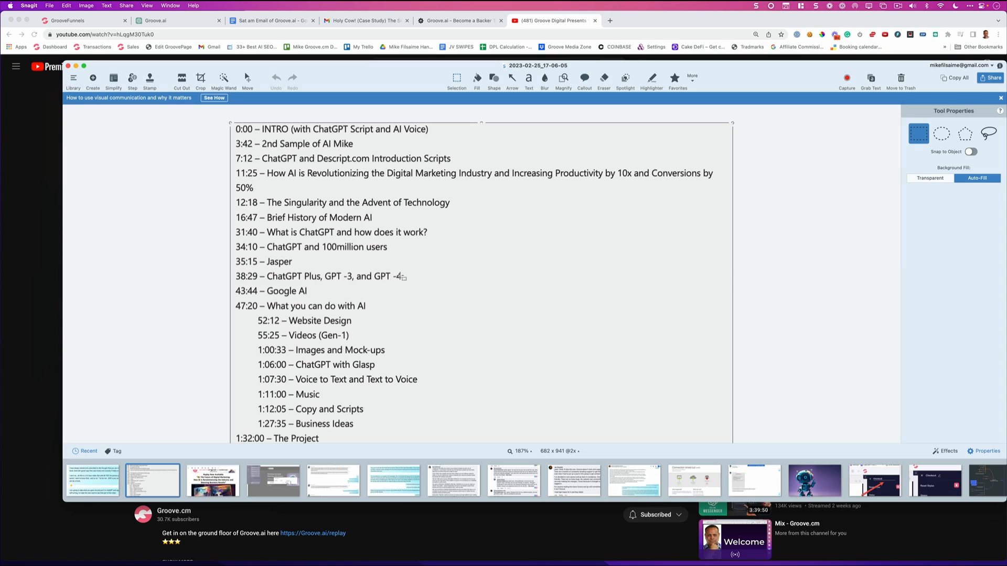
pyautogui.scroll(-3)
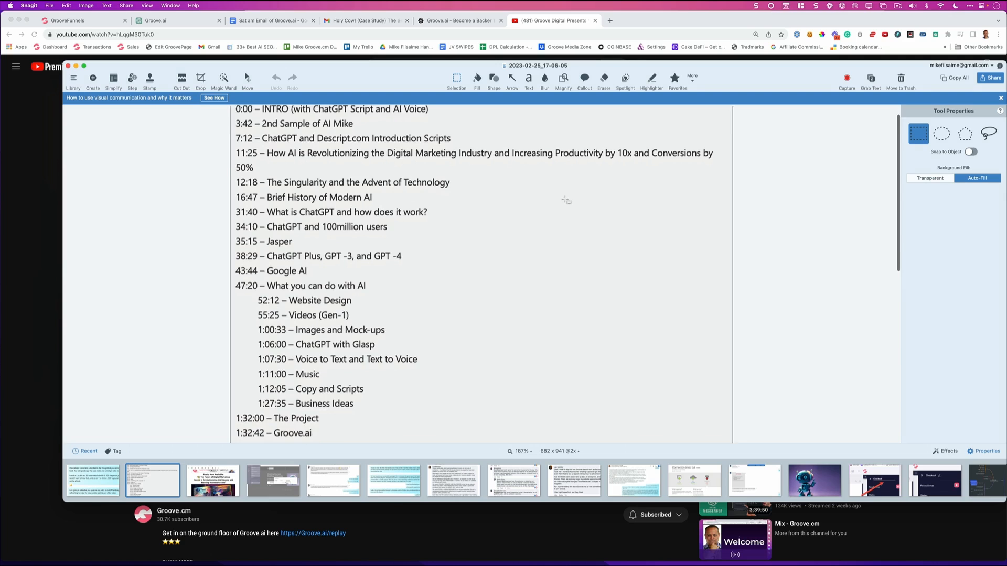
pyautogui.scroll(-3)
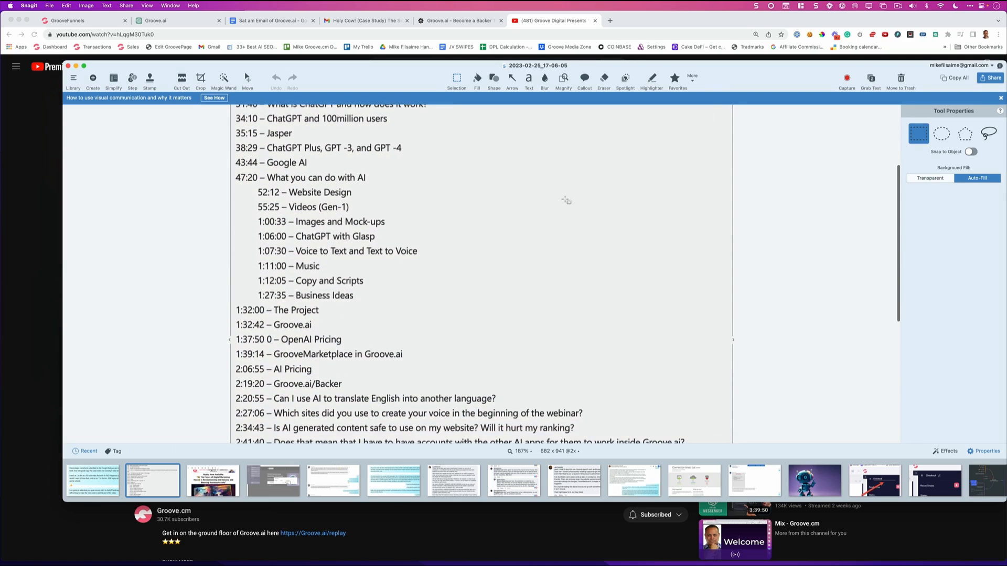
pyautogui.scroll(-3)
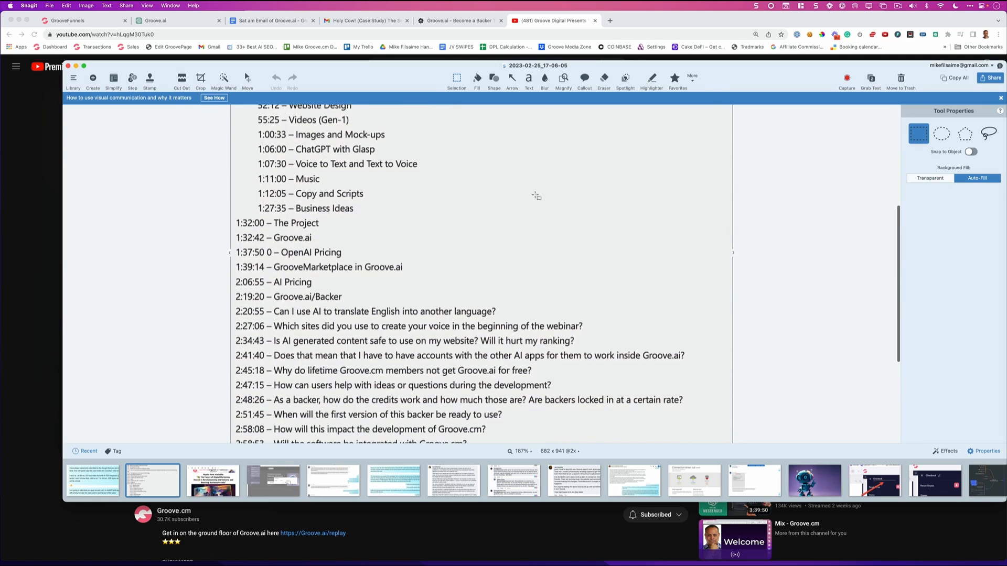
pyautogui.scroll(-3)
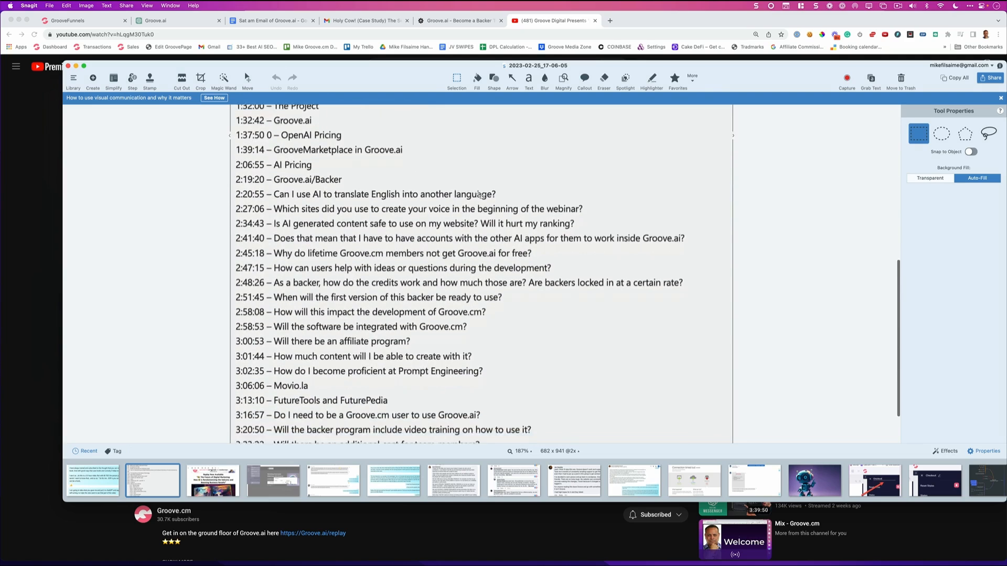
pyautogui.scroll(-3)
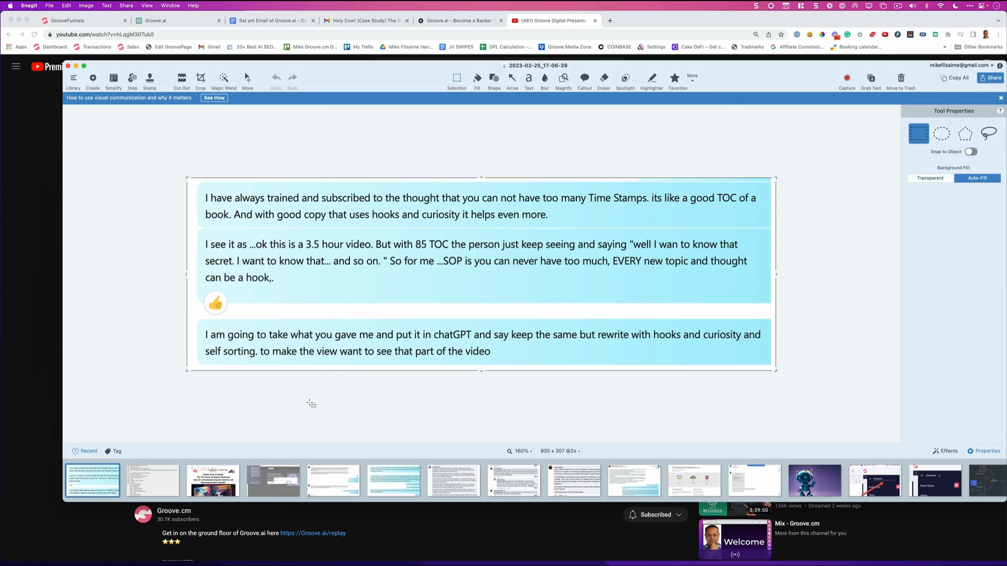
# Reopen the chat capture about hooks, then return to the timestamp table-of-contents capture.
pyautogui.click(151, 481)
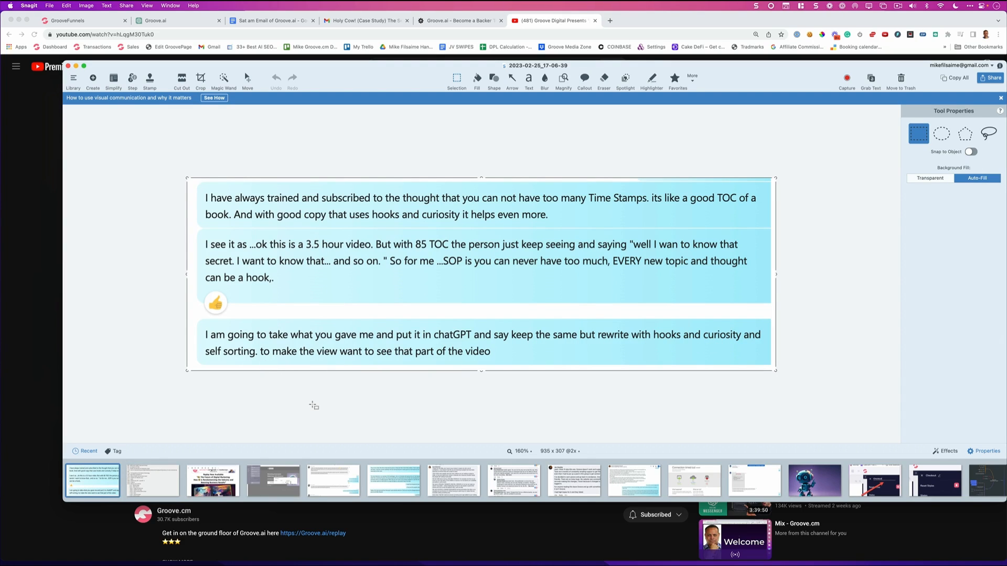
pyautogui.moveTo(240, 440)
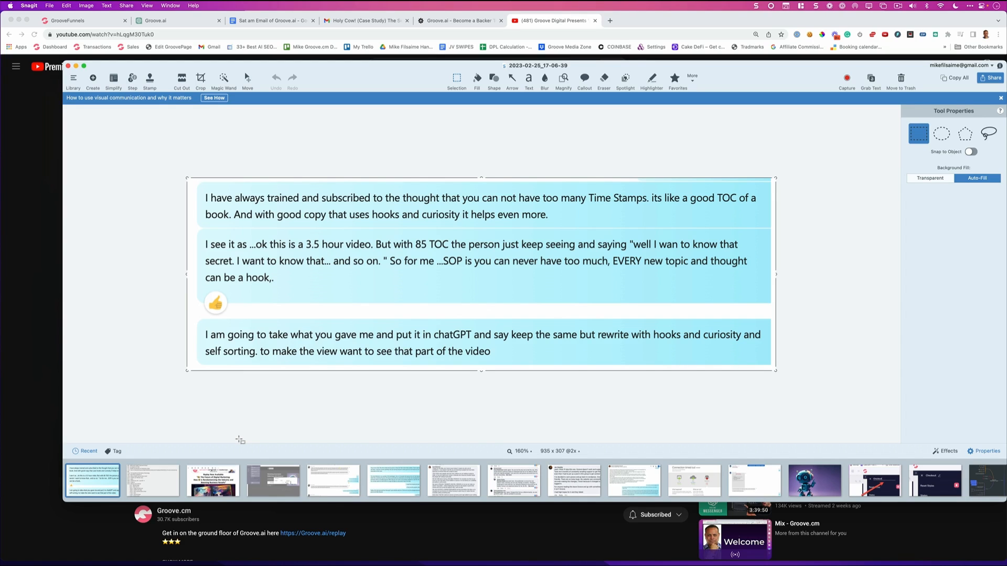
pyautogui.click(151, 481)
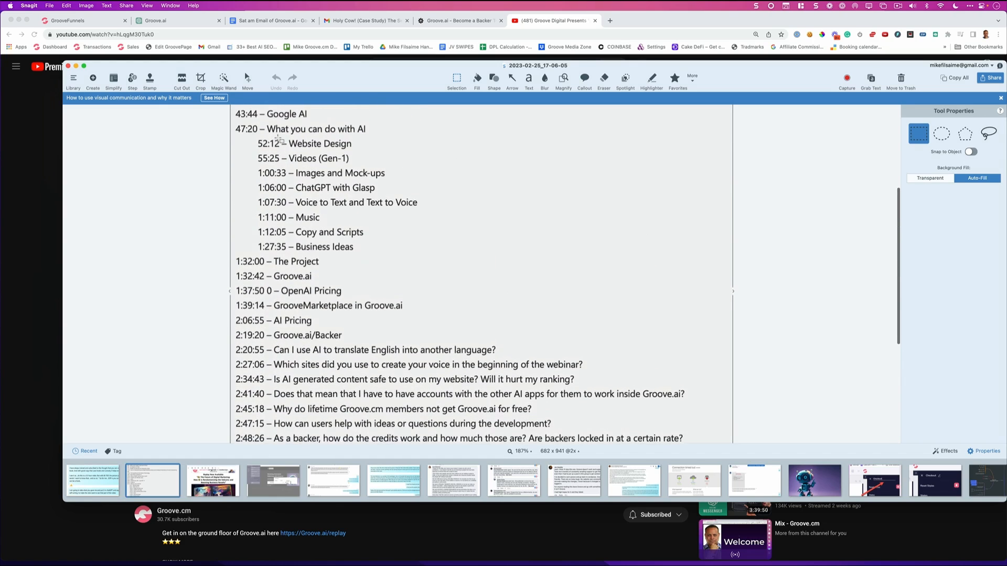
# Scroll through the timestamp table-of-contents capture once more.
pyautogui.scroll(-3)
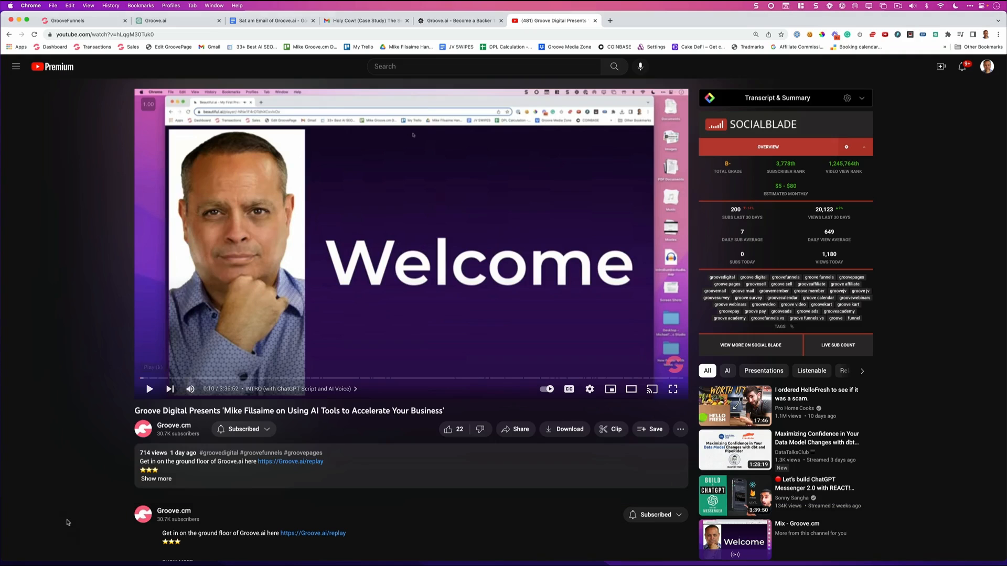
pyautogui.moveTo(504, 187)
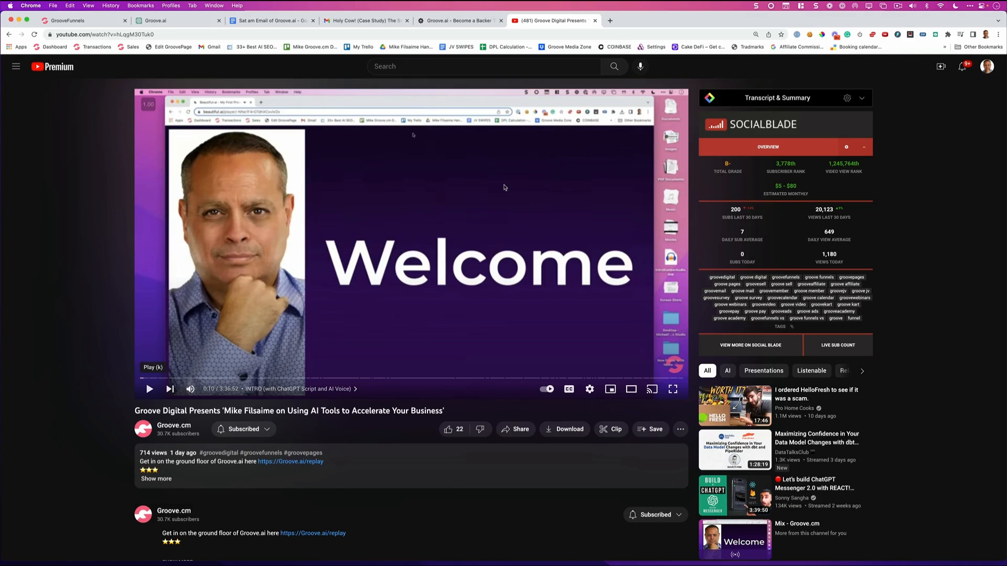
# Search Google for the 'glasp chrome extension' in a new tab.
pyautogui.click(703, 20)
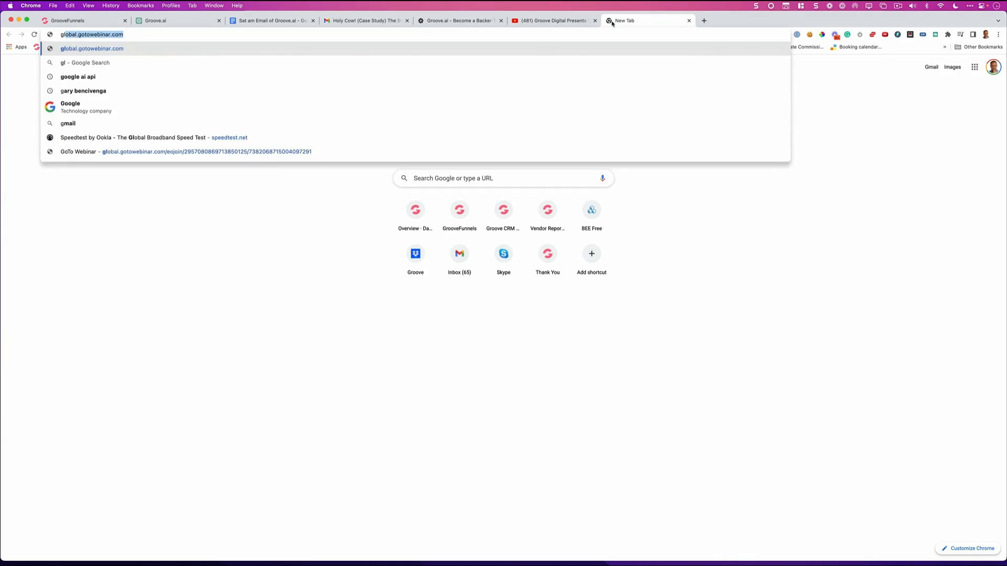
pyautogui.write('glasp')
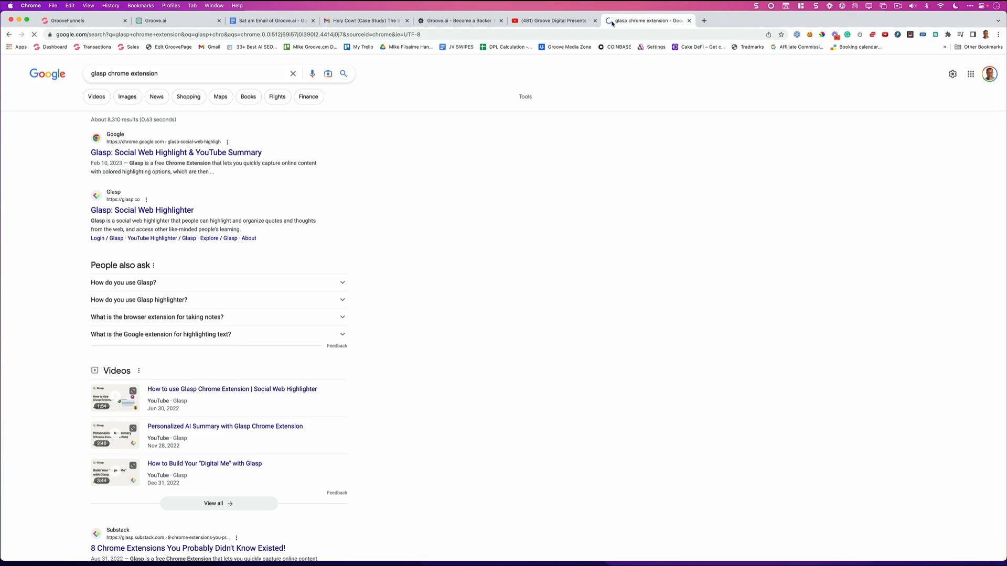
pyautogui.moveTo(550, 121)
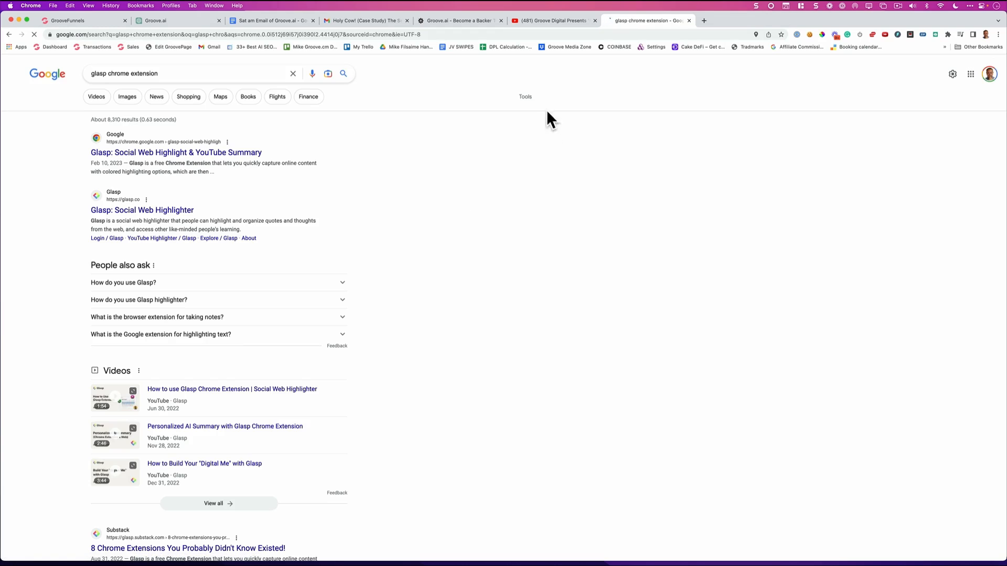
pyautogui.click(176, 152)
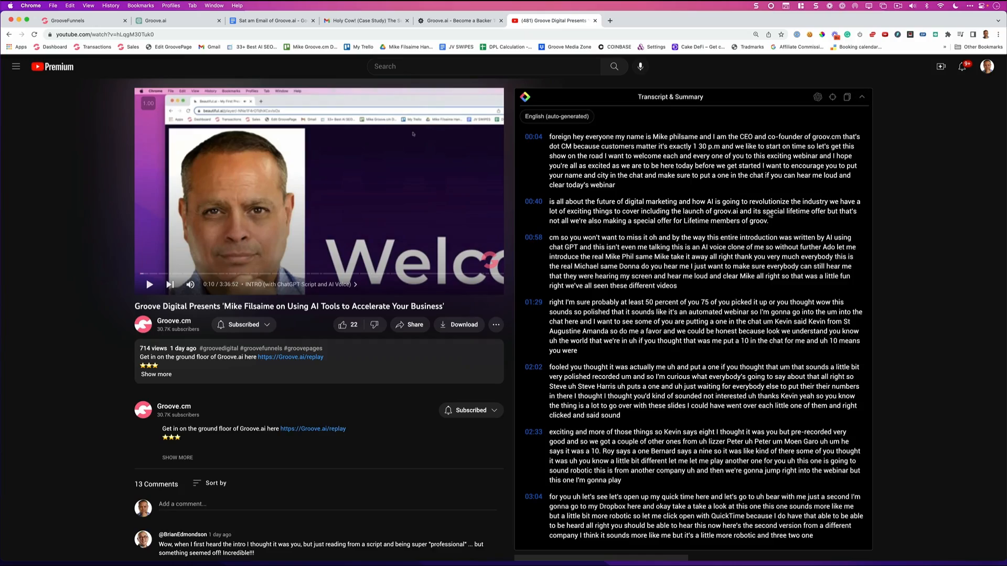
# Scroll through the webinar's timestamped English transcript beside the video.
pyautogui.scroll(-3)
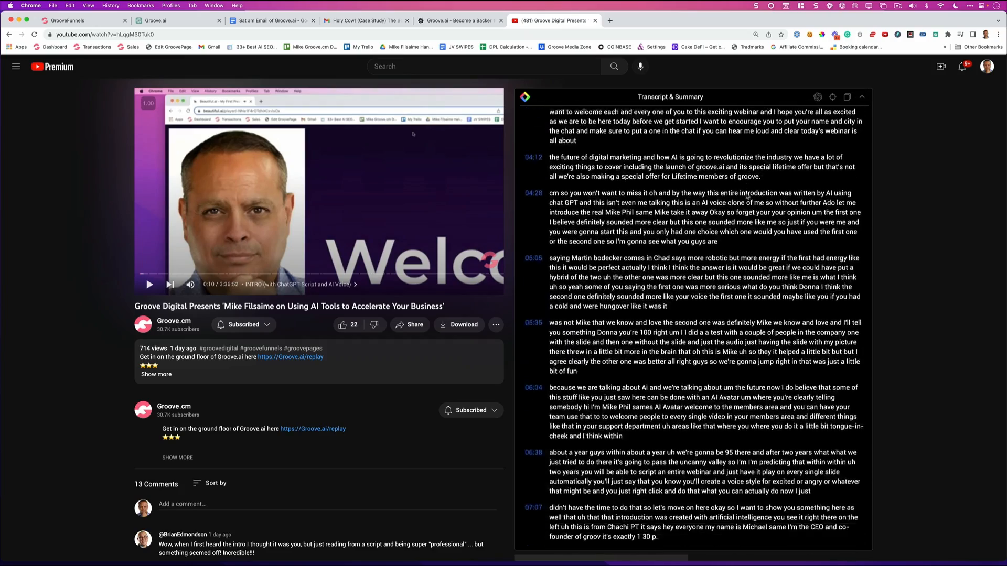
pyautogui.scroll(-3)
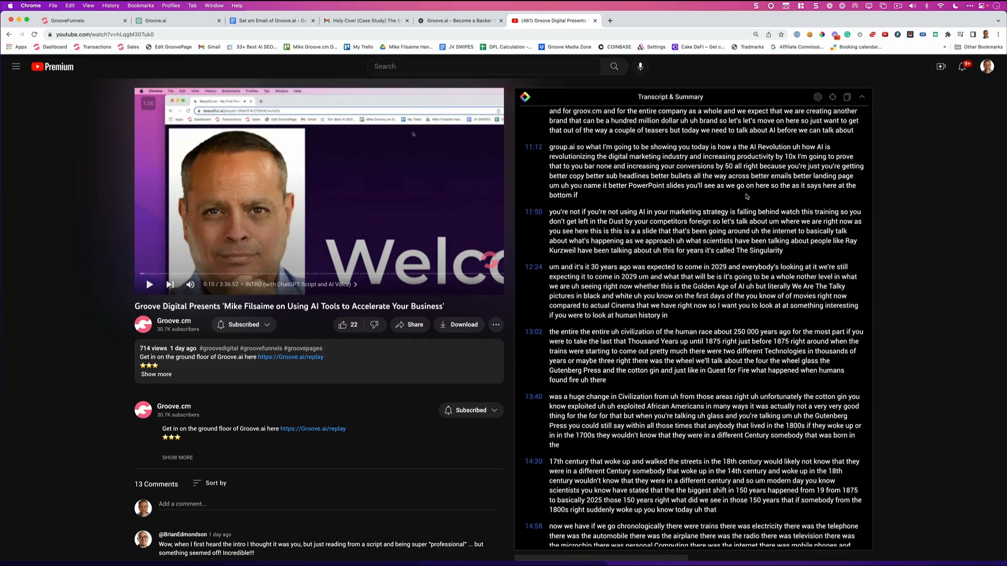
pyautogui.scroll(-3)
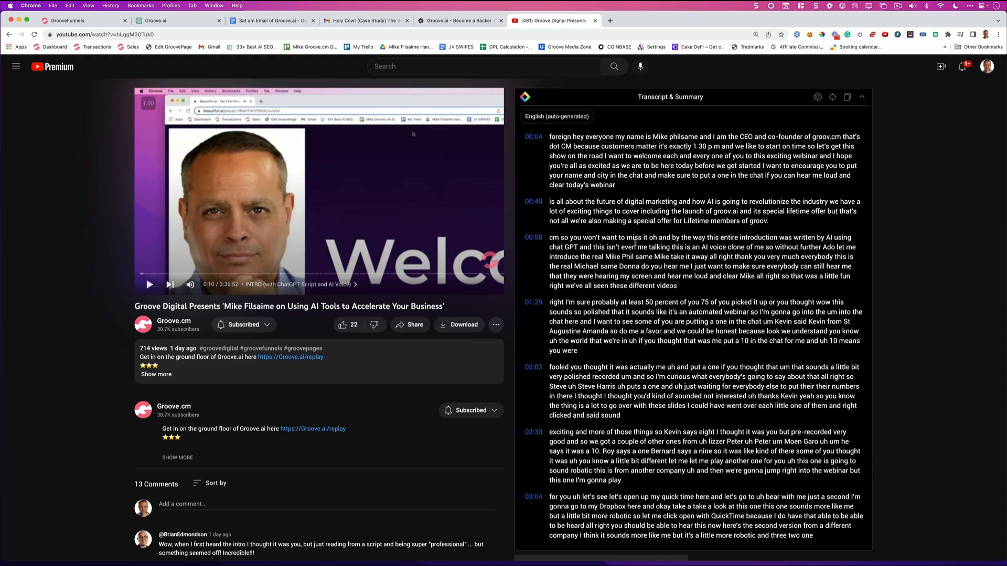
pyautogui.moveTo(817, 97)
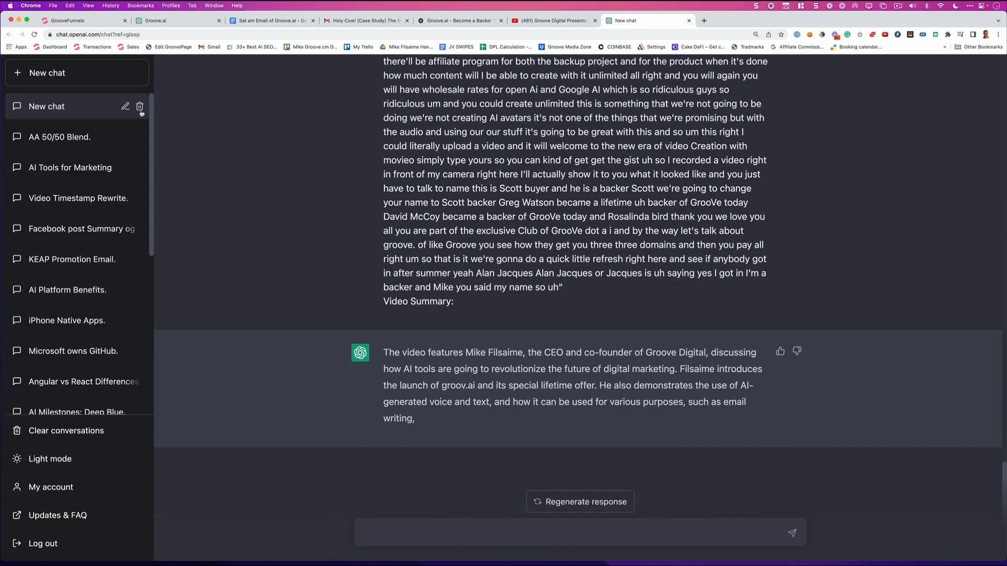
# Delete the New chat summary conversation and confirm the deletion.
pyautogui.click(125, 106)
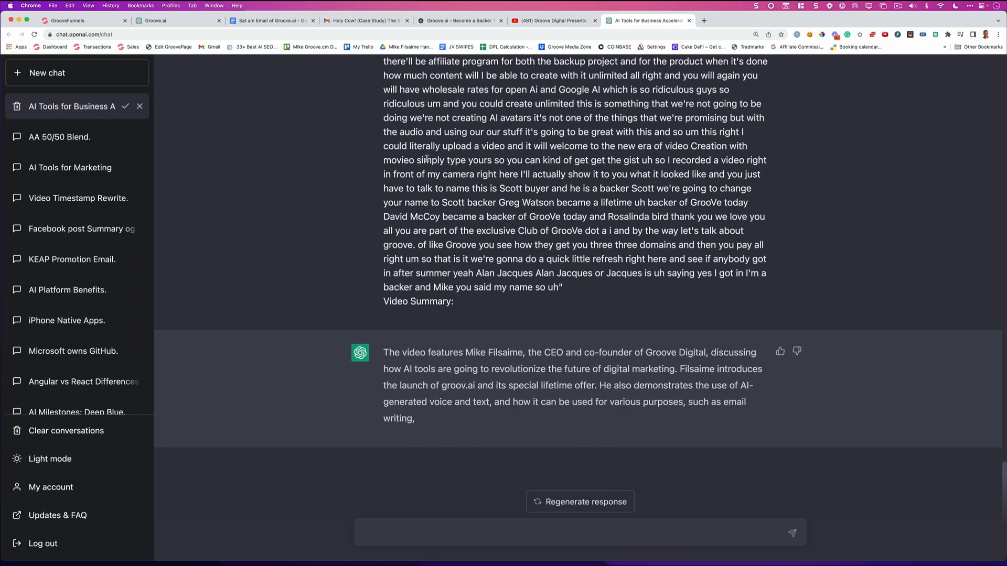
pyautogui.click(71, 168)
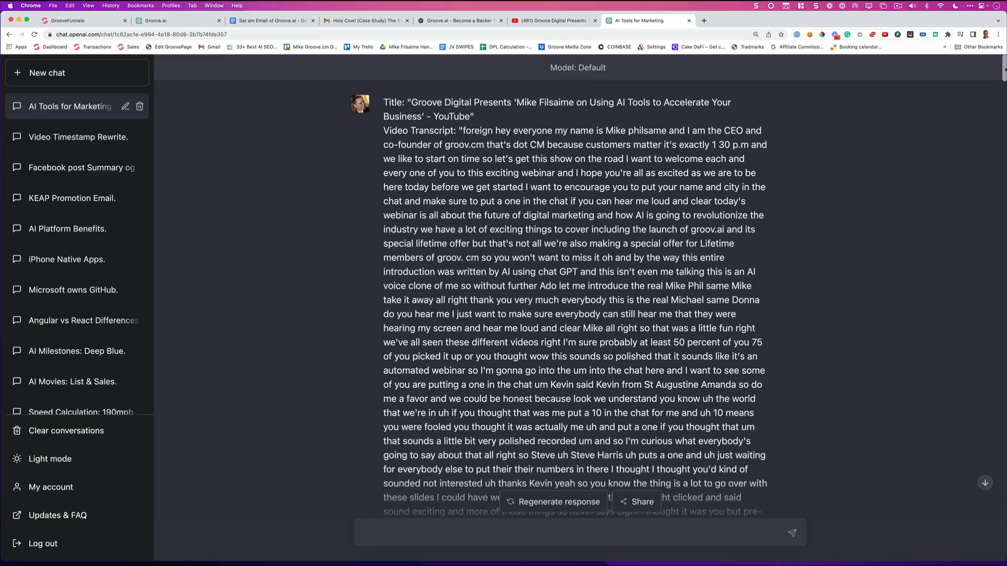
# Put the webinar table of contents into the ChatGPT prompt box.
pyautogui.scroll(-3)
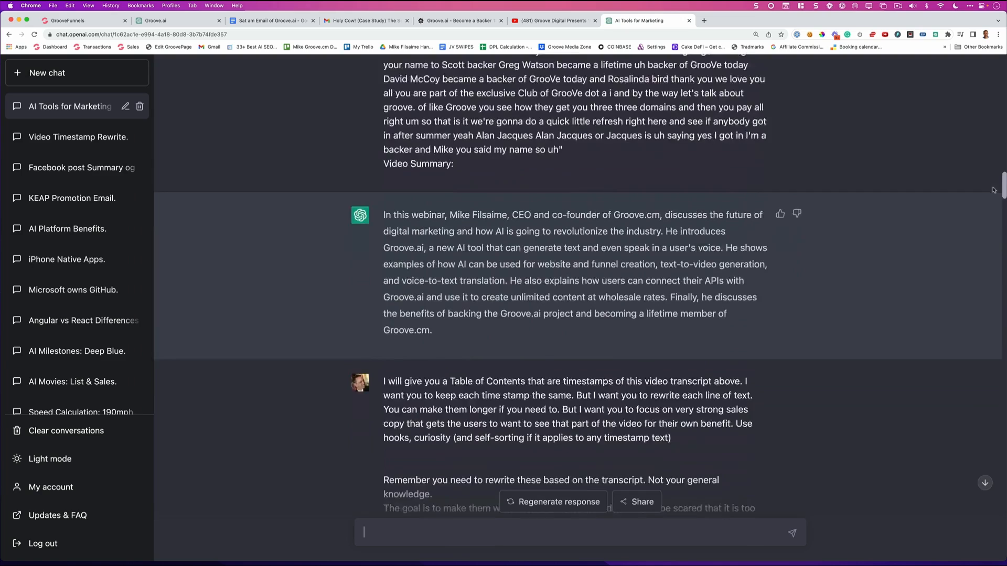
pyautogui.scroll(-3)
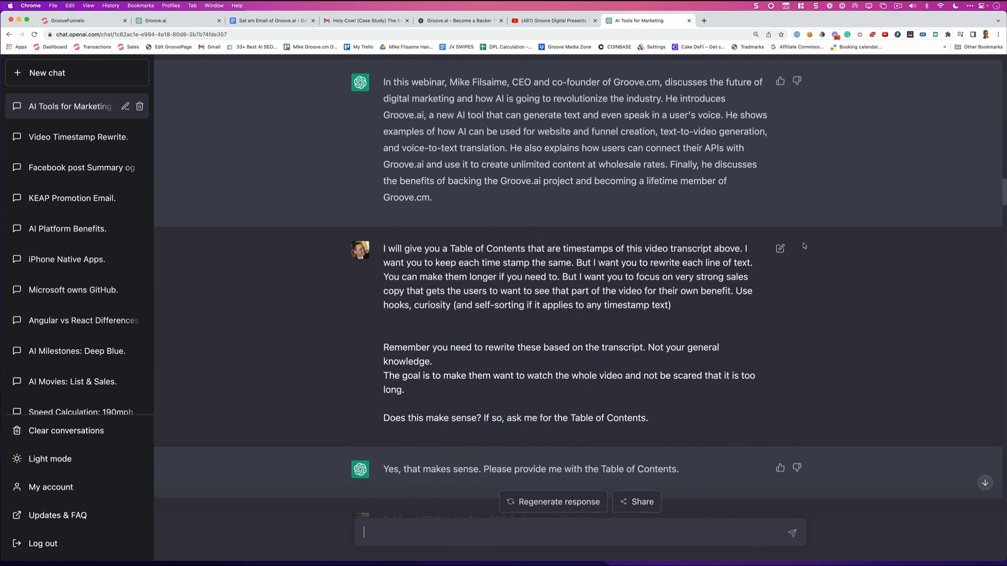
pyautogui.scroll(-3)
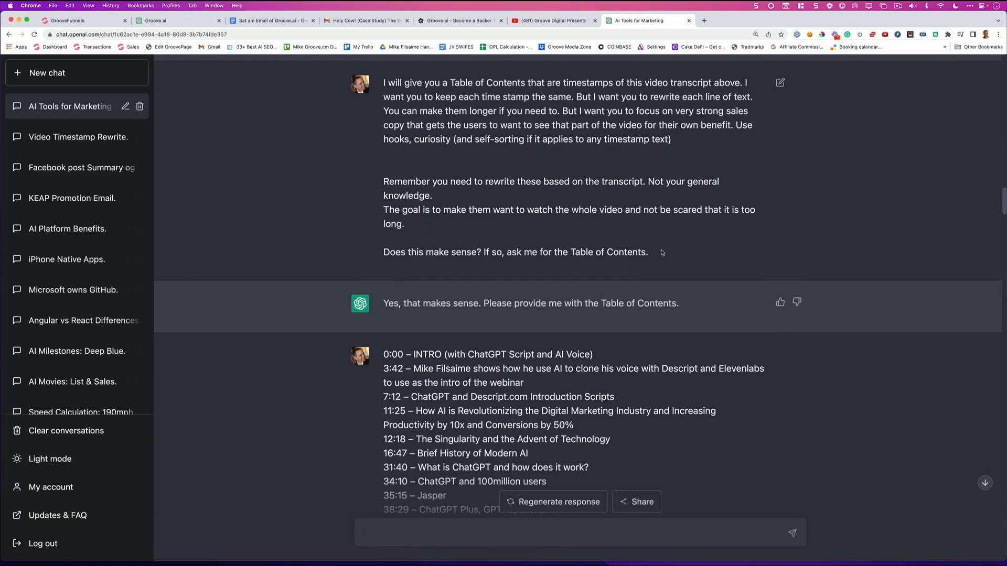
pyautogui.click(449, 533)
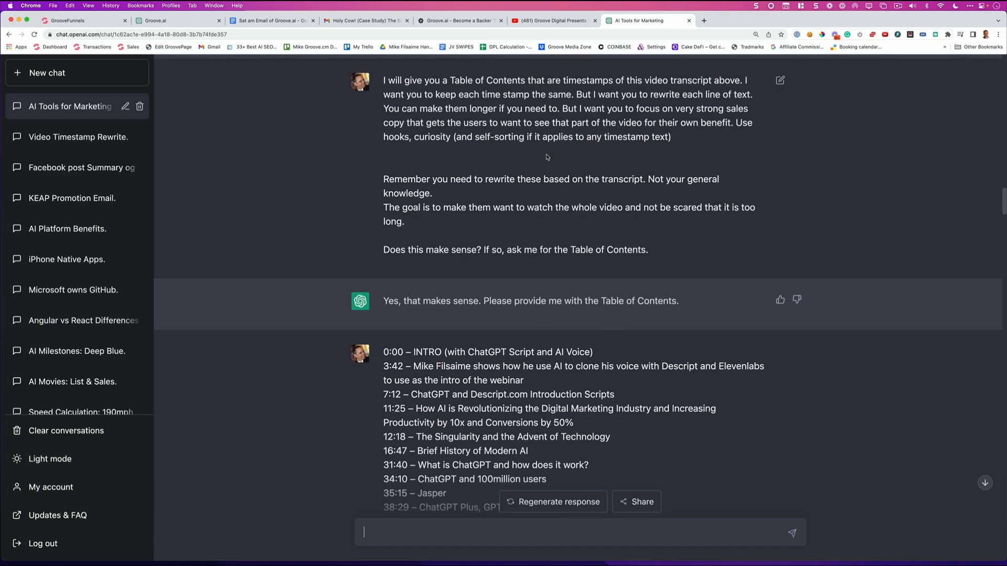
pyautogui.moveTo(643, 151)
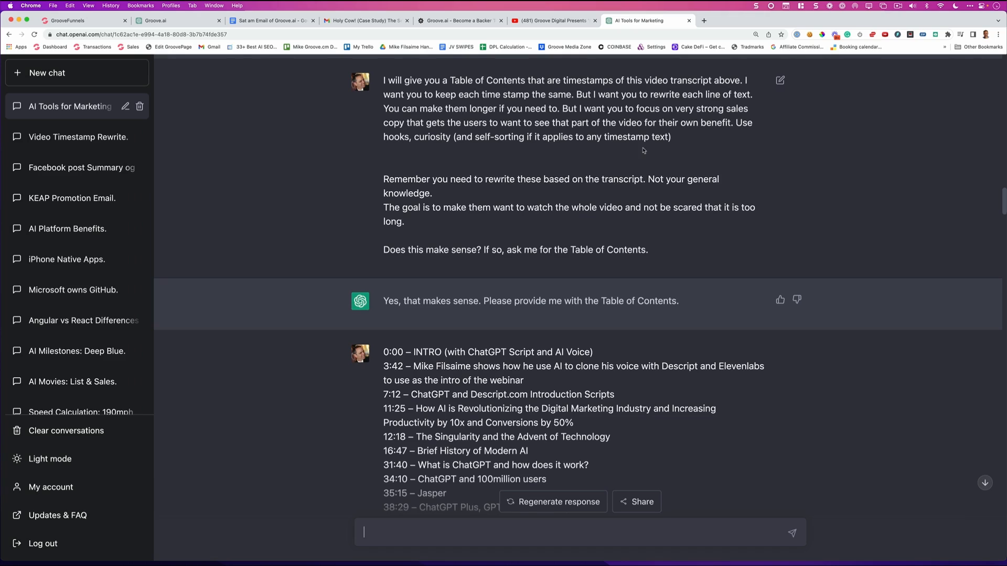
pyautogui.moveTo(669, 151)
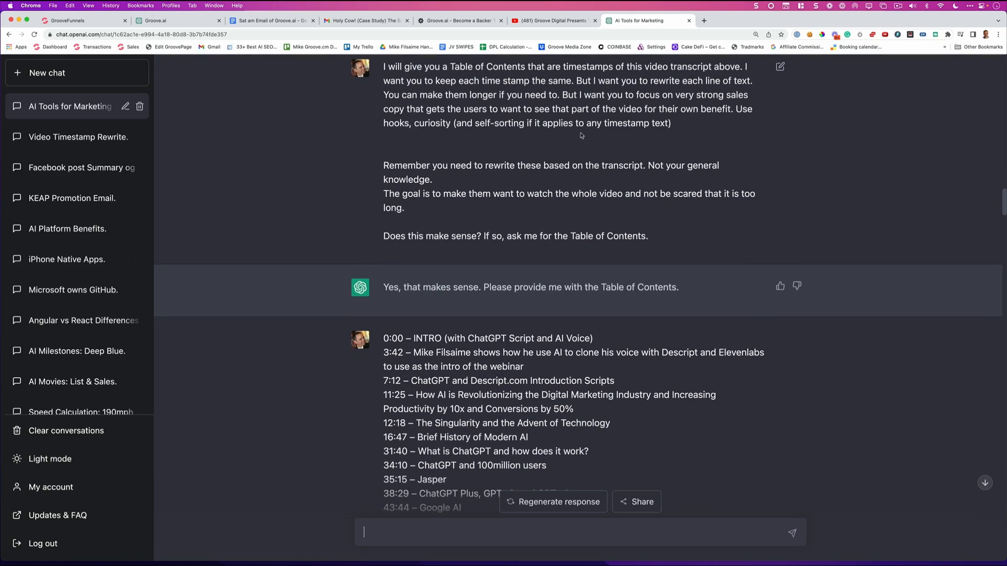
# Scroll down to ChatGPT's engaging descriptions for each timestamp, starting from the intro.
pyautogui.scroll(-3)
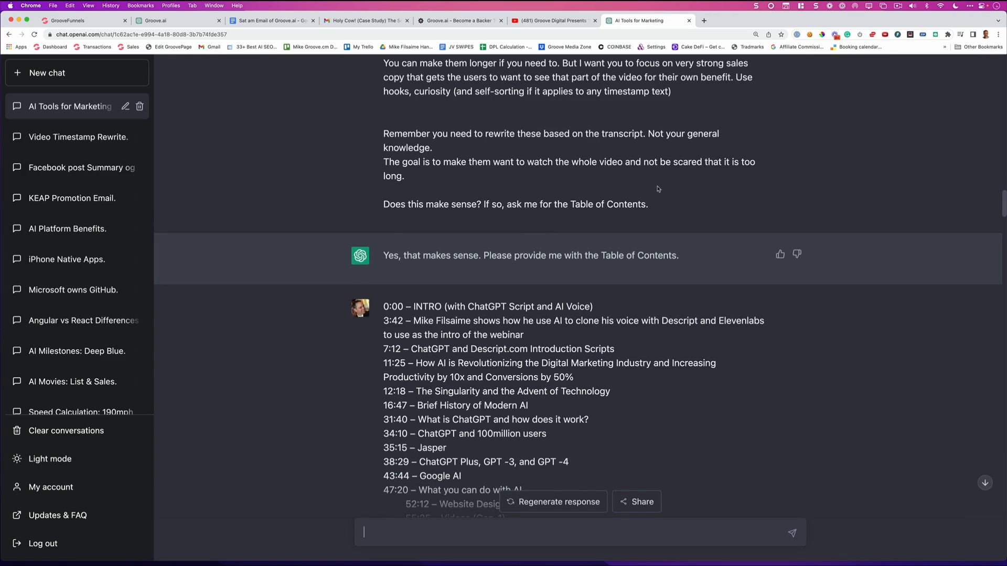
pyautogui.moveTo(672, 185)
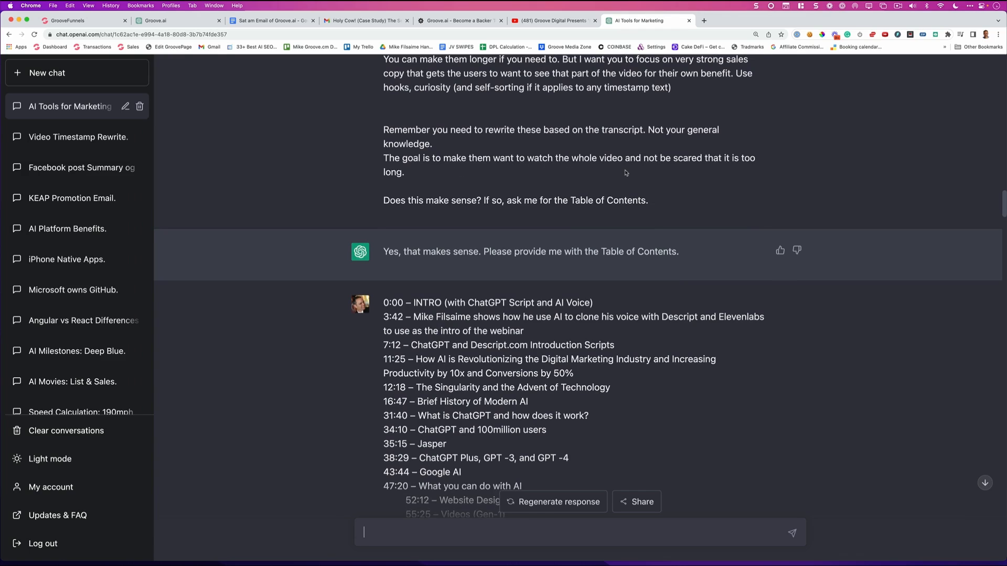
pyautogui.scroll(-3)
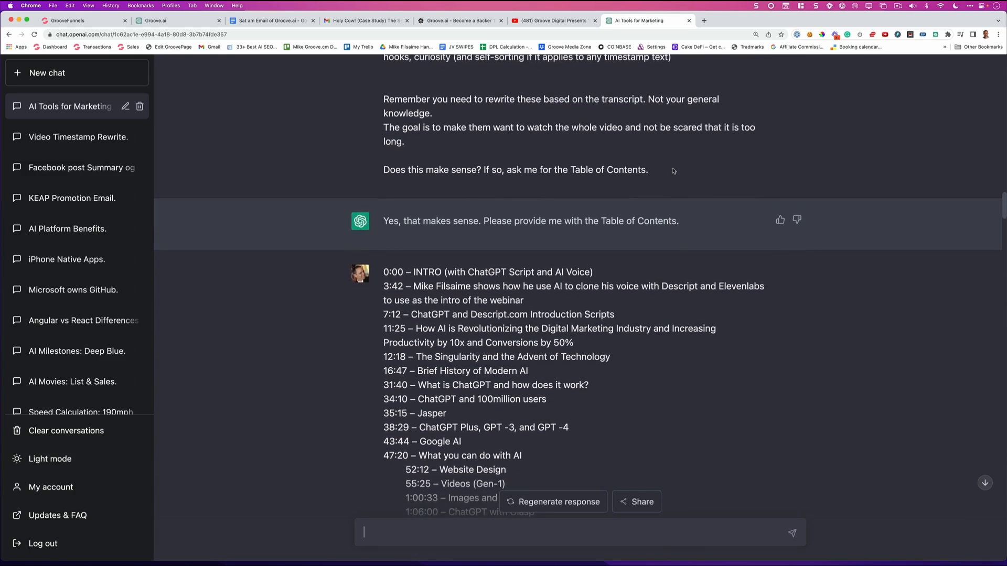
pyautogui.moveTo(533, 177)
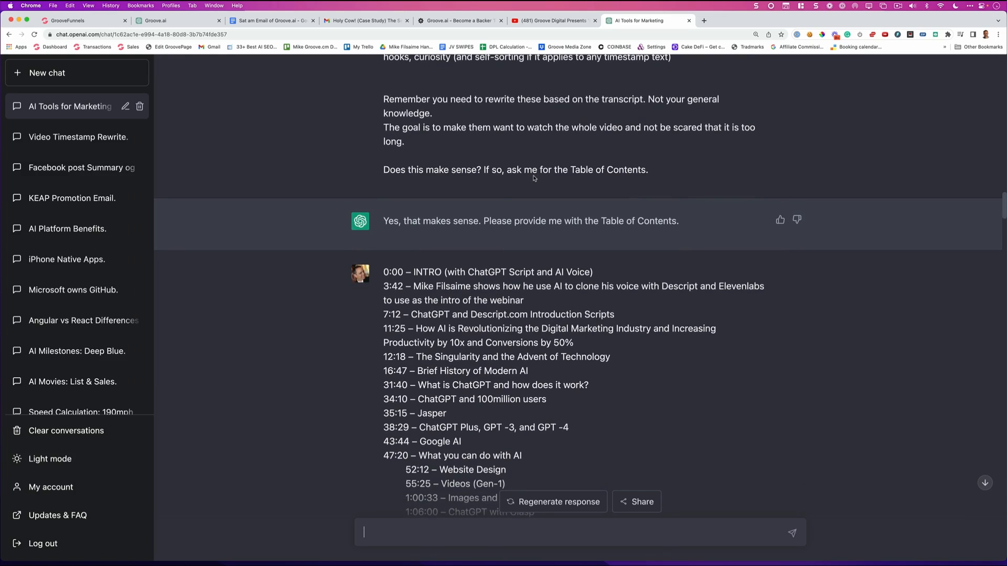
pyautogui.scroll(-3)
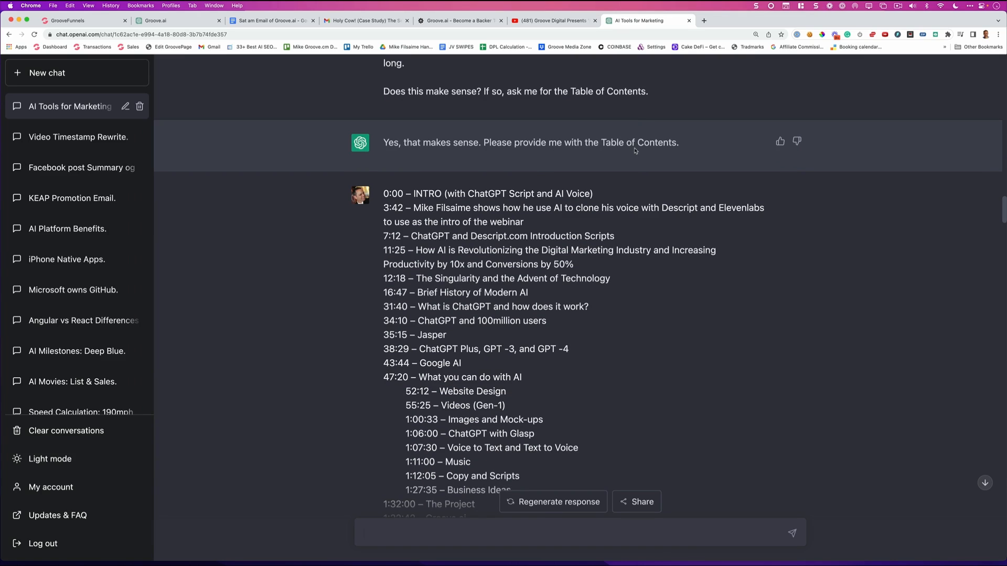
pyautogui.scroll(-3)
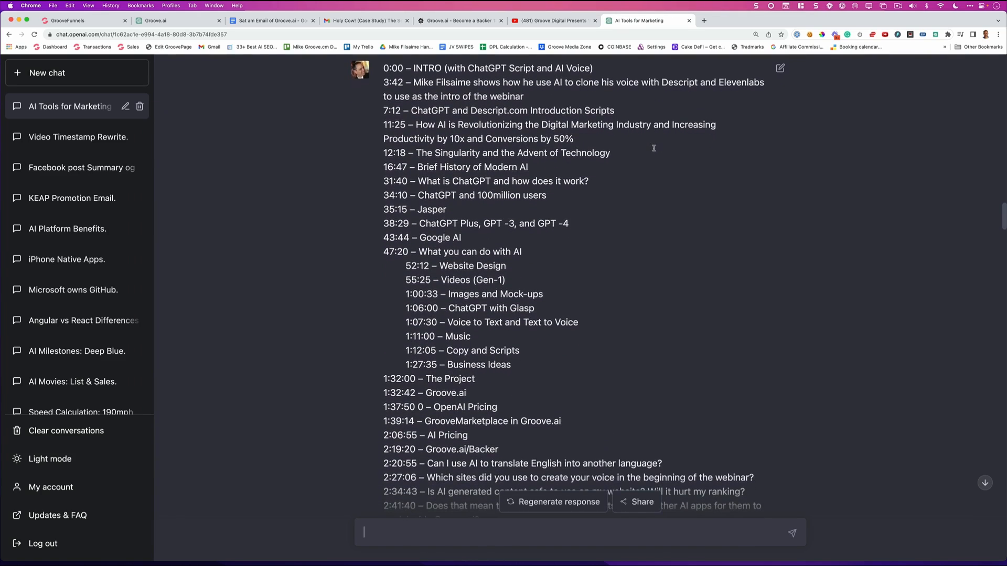
pyautogui.scroll(-3)
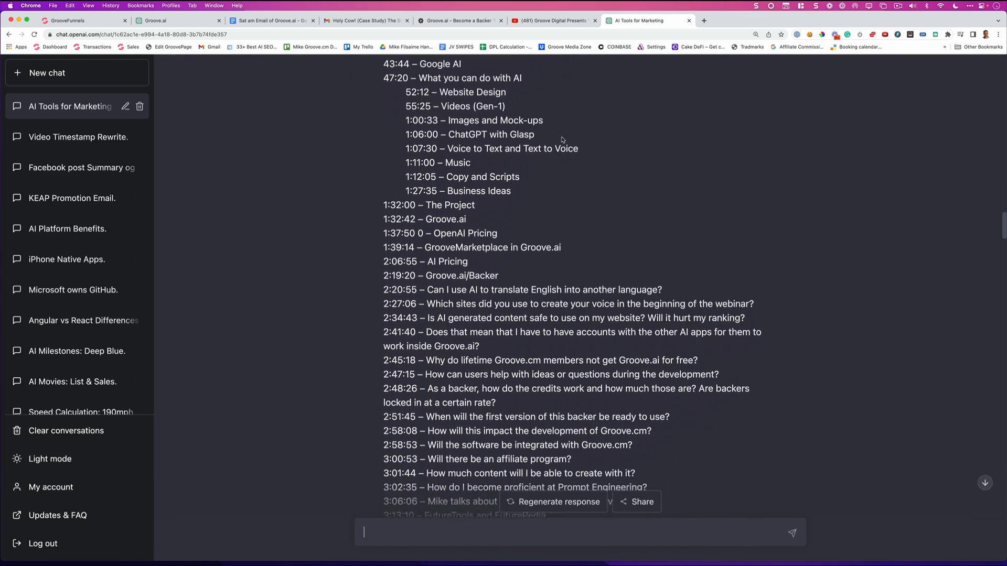
pyautogui.scroll(-3)
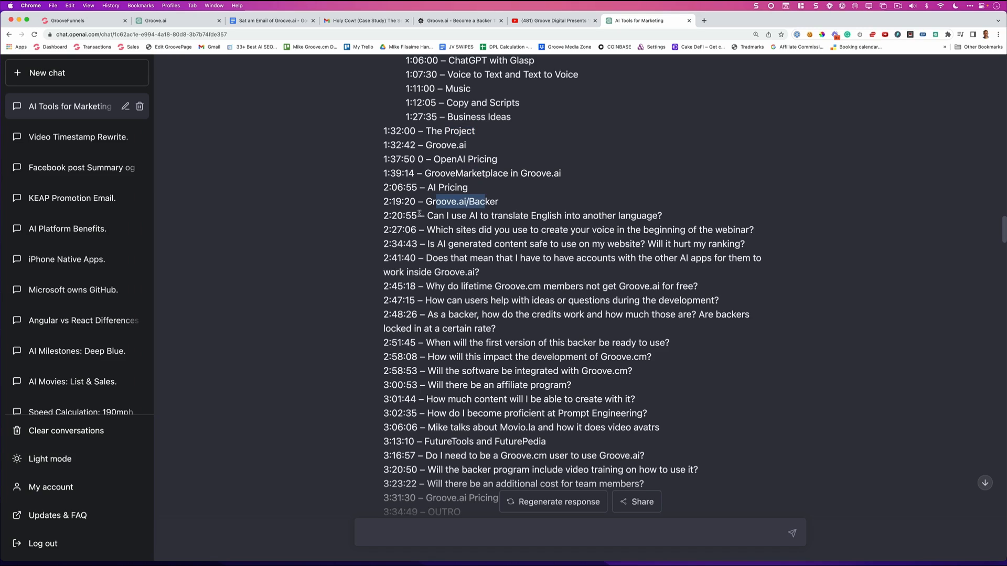
pyautogui.moveTo(531, 218)
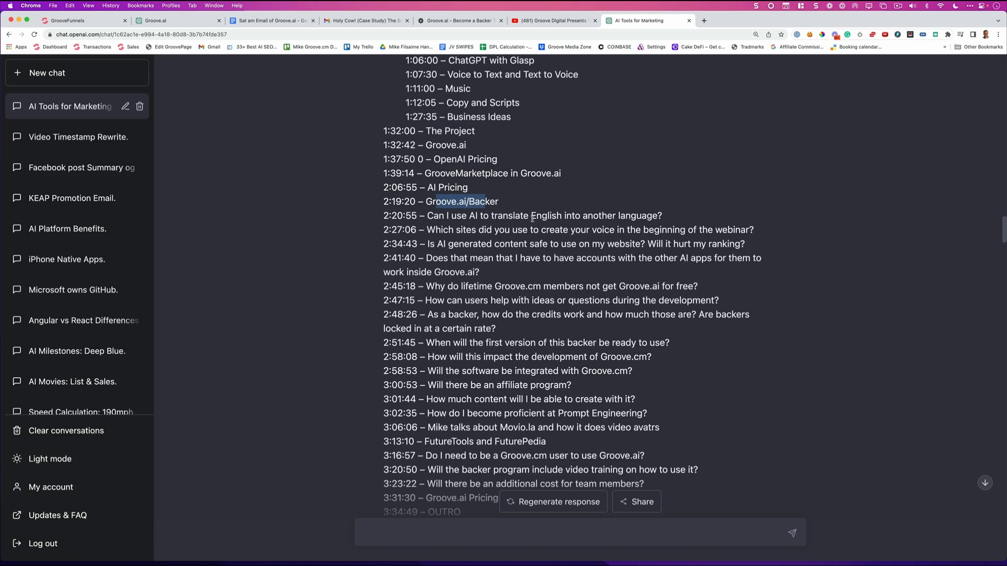
pyautogui.moveTo(529, 218)
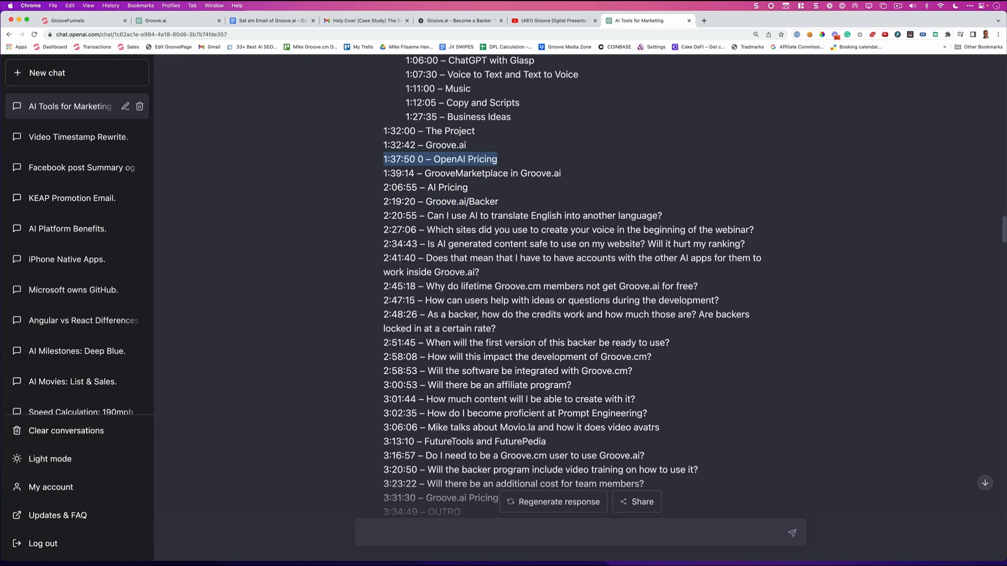
pyautogui.scroll(-3)
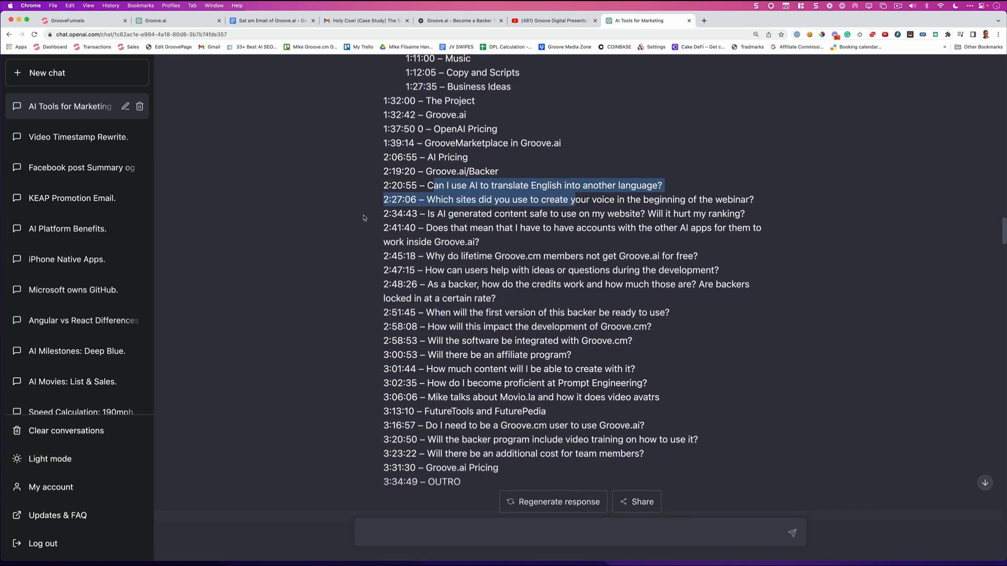
pyautogui.scroll(-3)
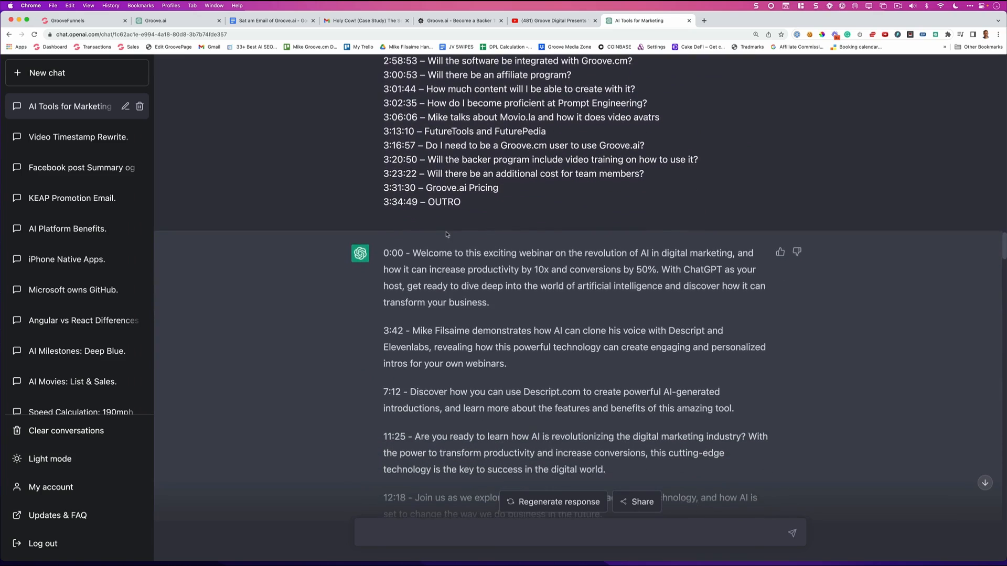
pyautogui.scroll(-3)
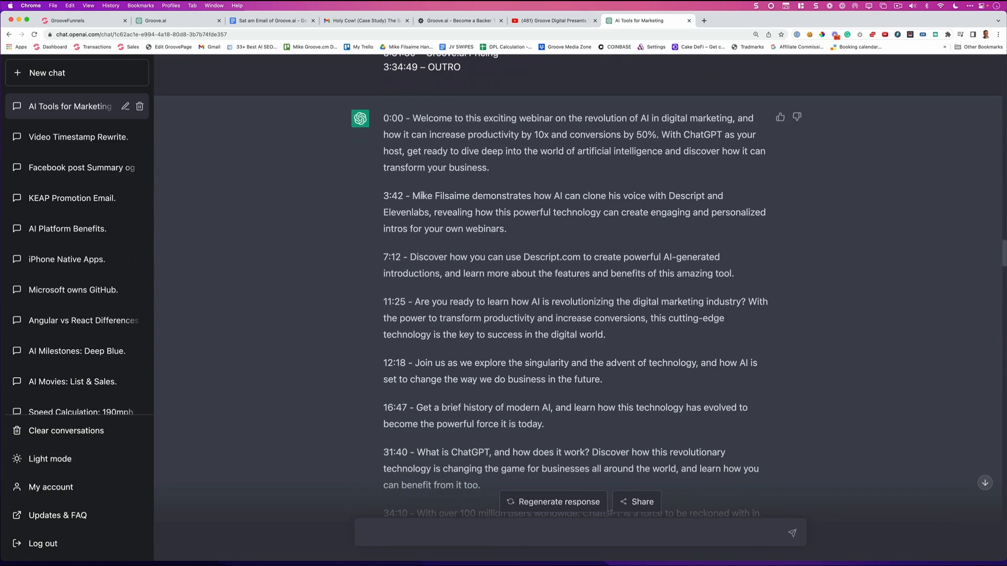
pyautogui.moveTo(416, 195); pyautogui.dragTo(507, 228)
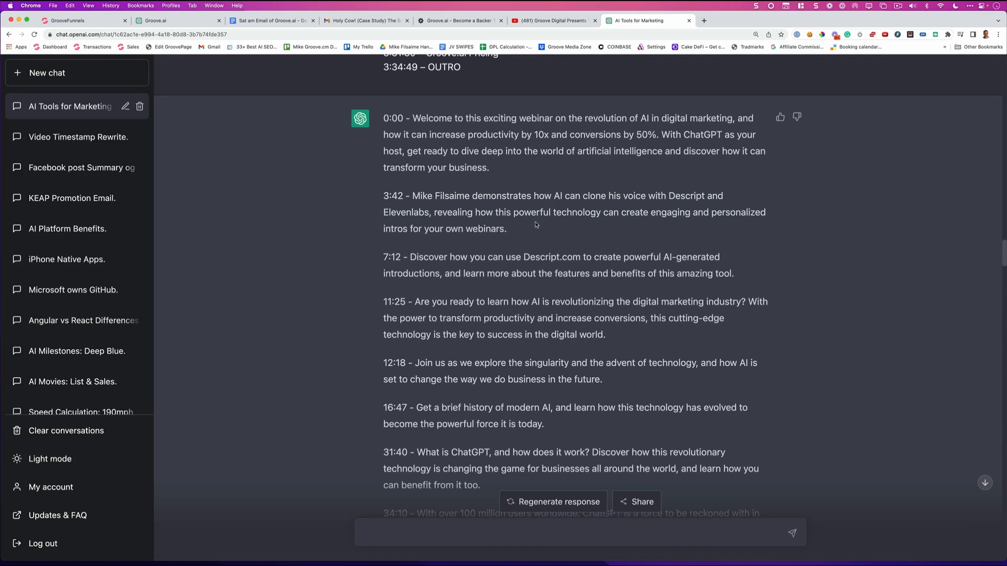
pyautogui.scroll(-3)
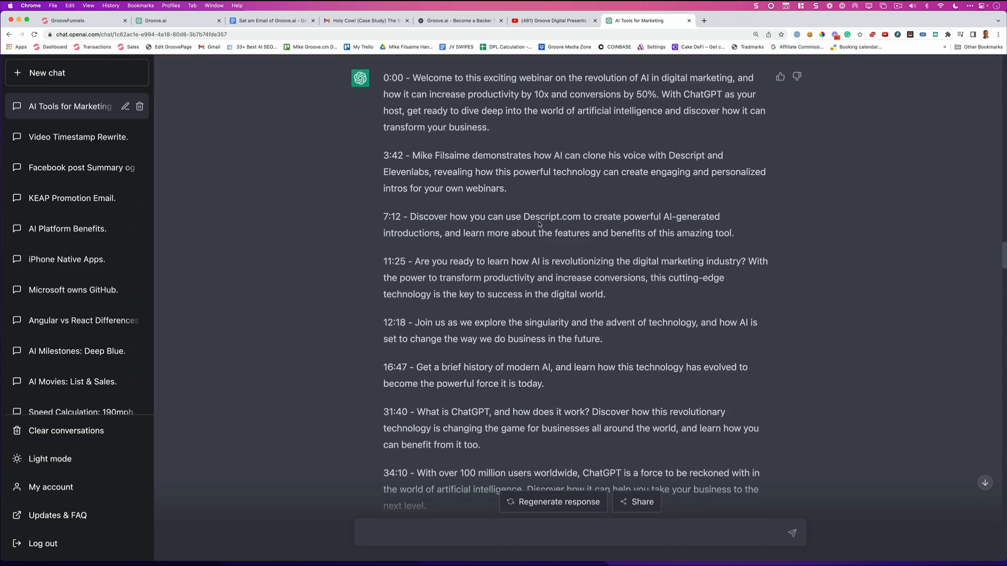
pyautogui.scroll(-3)
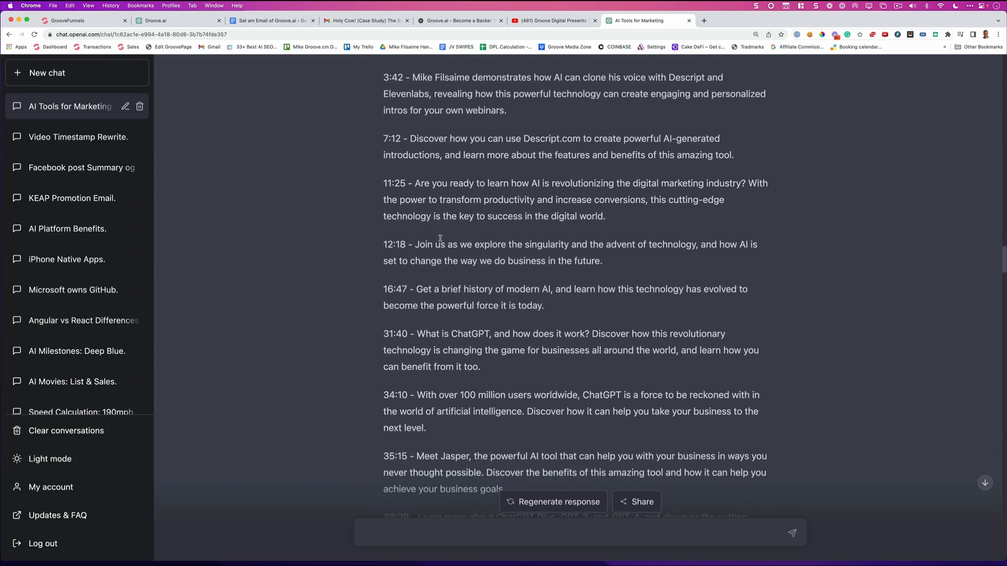
pyautogui.moveTo(383, 244); pyautogui.dragTo(601, 261)
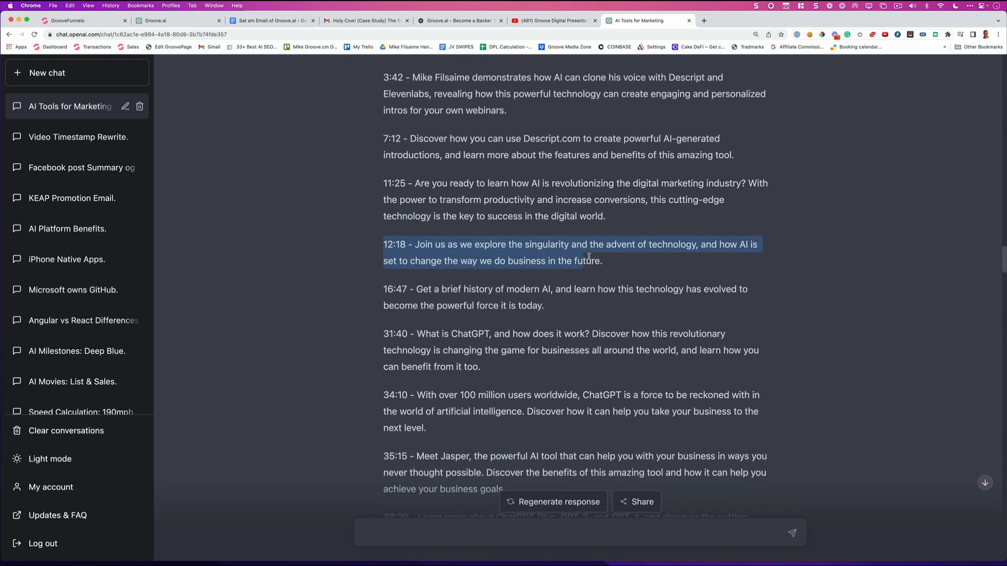
pyautogui.click(558, 501)
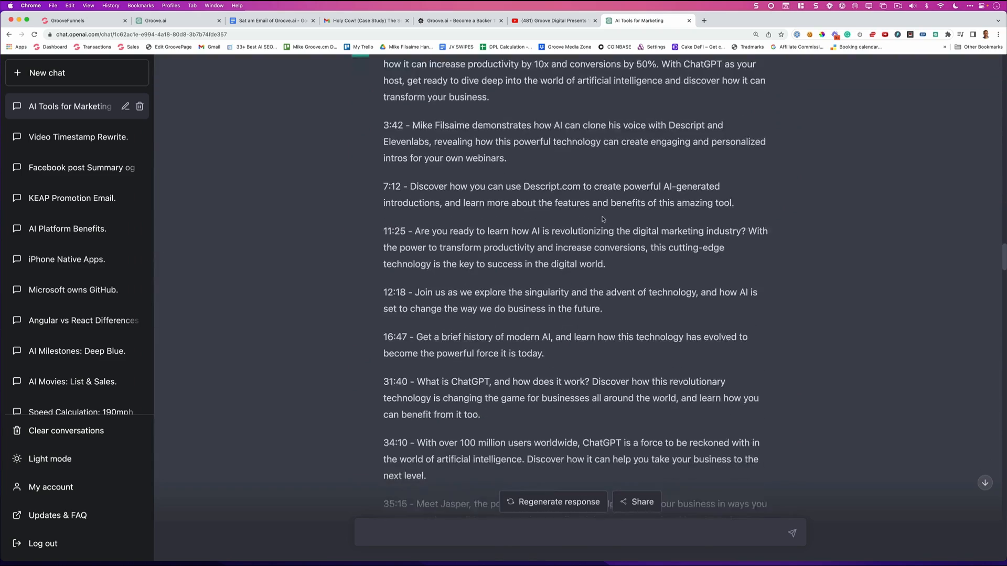
pyautogui.scroll(-3)
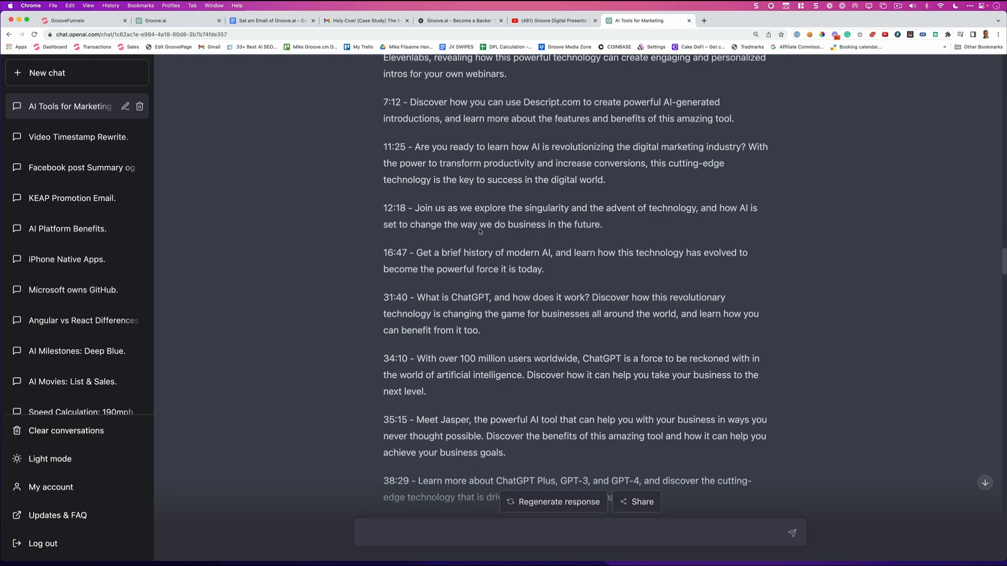
pyautogui.moveTo(415, 207); pyautogui.dragTo(601, 224)
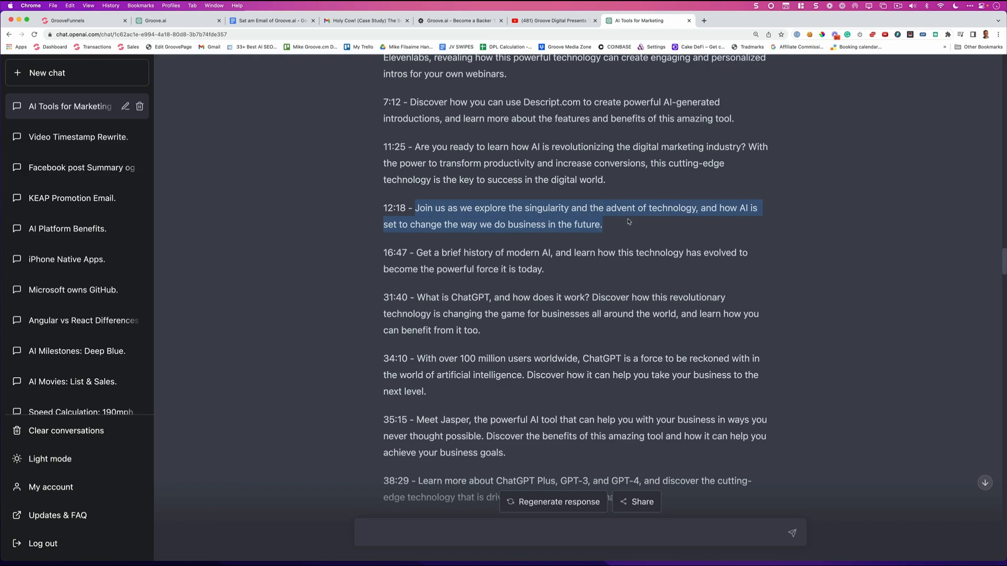
pyautogui.scroll(-3)
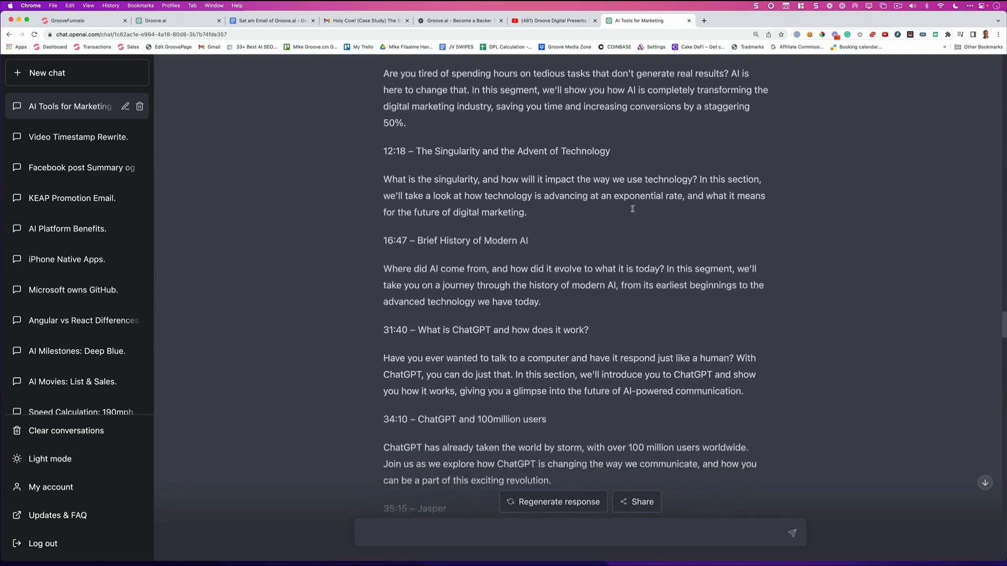
# Read ChatGPT's longer timestamp rewrites down to pricing, then bring up the Groove.ai replay page.
pyautogui.scroll(-3)
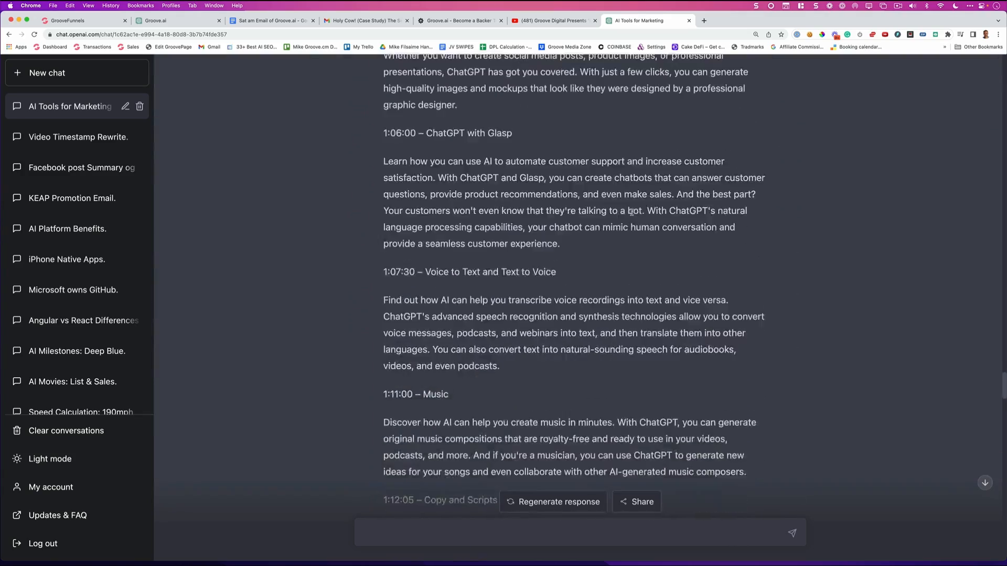
pyautogui.scroll(-3)
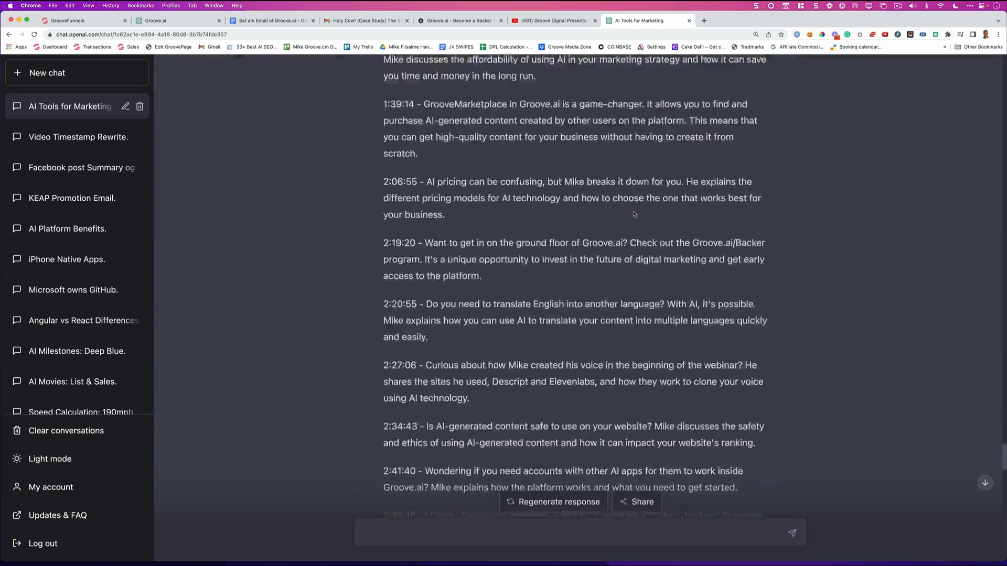
pyautogui.scroll(-3)
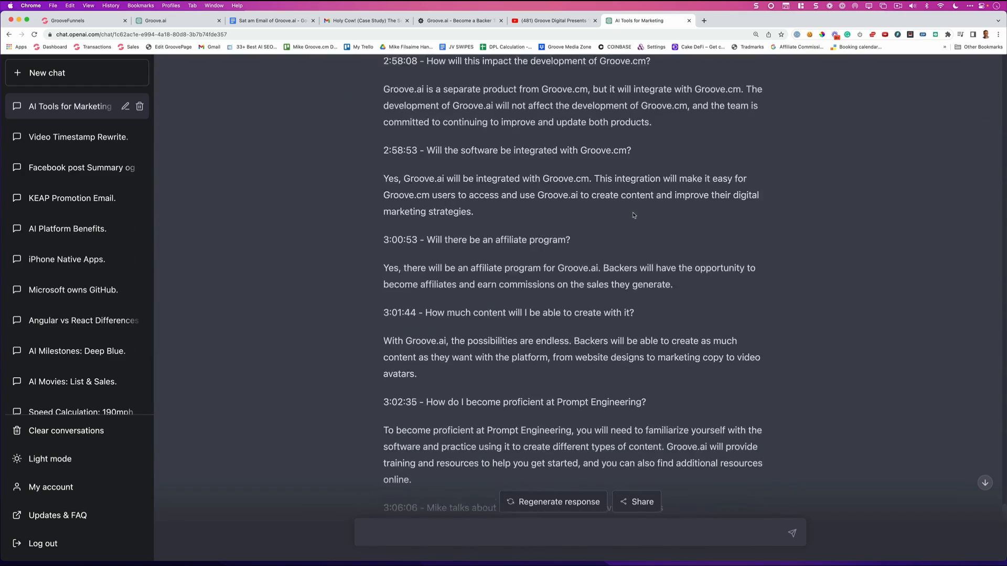
pyautogui.scroll(-3)
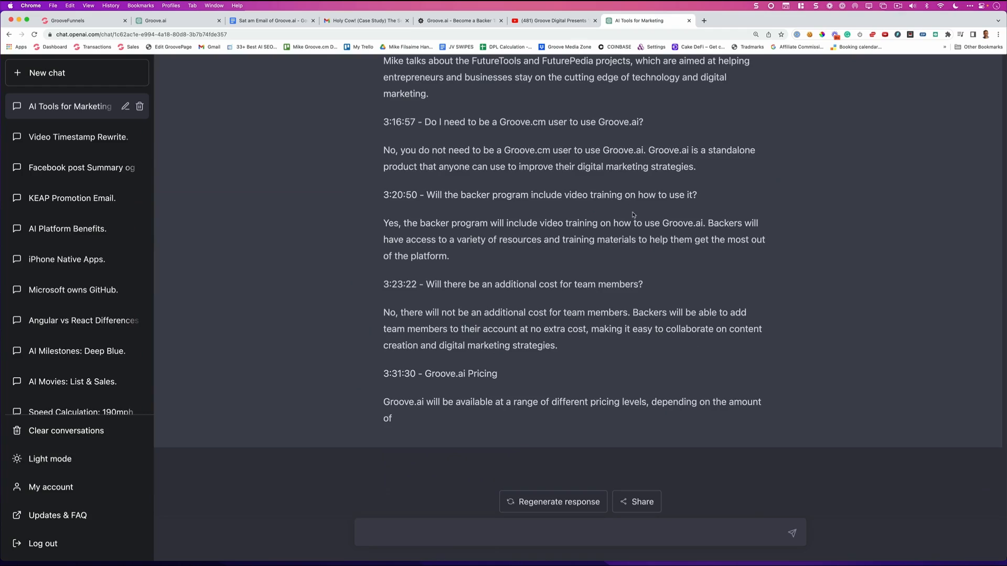
pyautogui.click(459, 21)
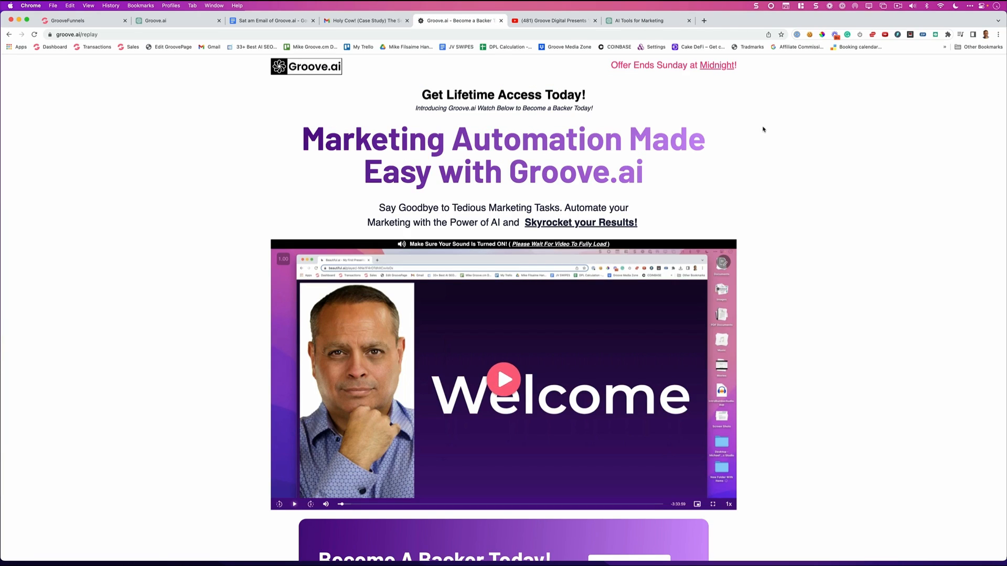
# Scroll past the Welcome video to the AI-written timestamp table of contents, down to 47:20.
pyautogui.scroll(-3)
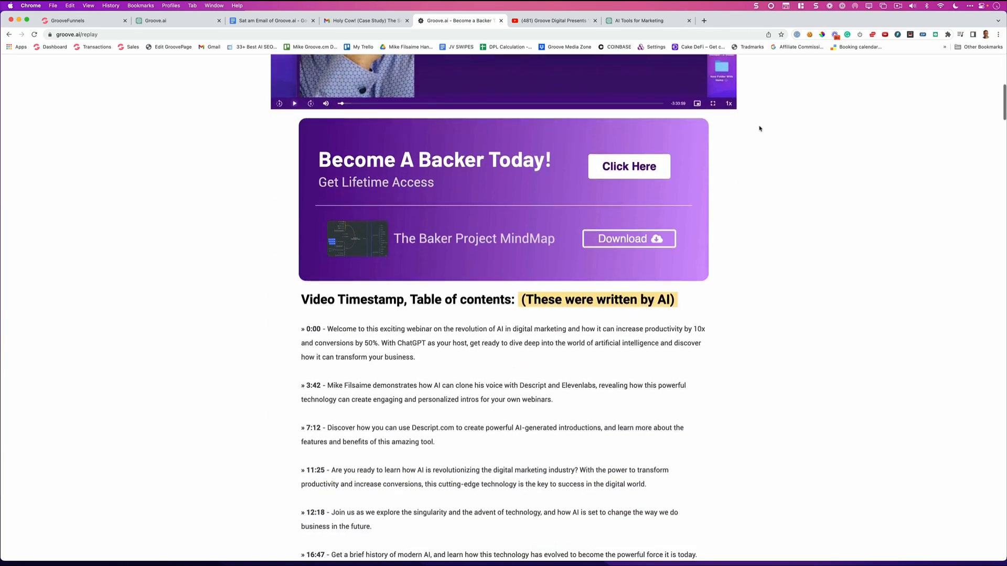
pyautogui.scroll(-3)
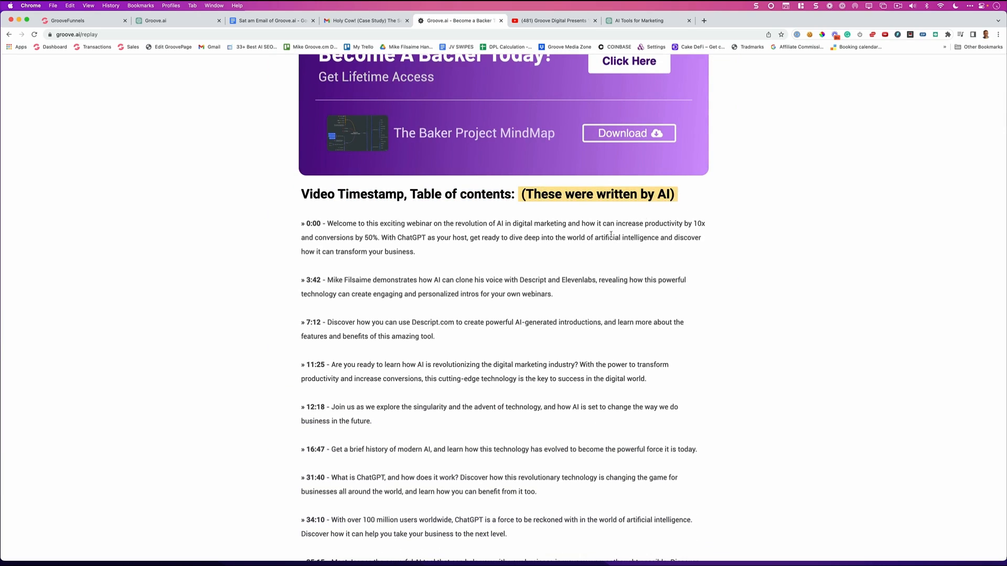
pyautogui.scroll(3)
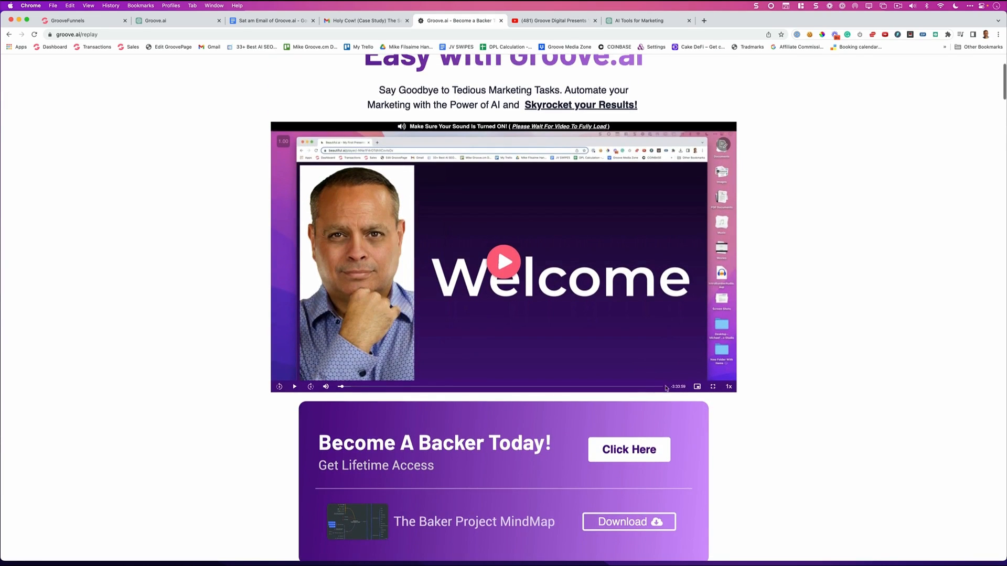
pyautogui.moveTo(736, 347)
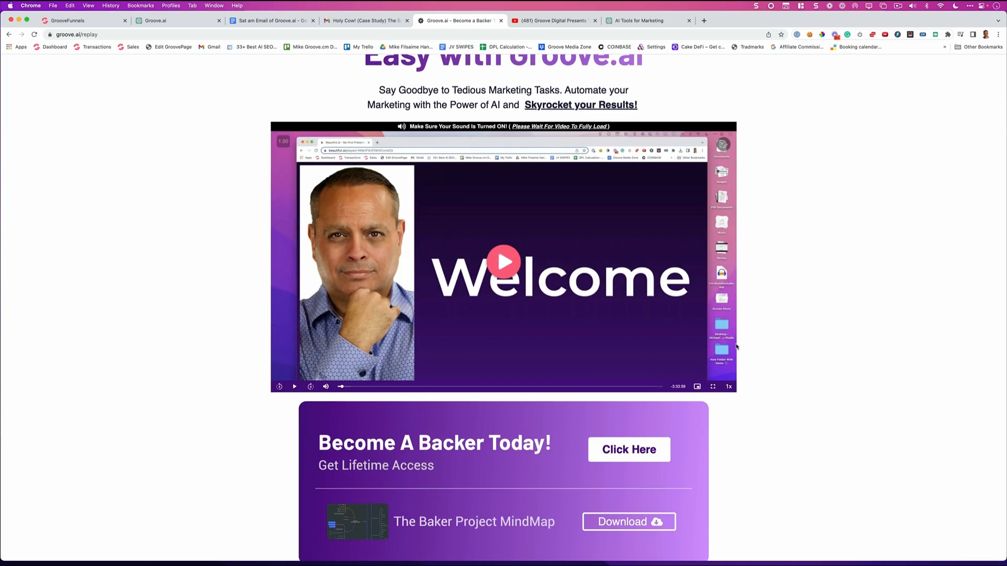
pyautogui.moveTo(395, 369)
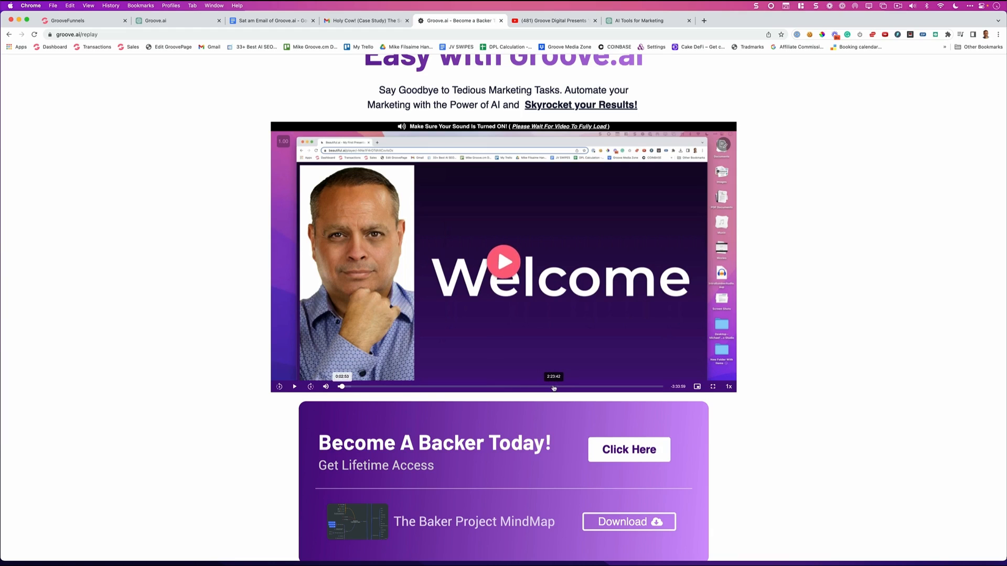
pyautogui.scroll(-3)
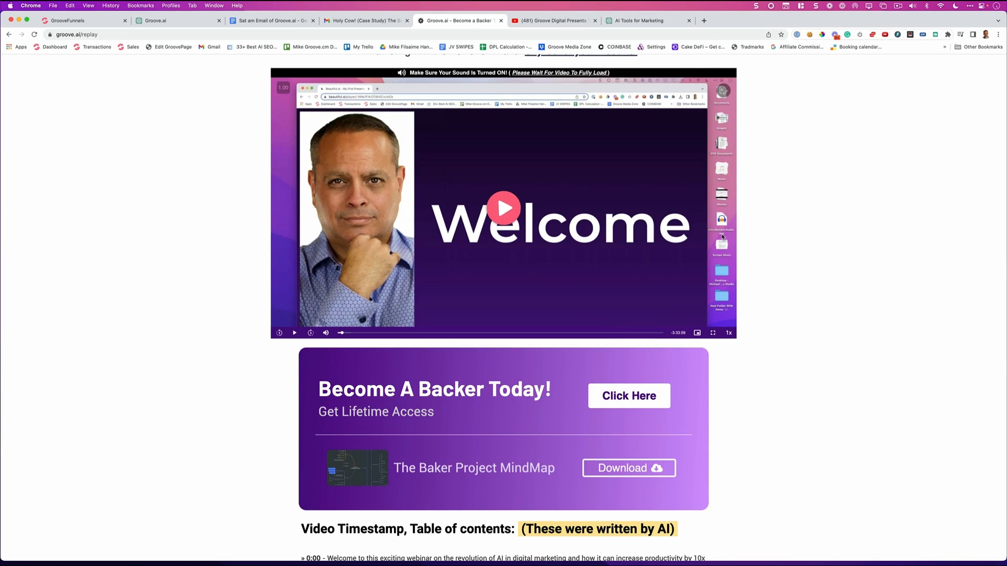
pyautogui.scroll(-3)
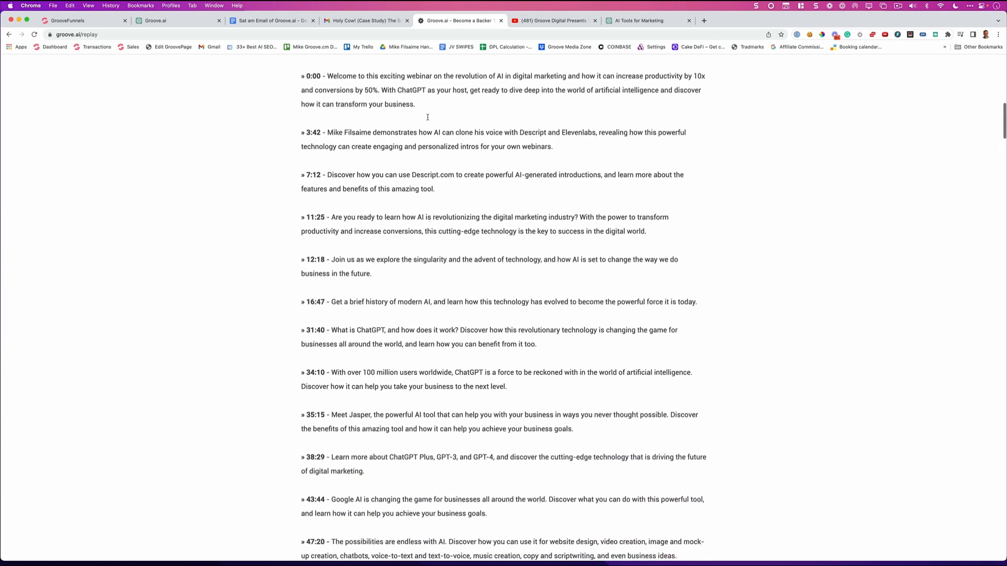
pyautogui.scroll(-3)
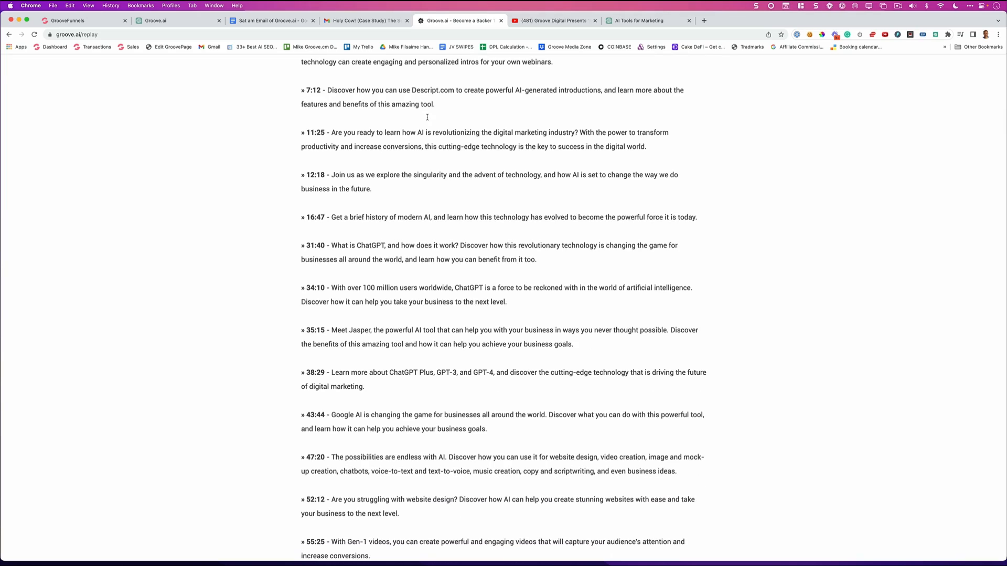
pyautogui.moveTo(533, 182)
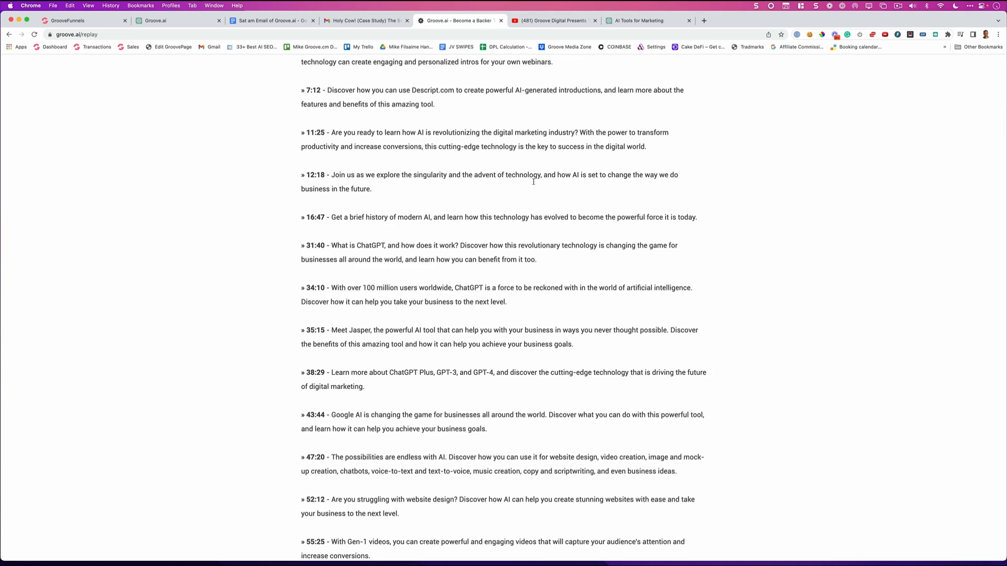
pyautogui.scroll(-3)
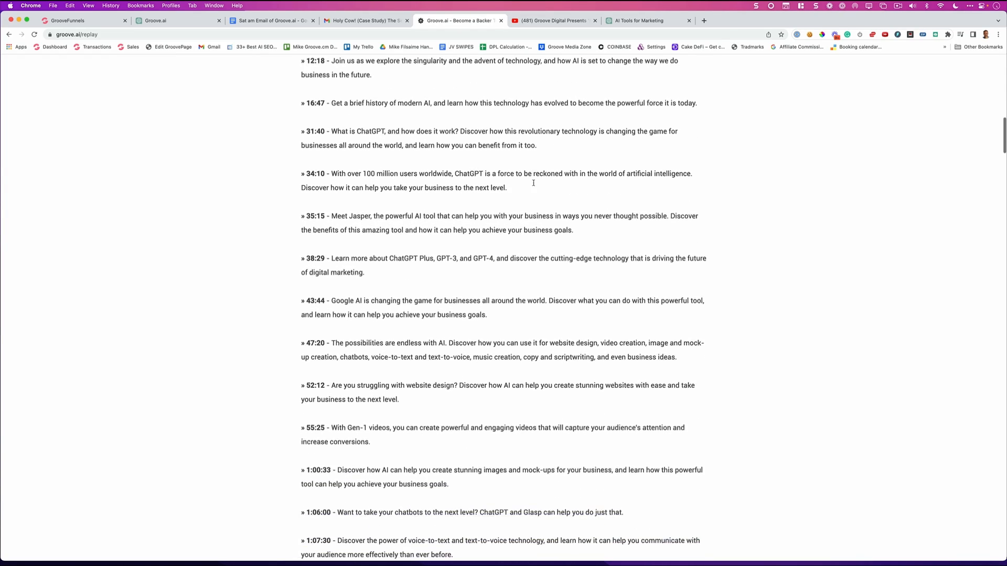
pyautogui.scroll(-3)
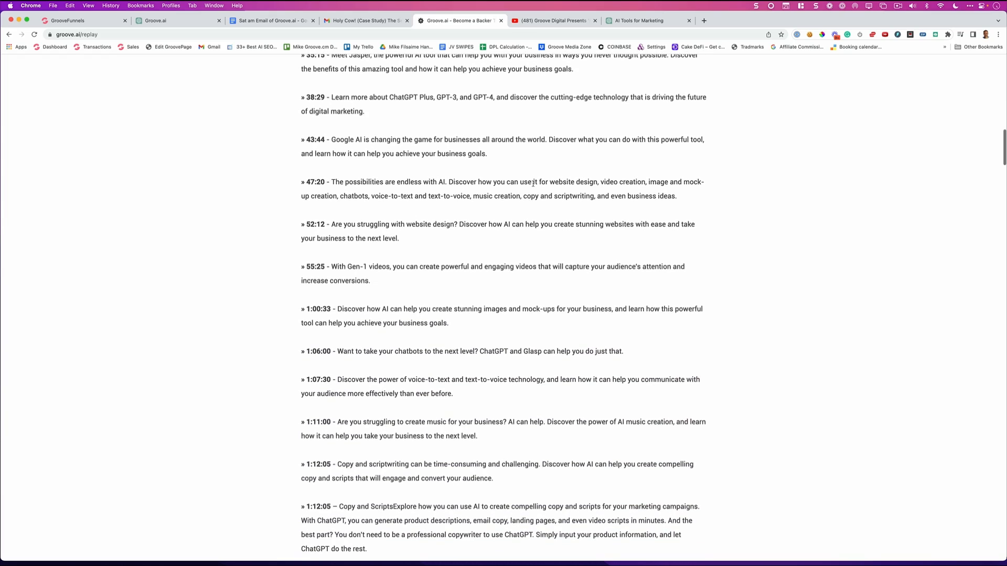
pyautogui.scroll(-3)
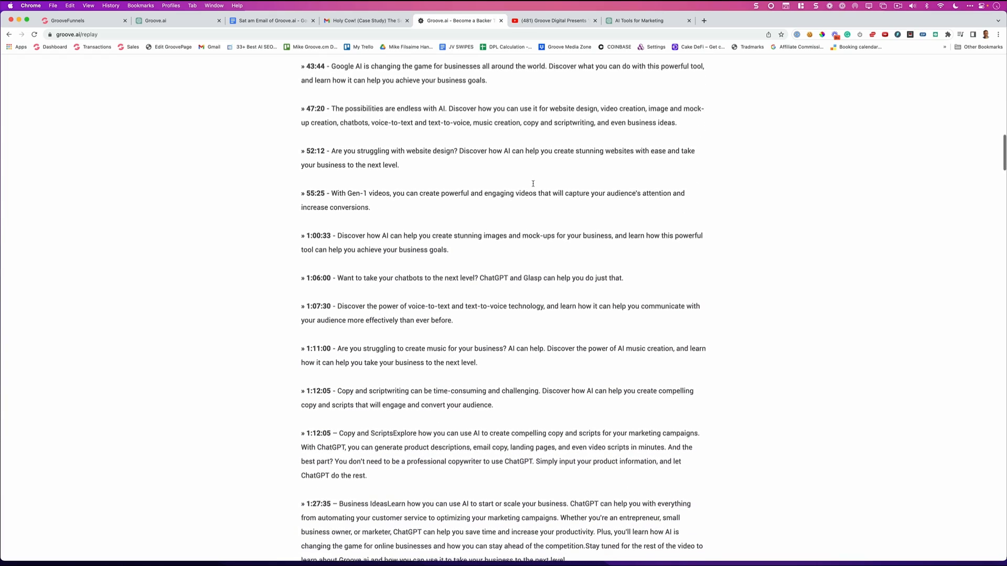
pyautogui.scroll(-3)
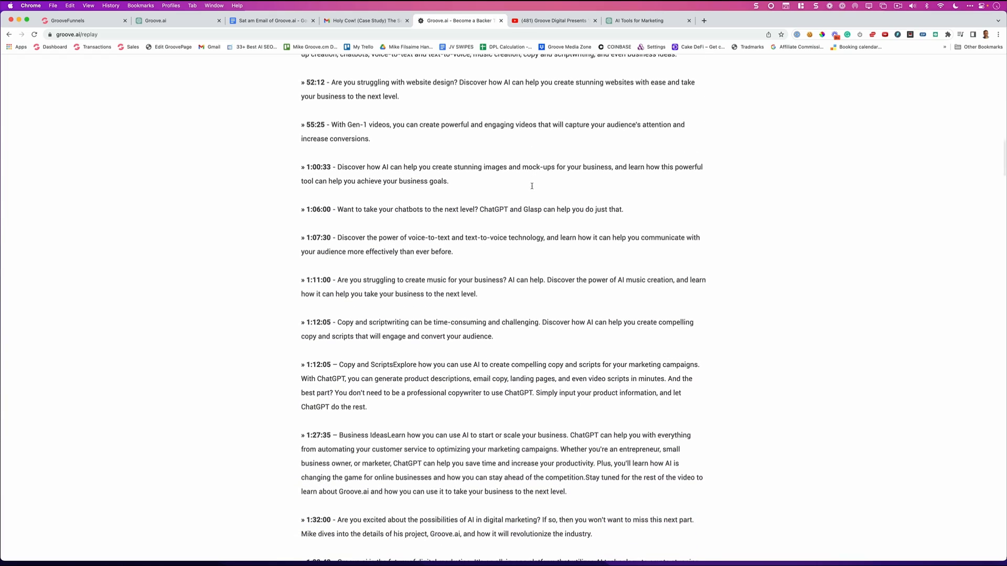
pyautogui.scroll(-3)
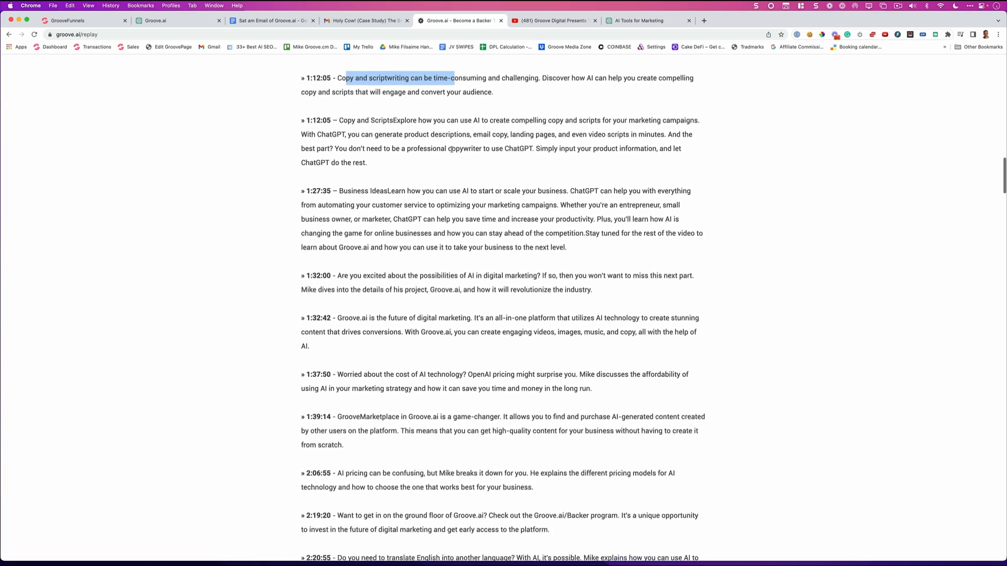
pyautogui.scroll(-3)
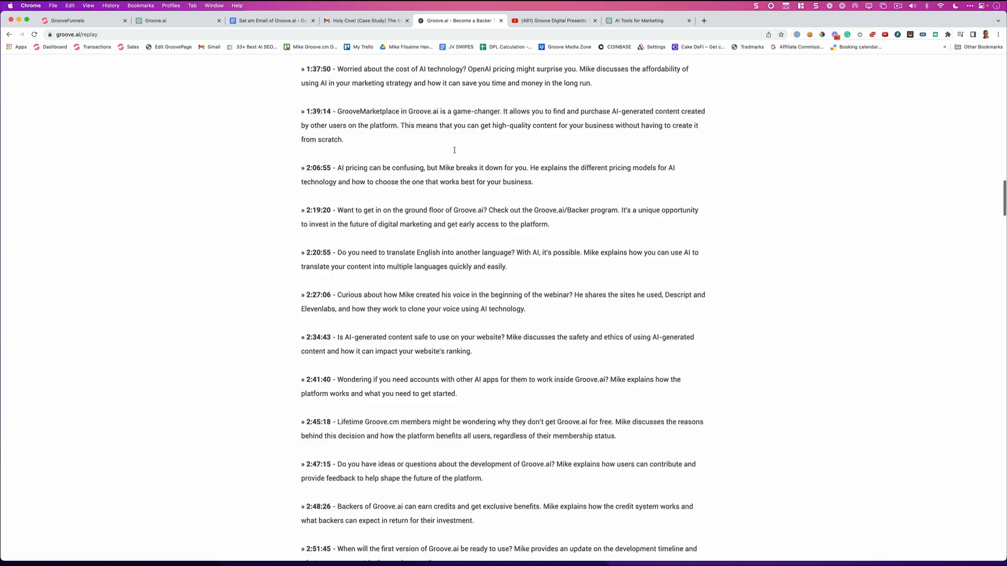
pyautogui.scroll(-3)
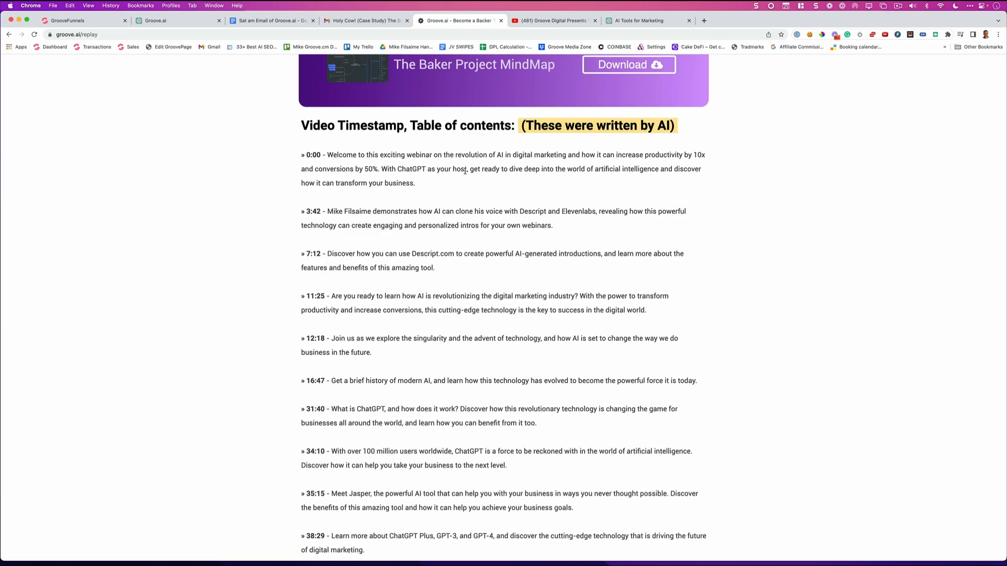
pyautogui.click(365, 20)
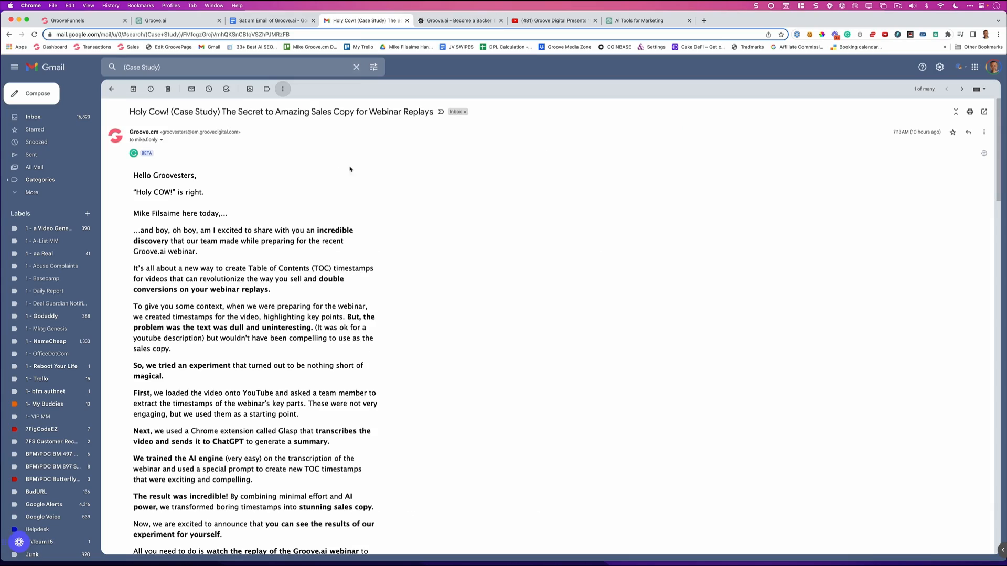
# Scroll the Holy Cow case study email, then return to ChatGPT's Groove.ai chat.
pyautogui.scroll(-3)
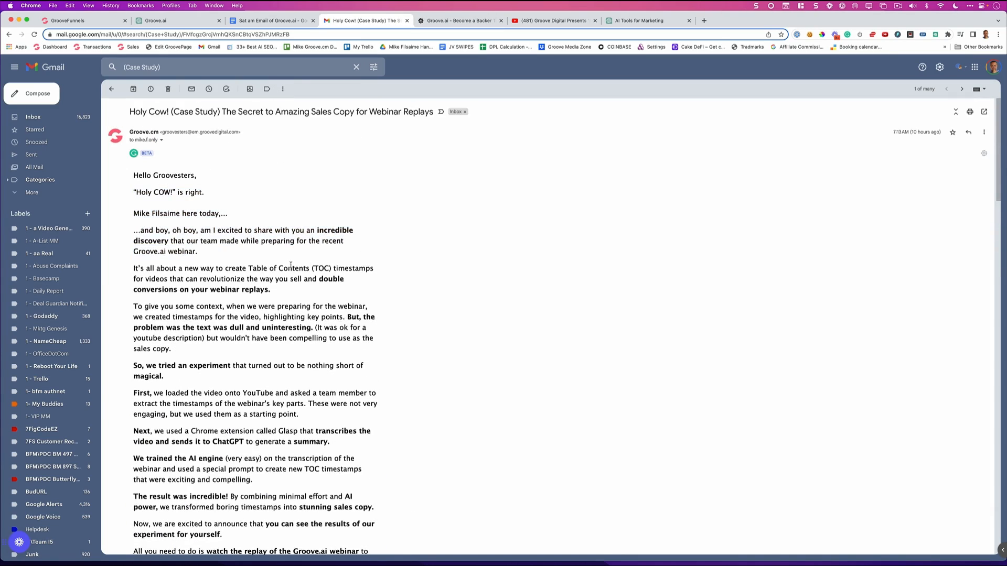
pyautogui.click(173, 20)
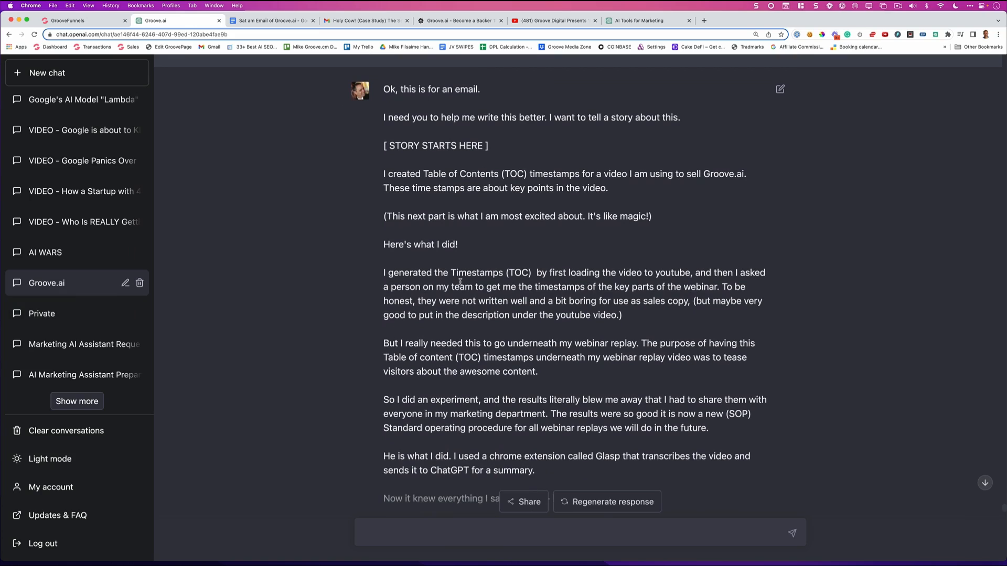
# Read the email story prompt past the Glasp transcription step to the bracketed 'top-secret' prompt.
pyautogui.scroll(-3)
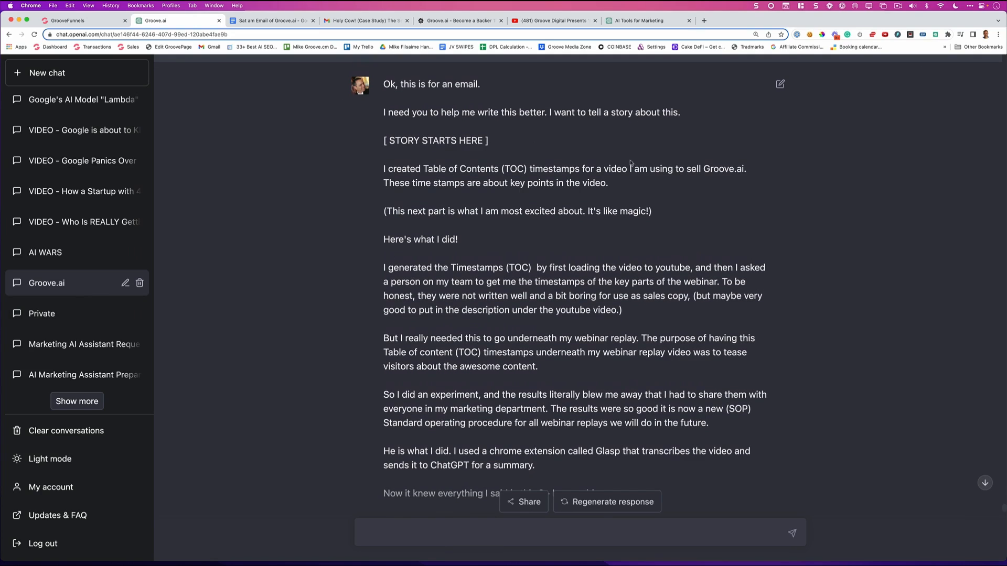
pyautogui.moveTo(506, 135)
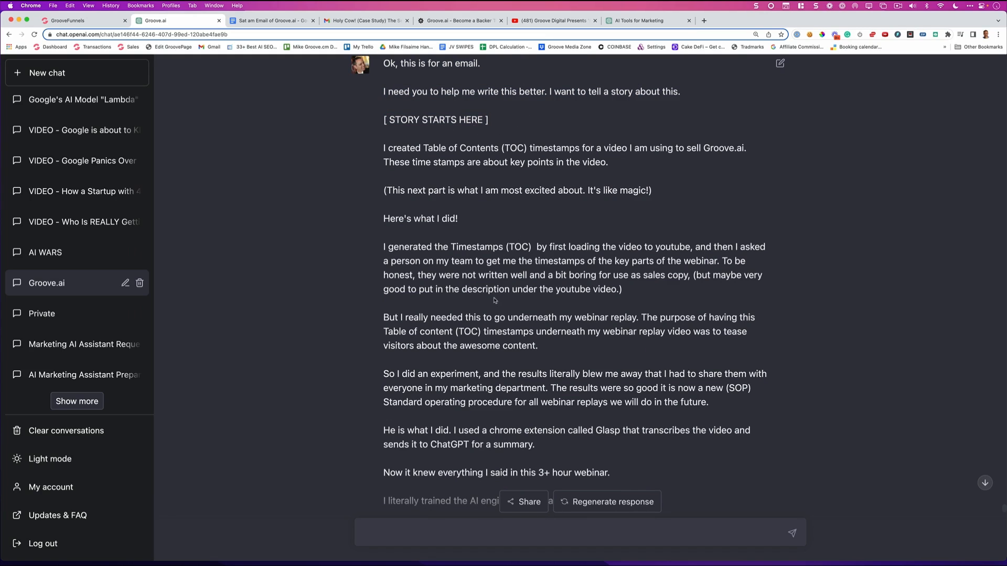
pyautogui.moveTo(484, 290)
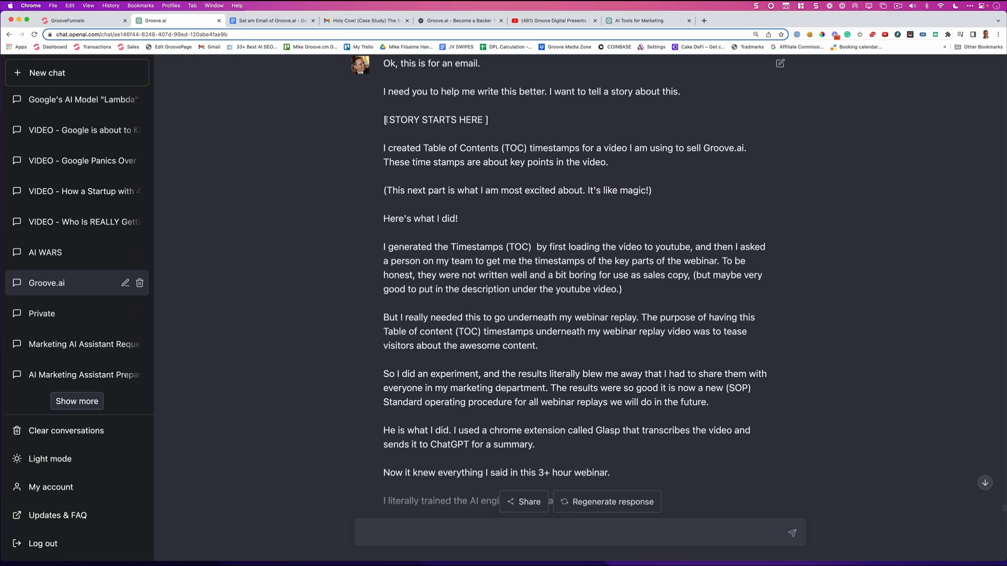
pyautogui.scroll(-3)
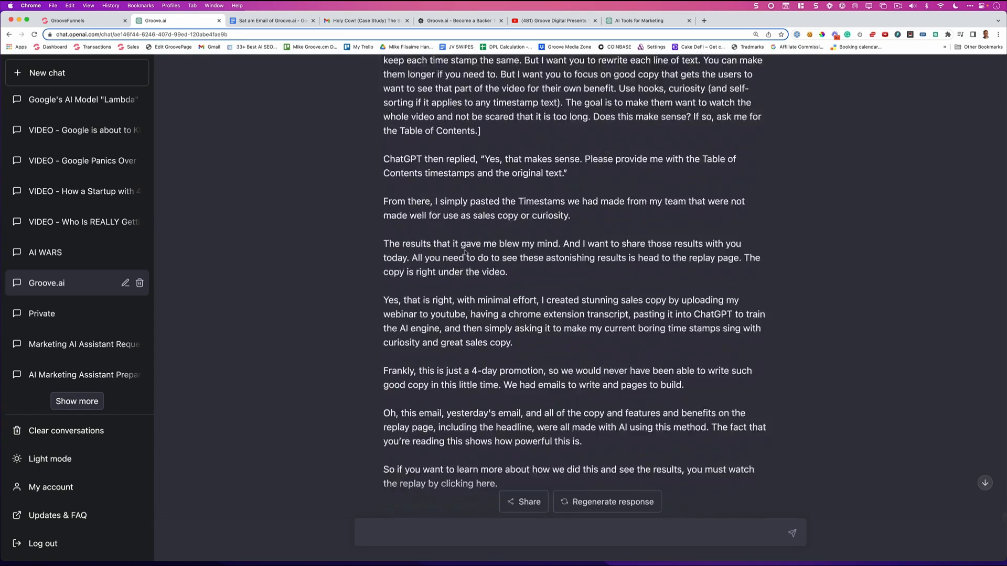
pyautogui.scroll(-3)
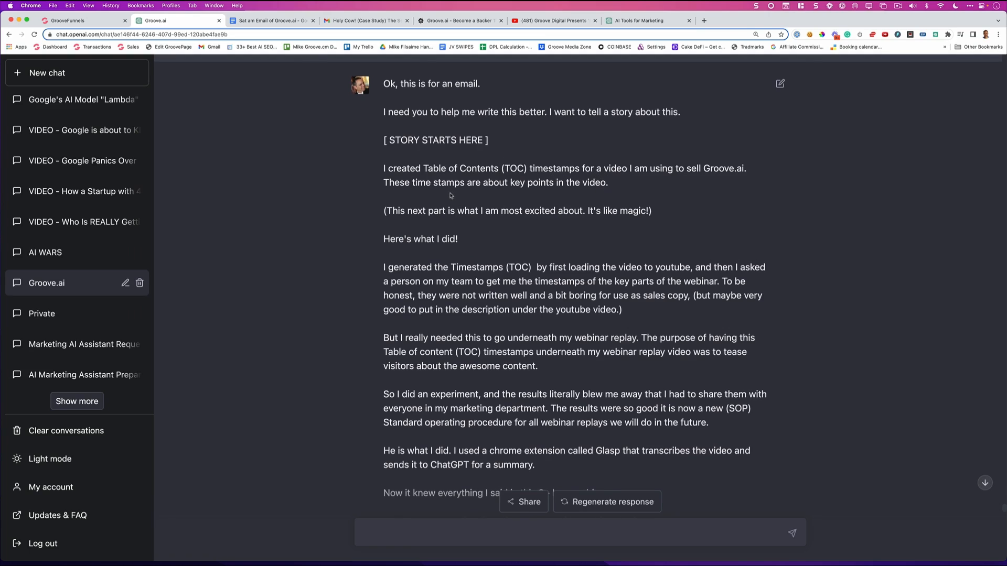
pyautogui.scroll(-3)
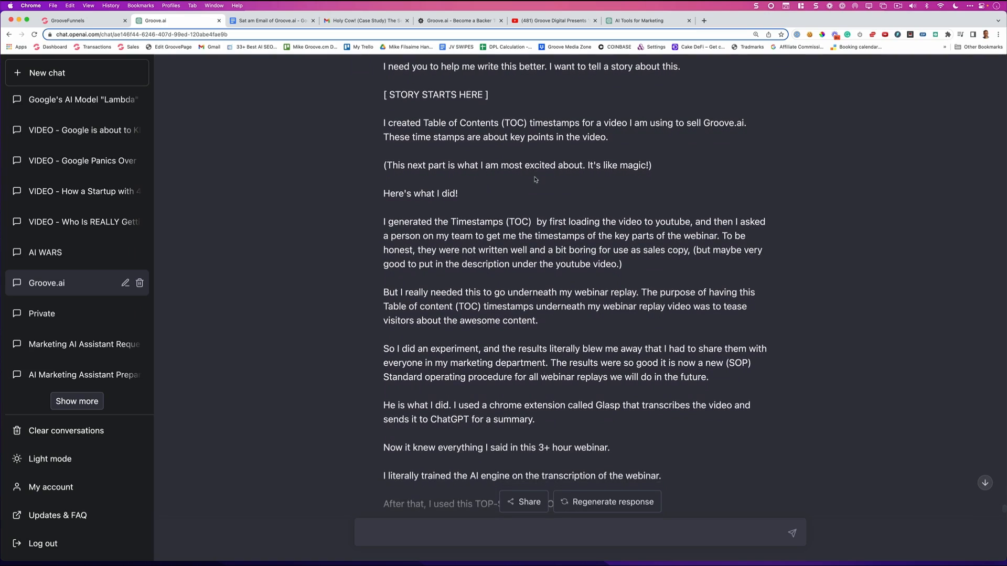
pyautogui.moveTo(466, 174)
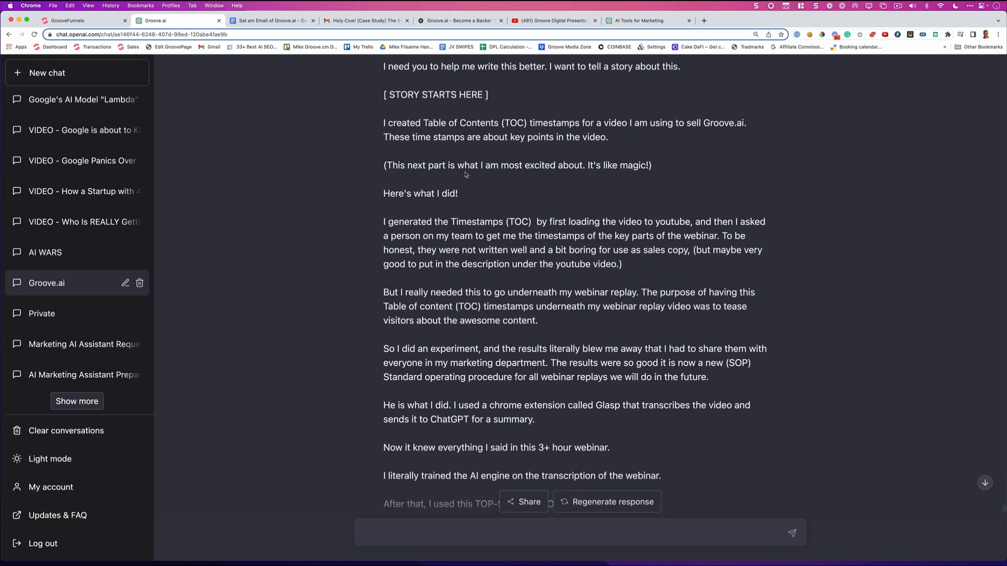
pyautogui.moveTo(596, 174)
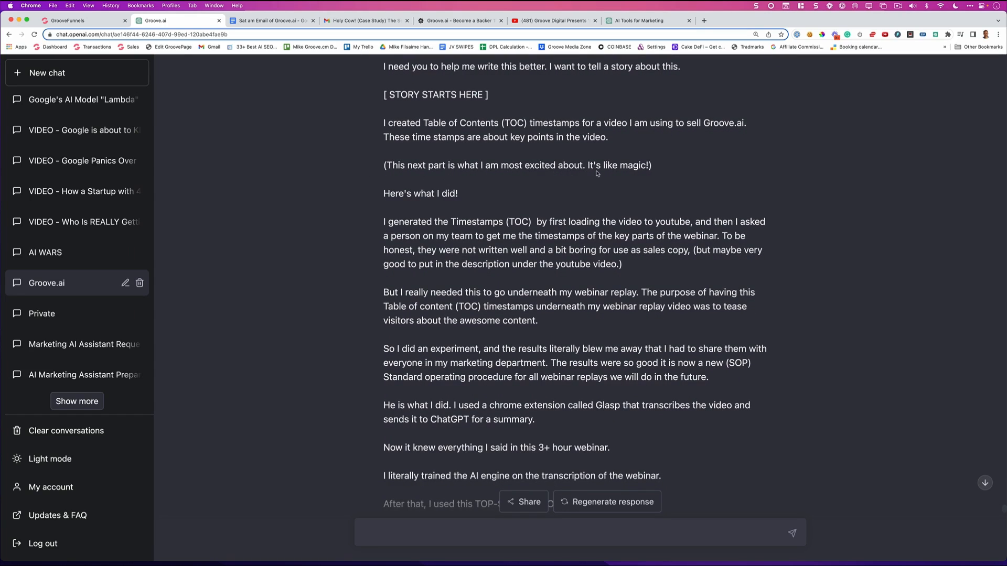
pyautogui.scroll(-3)
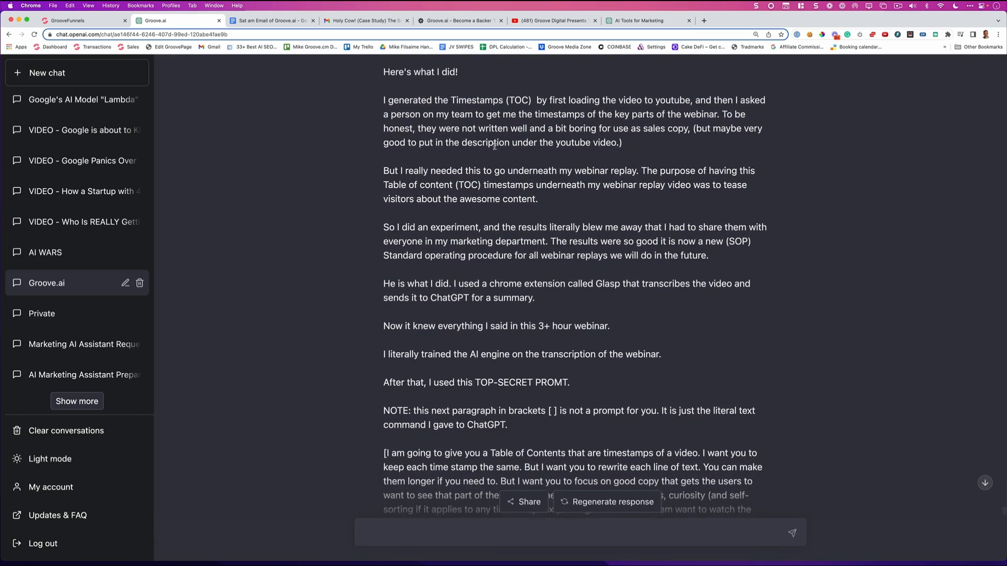
pyautogui.doubleClick(733, 116)
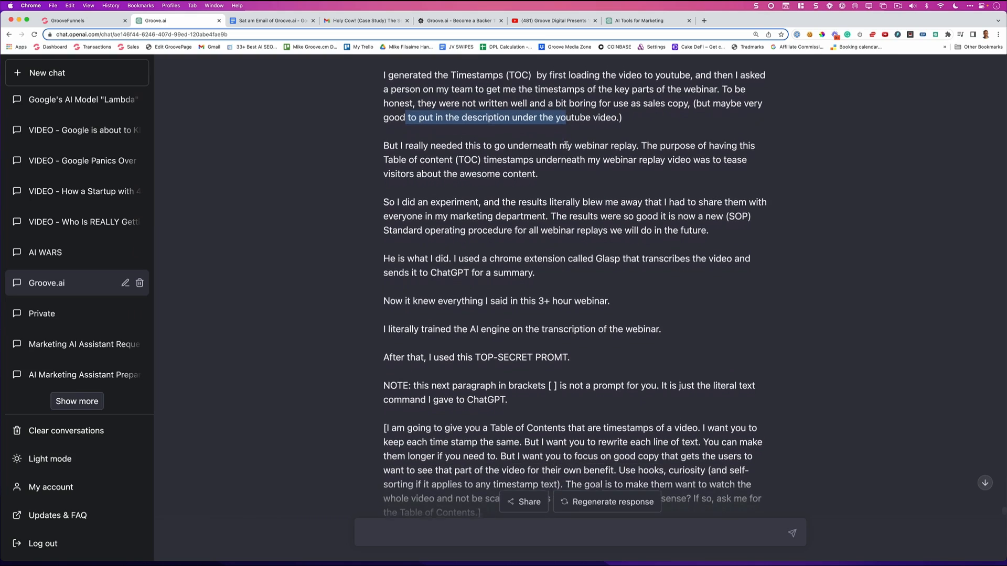
pyautogui.scroll(-3)
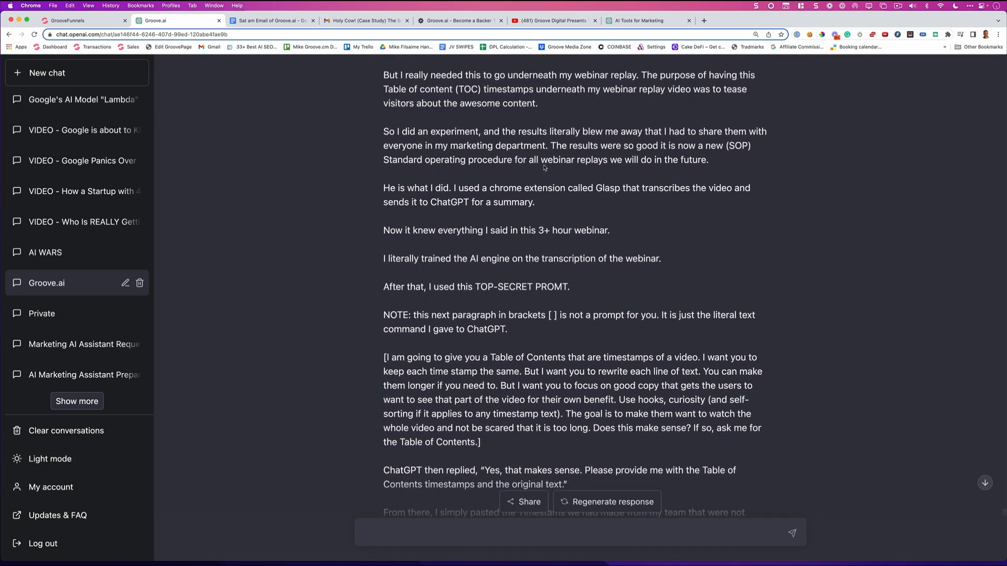
pyautogui.moveTo(483, 139)
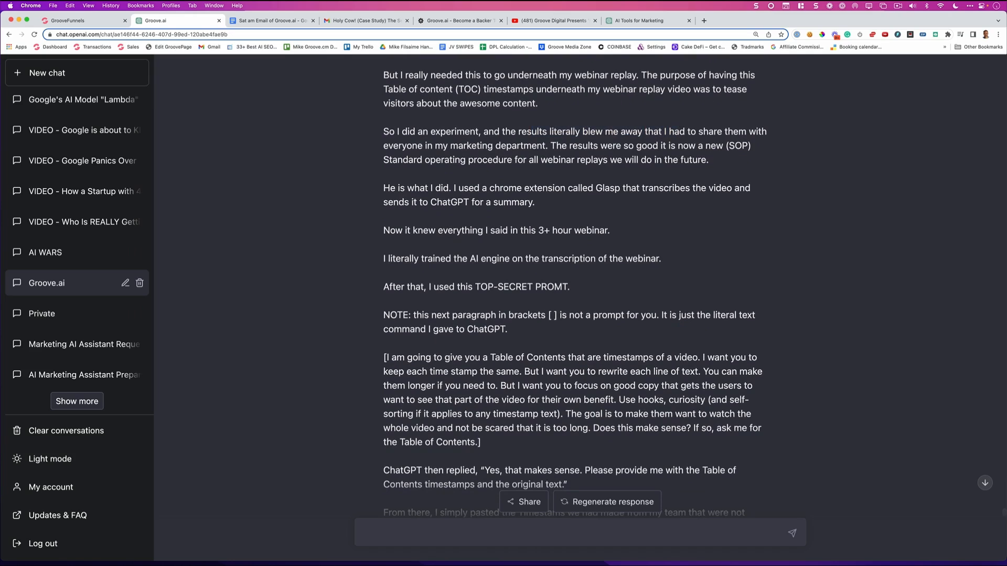
pyautogui.scroll(-3)
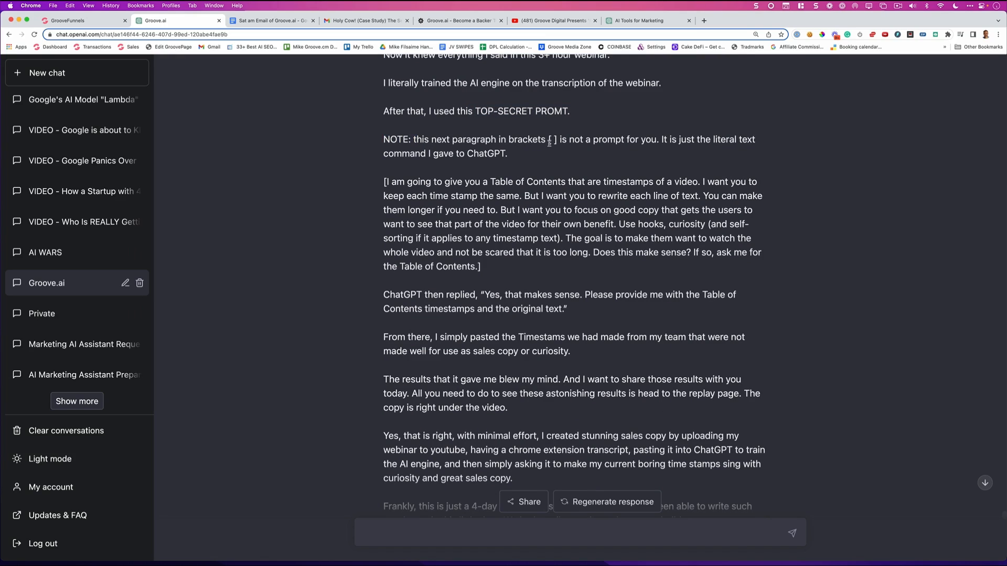
pyautogui.moveTo(676, 146)
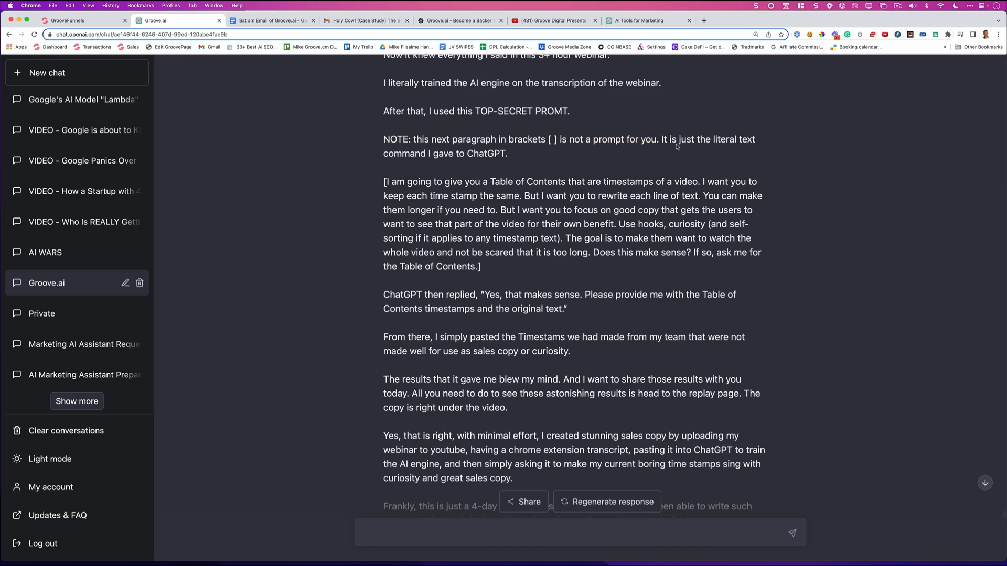
pyautogui.scroll(-3)
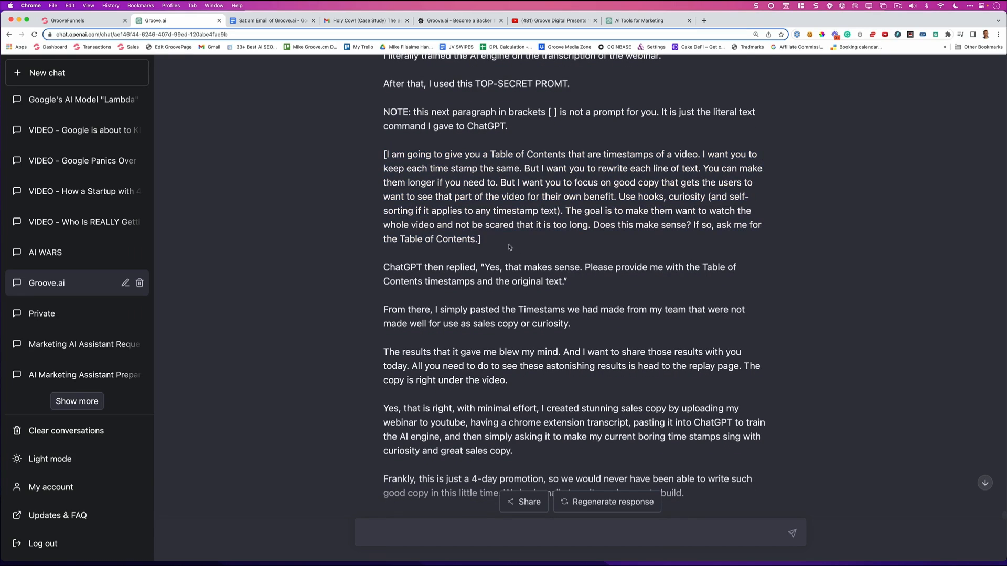
pyautogui.moveTo(503, 244)
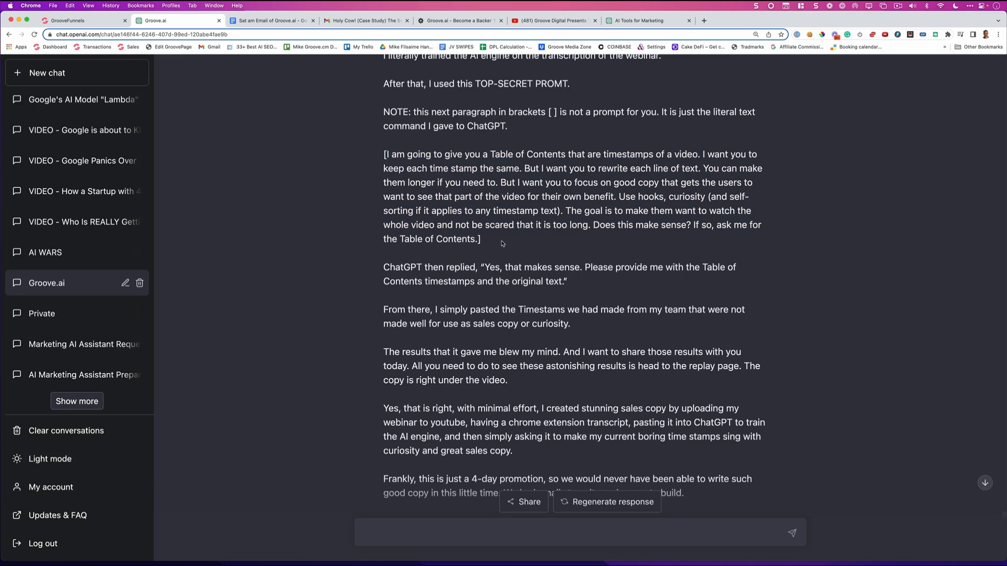
pyautogui.scroll(-3)
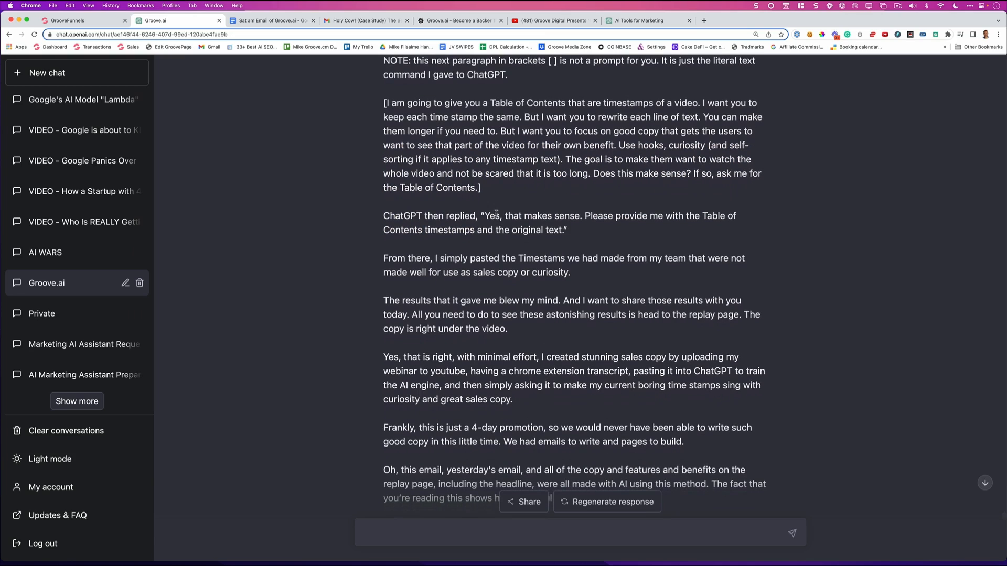
pyautogui.scroll(-3)
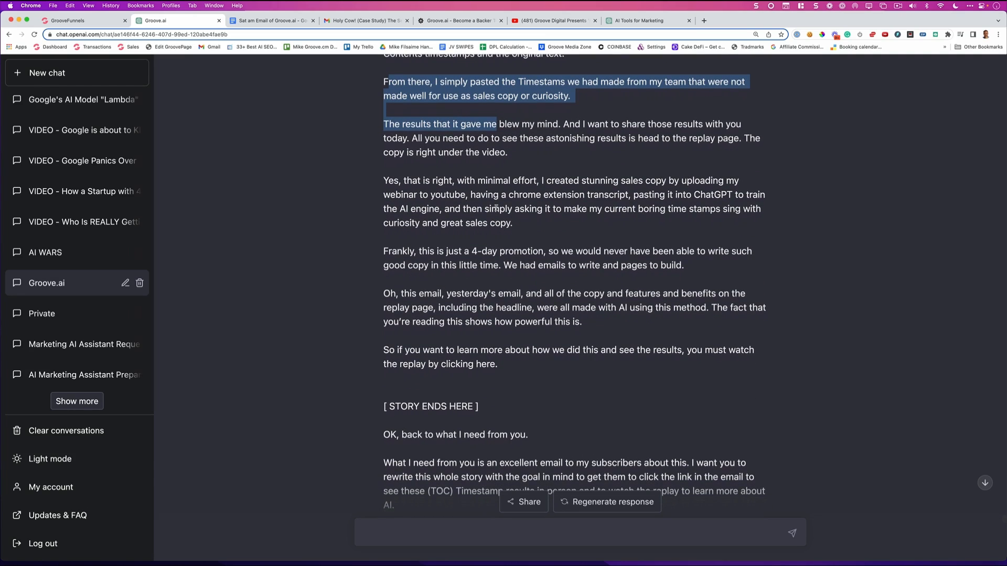
pyautogui.scroll(-3)
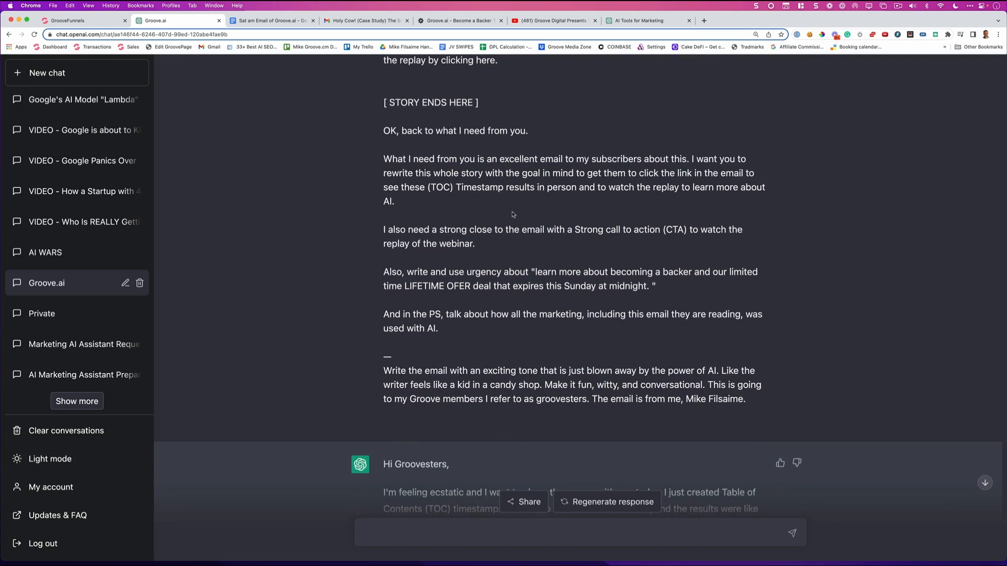
pyautogui.moveTo(507, 213)
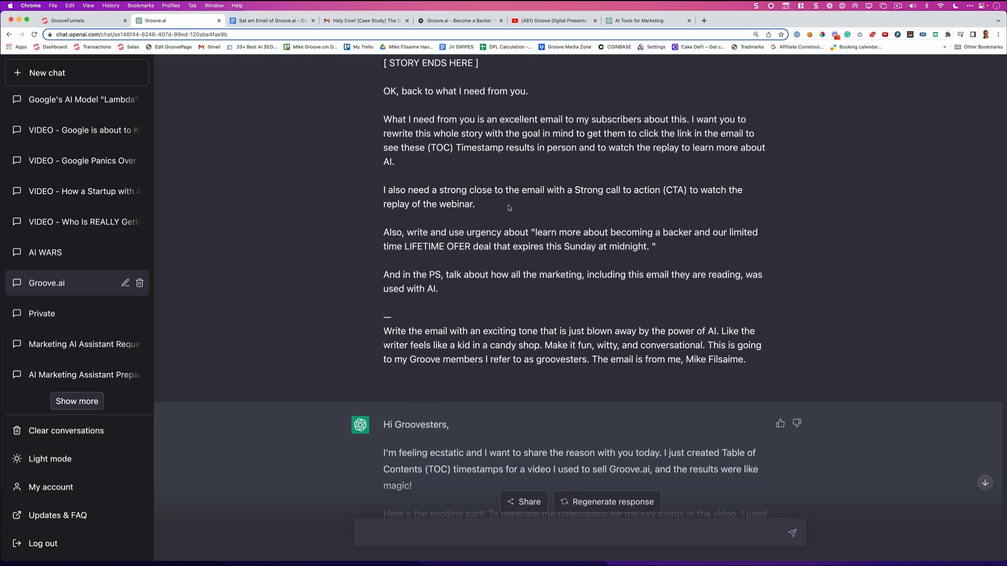
pyautogui.scroll(-3)
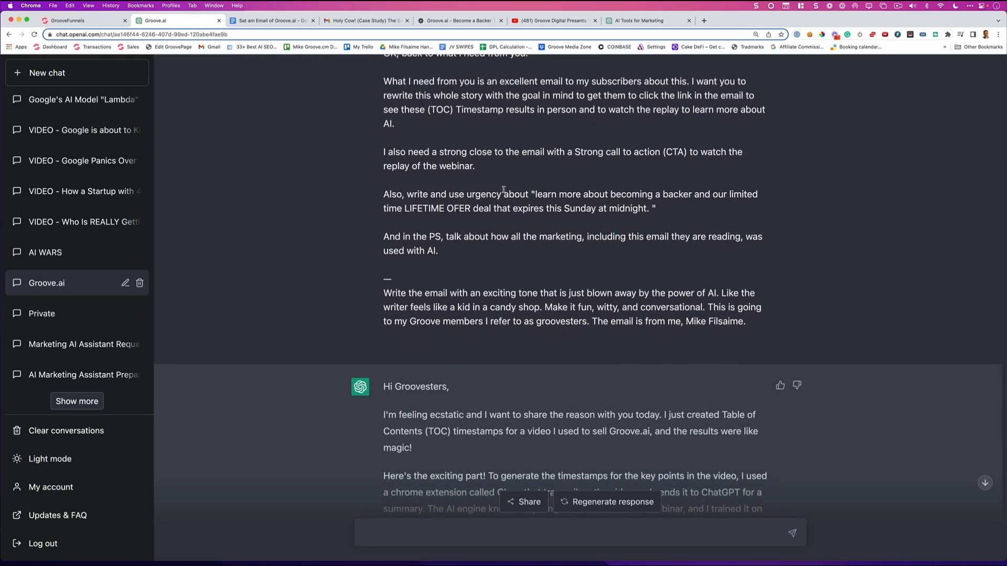
pyautogui.scroll(-3)
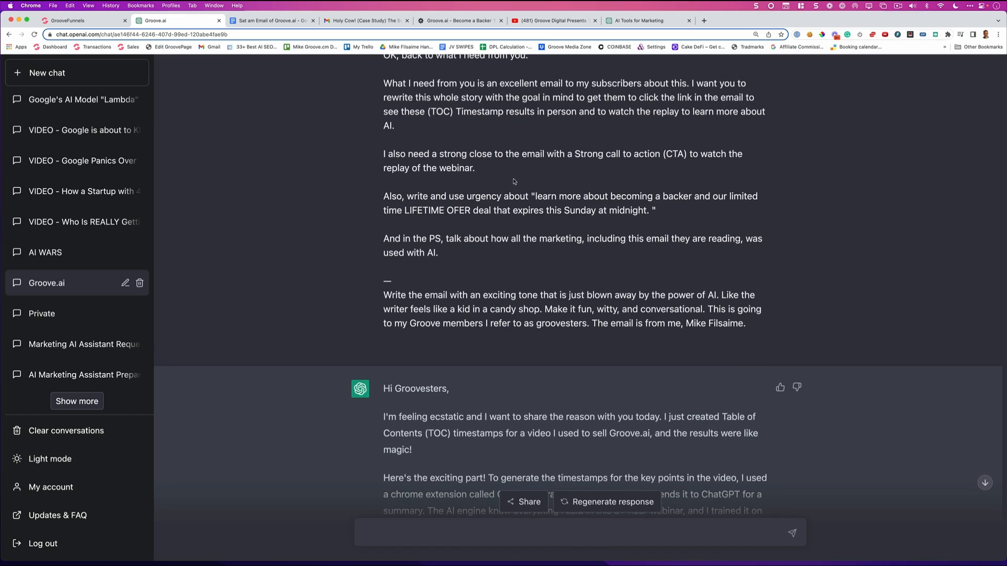
pyautogui.moveTo(549, 178)
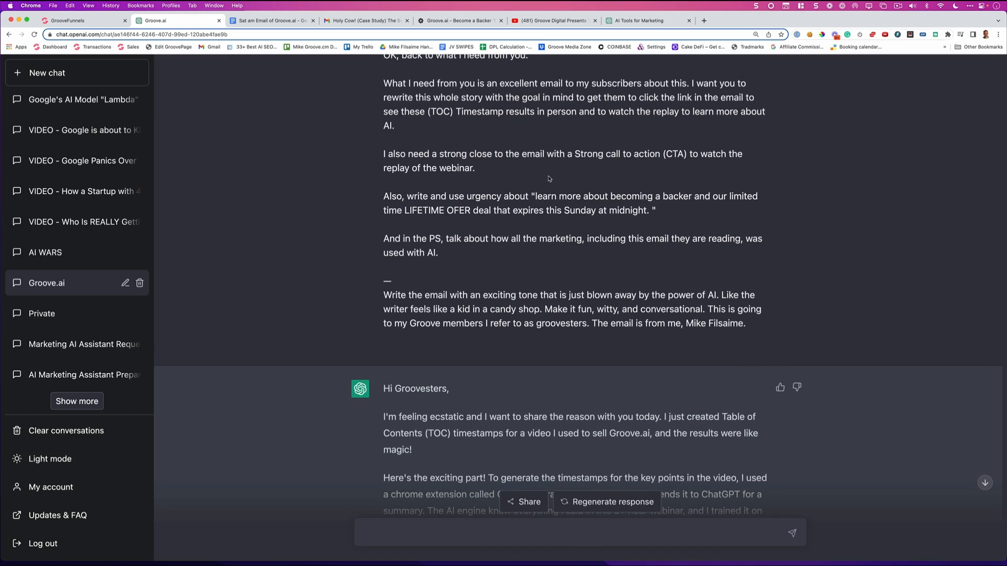
pyautogui.scroll(-3)
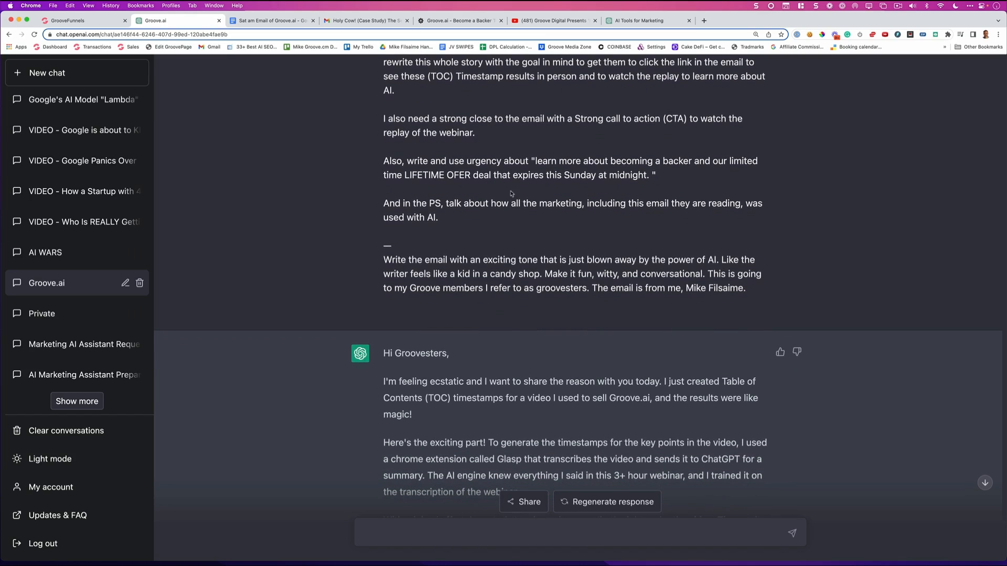
pyautogui.scroll(-3)
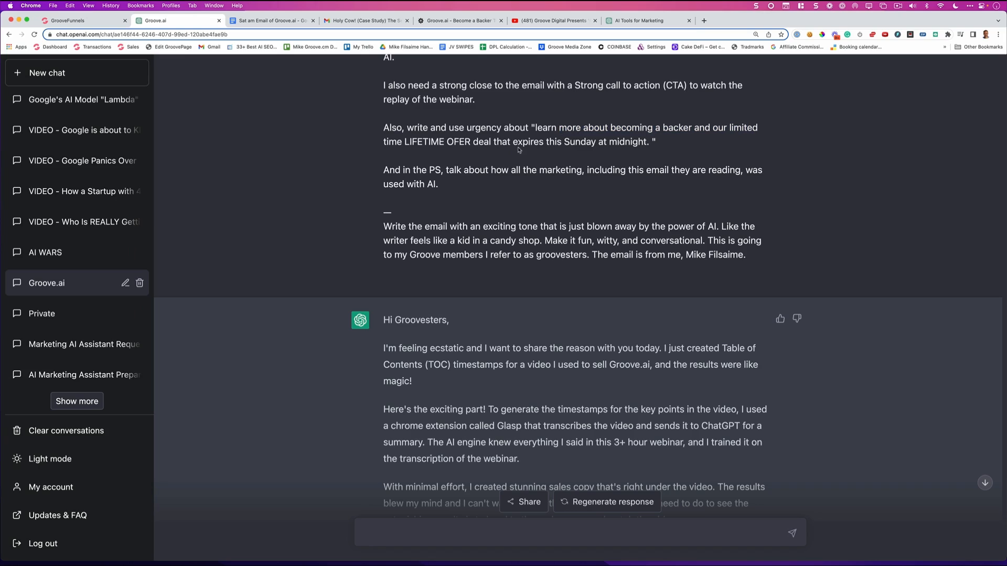
pyautogui.moveTo(495, 184)
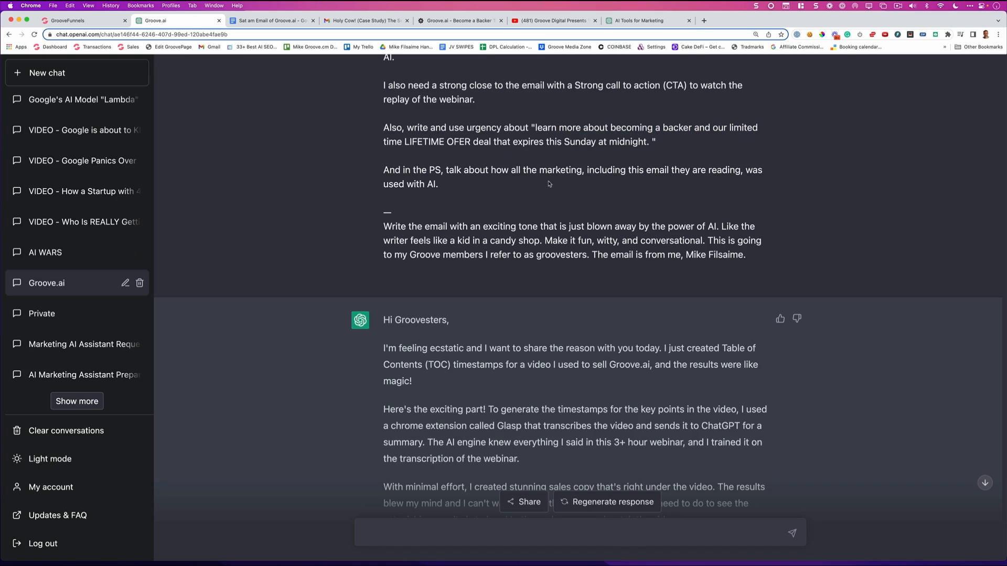
pyautogui.scroll(-3)
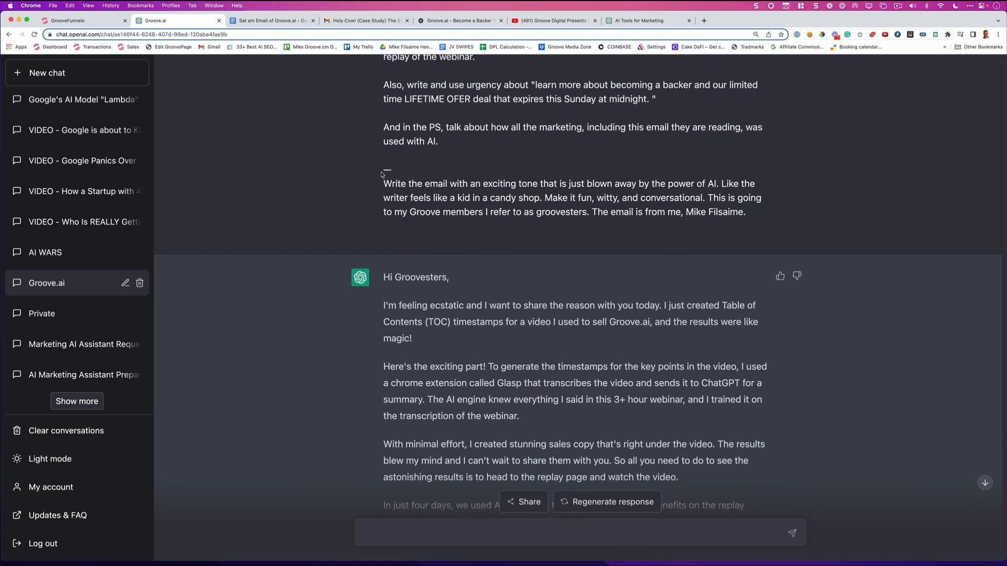
pyautogui.scroll(-3)
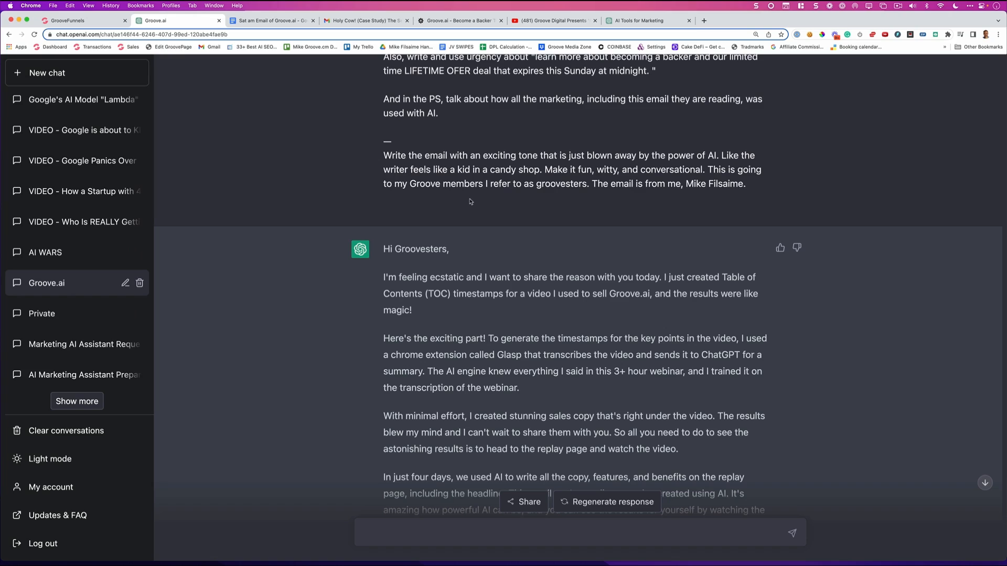
pyautogui.moveTo(497, 207)
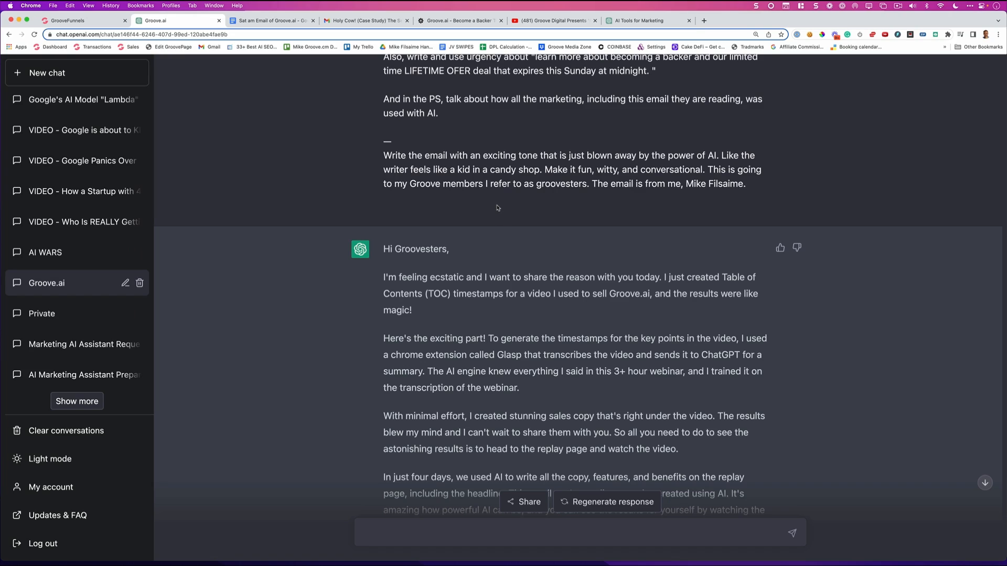
pyautogui.moveTo(403, 199)
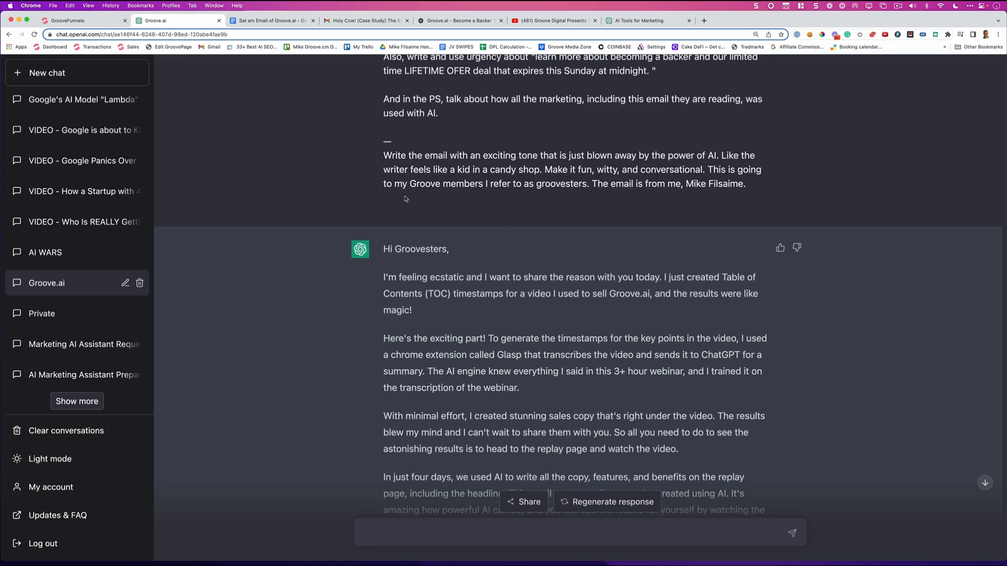
pyautogui.moveTo(553, 191)
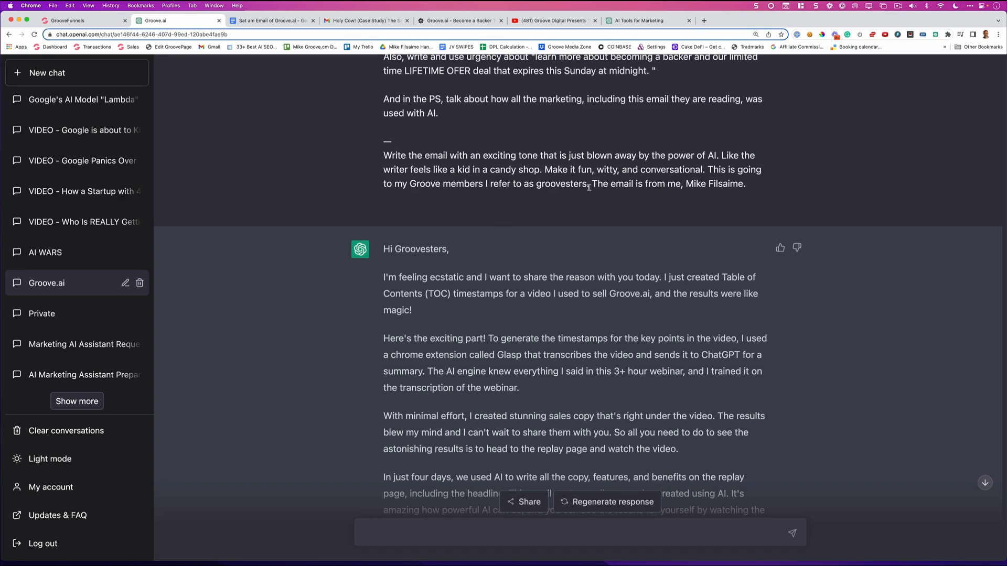
pyautogui.moveTo(594, 180)
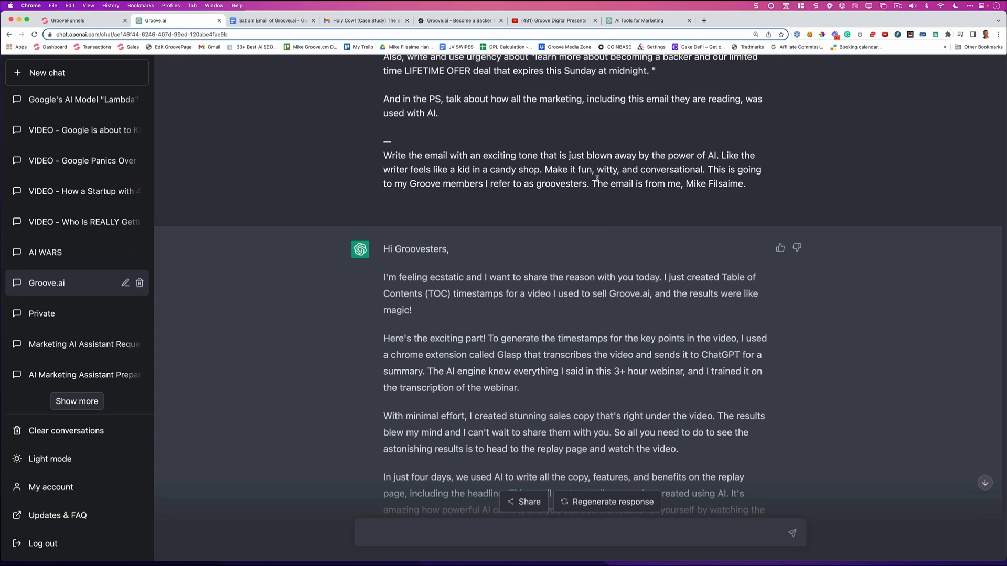
pyautogui.scroll(-3)
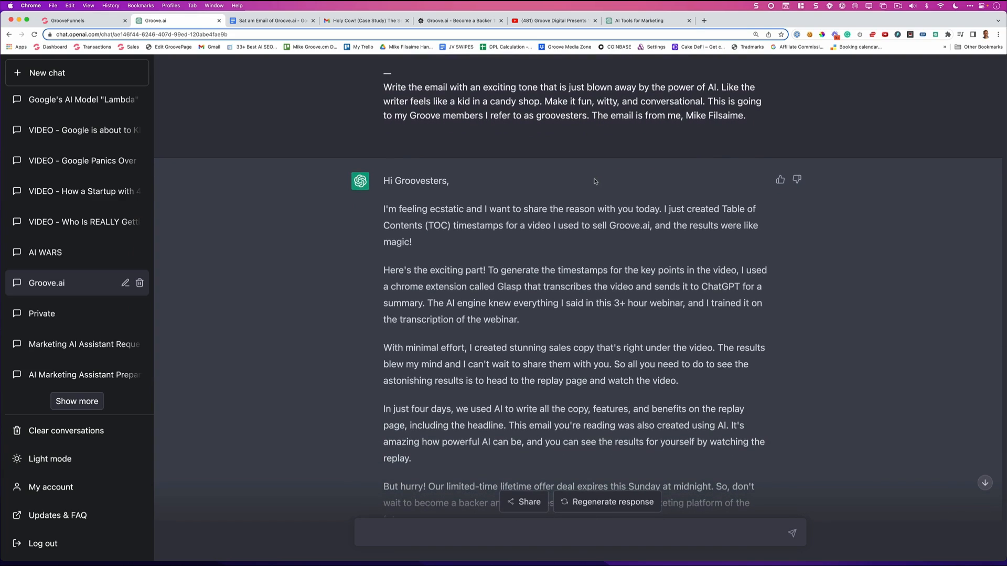
pyautogui.scroll(-3)
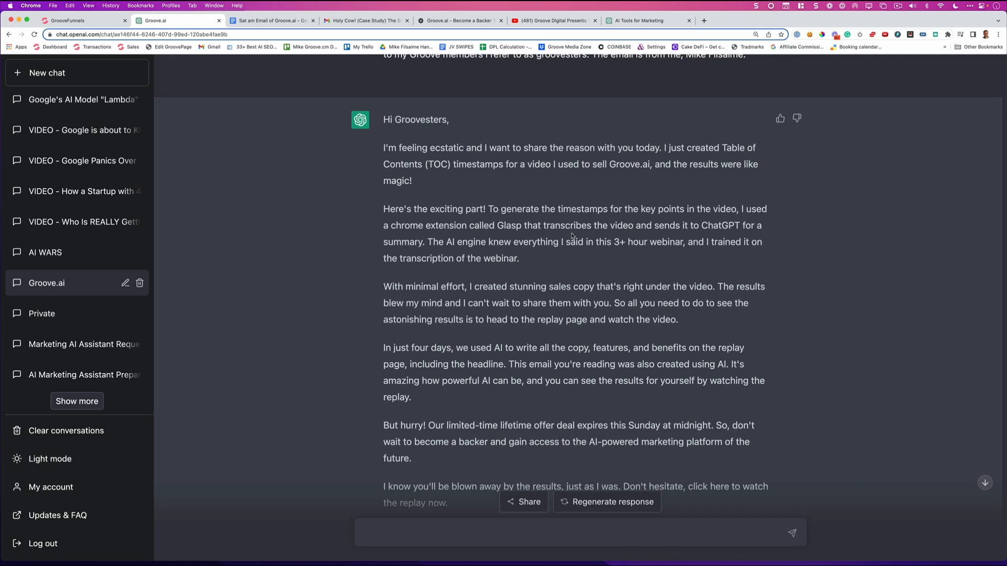
pyautogui.moveTo(563, 247)
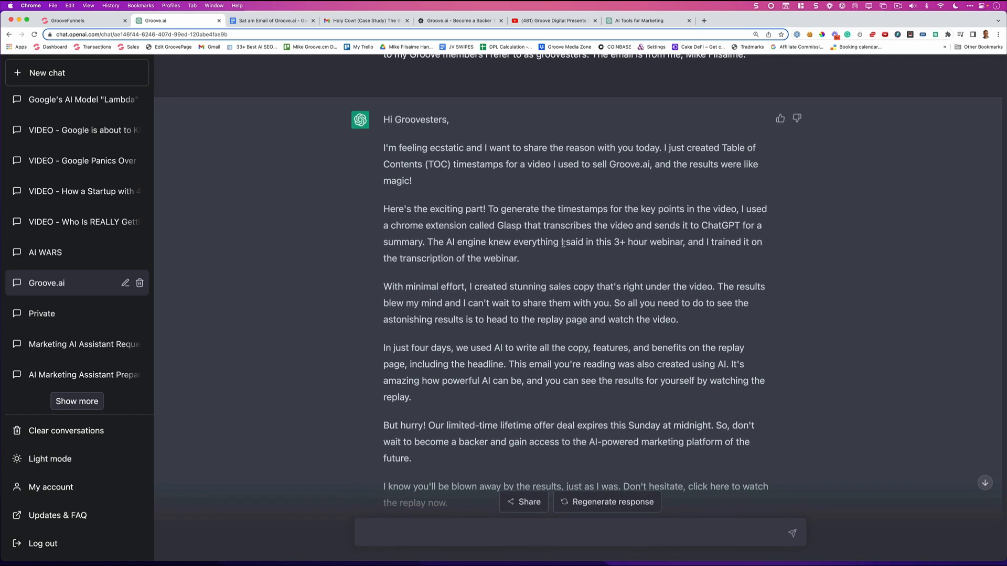
pyautogui.scroll(-3)
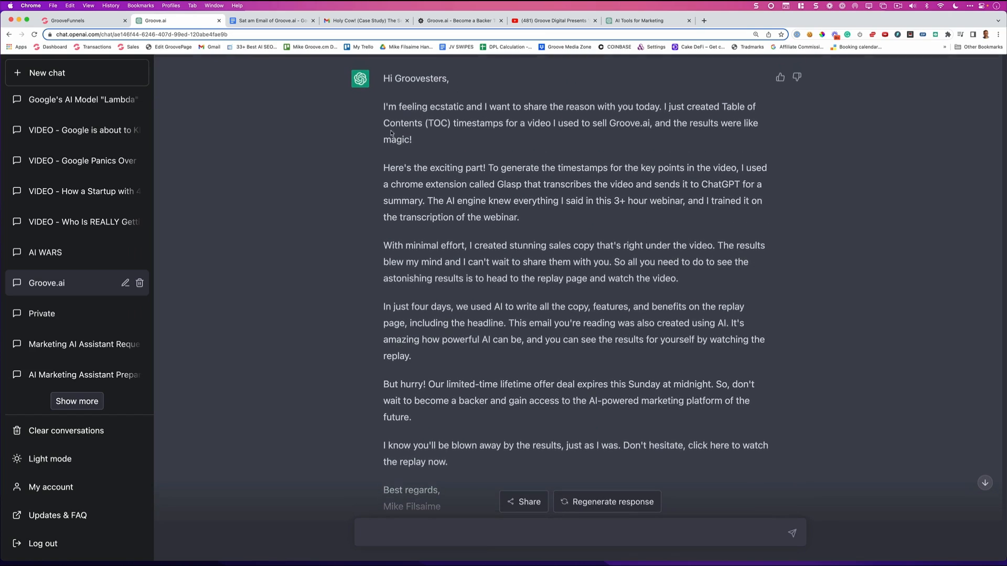
pyautogui.moveTo(389, 106); pyautogui.dragTo(489, 263)
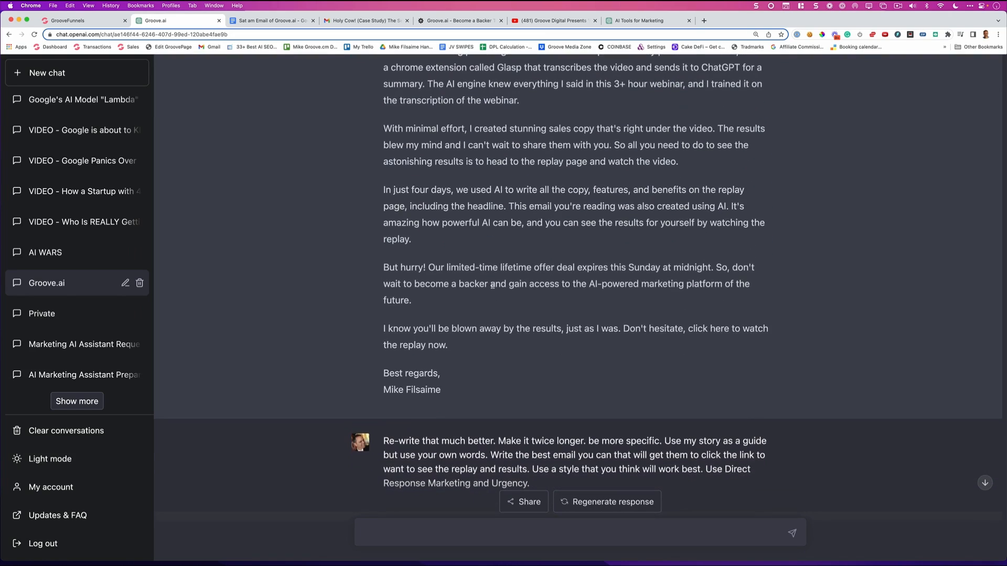
pyautogui.scroll(-3)
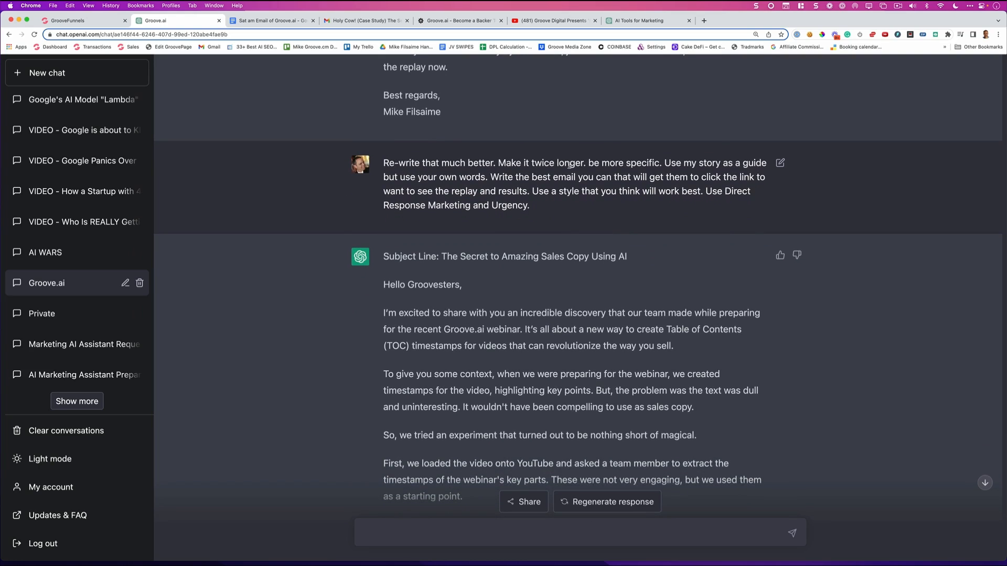
pyautogui.moveTo(597, 201)
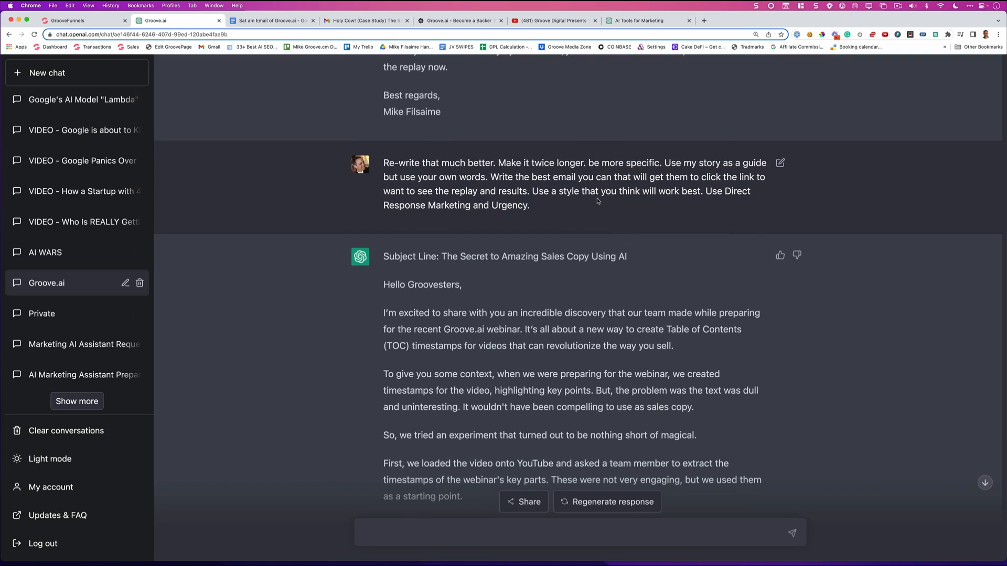
pyautogui.moveTo(711, 163); pyautogui.dragTo(756, 163)
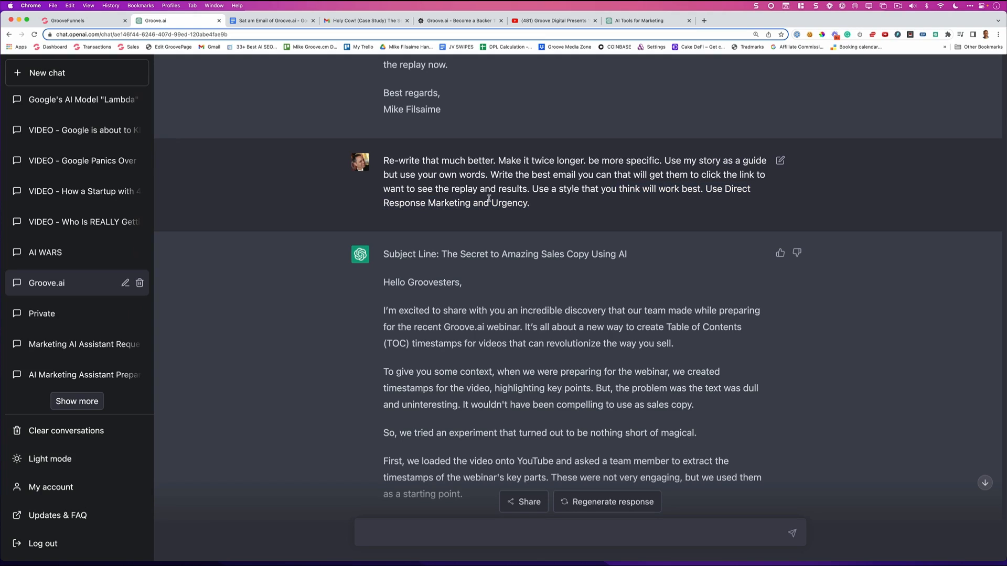
pyautogui.scroll(-3)
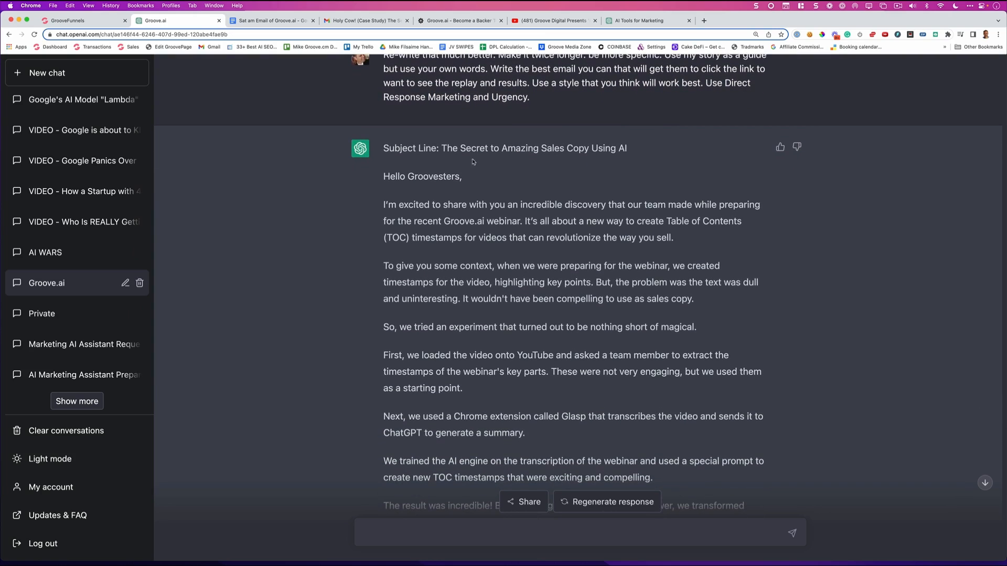
pyautogui.scroll(-3)
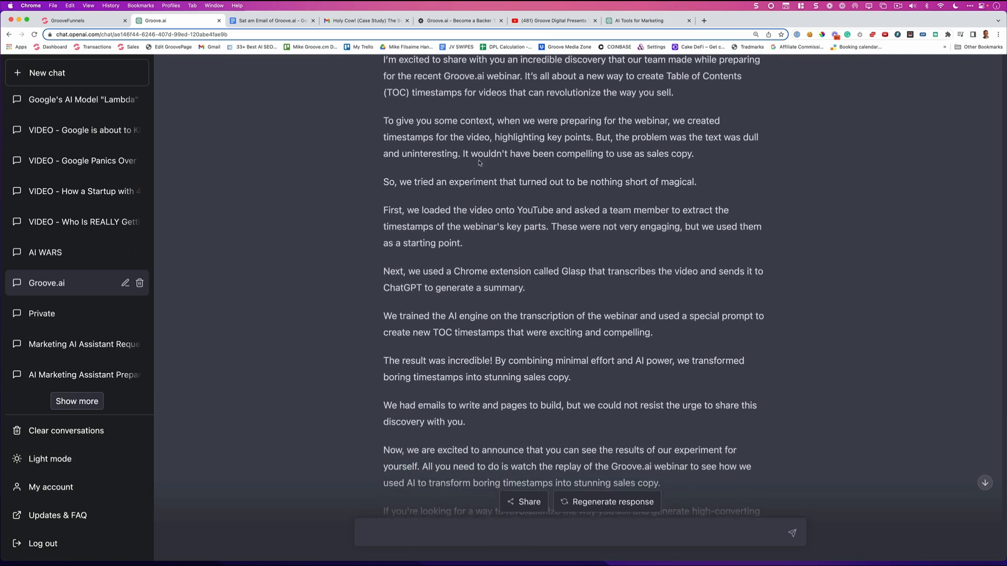
pyautogui.scroll(-3)
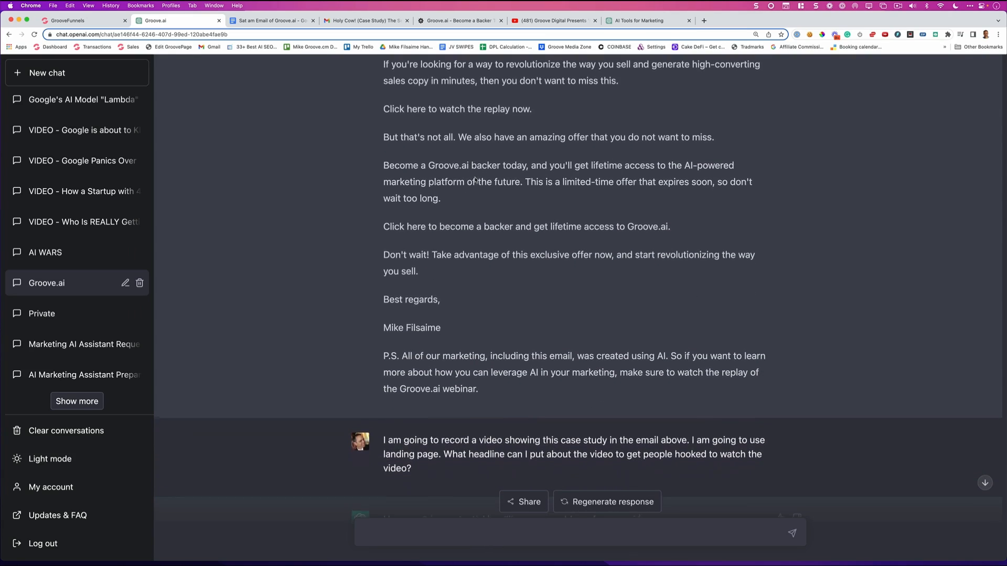
pyautogui.scroll(-3)
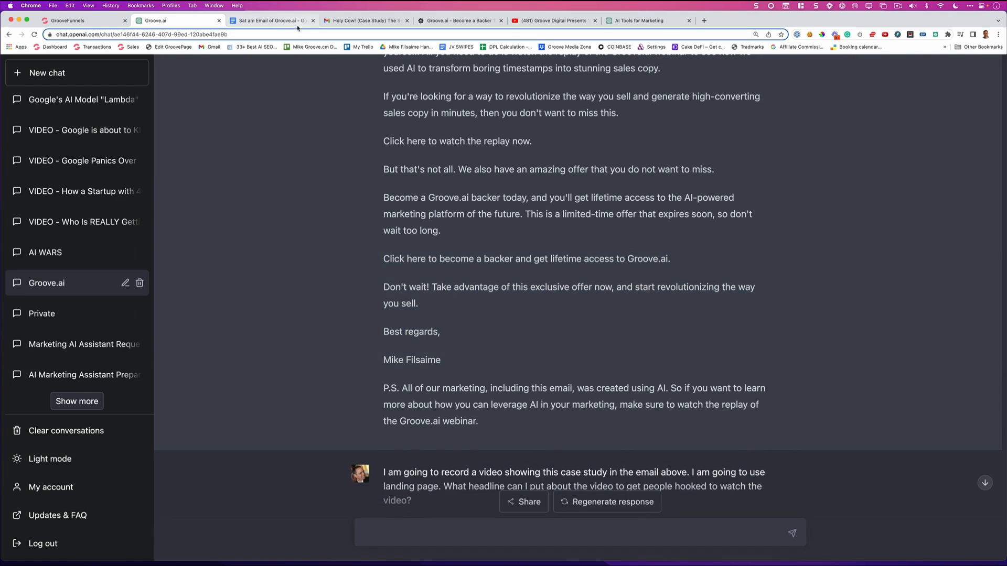
pyautogui.click(269, 21)
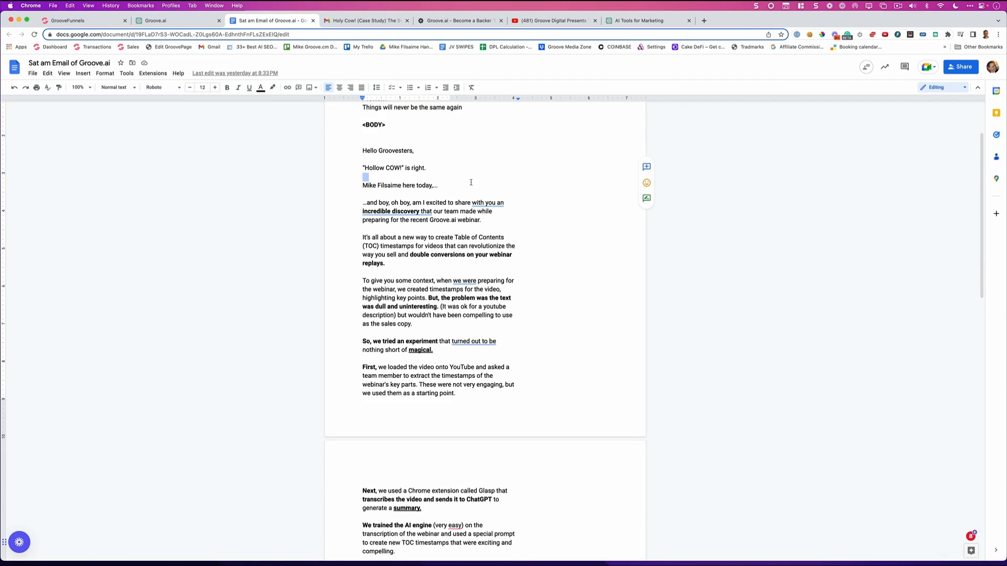
# Read the Google Docs draft down to its replay link, then view the sent 'Holy Cow!' email.
pyautogui.scroll(-3)
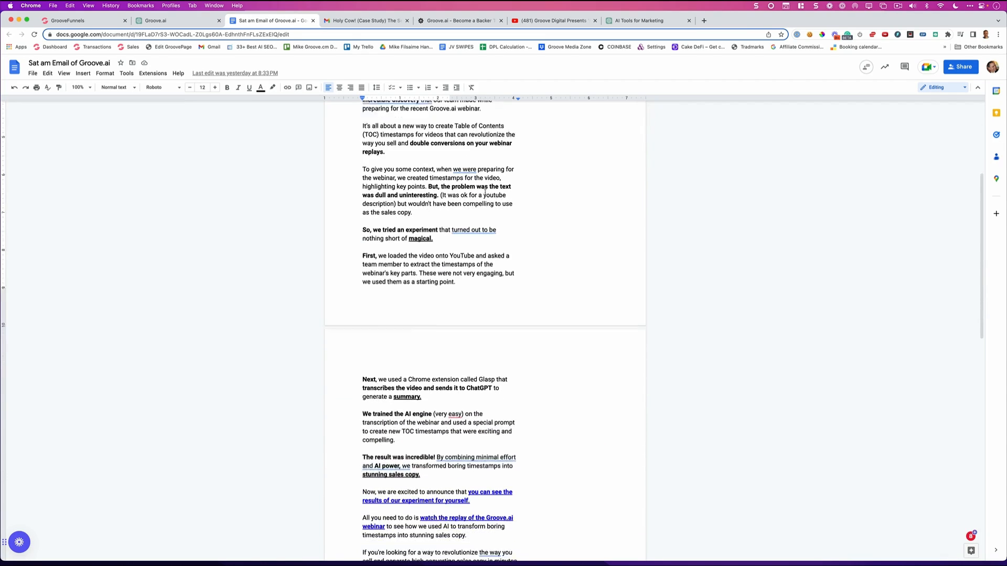
pyautogui.scroll(-3)
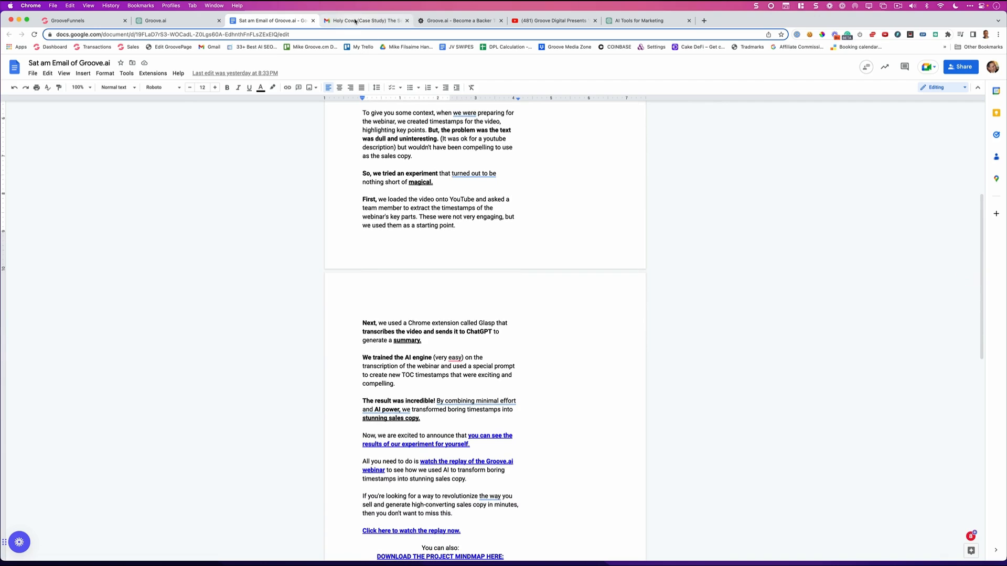
pyautogui.click(365, 20)
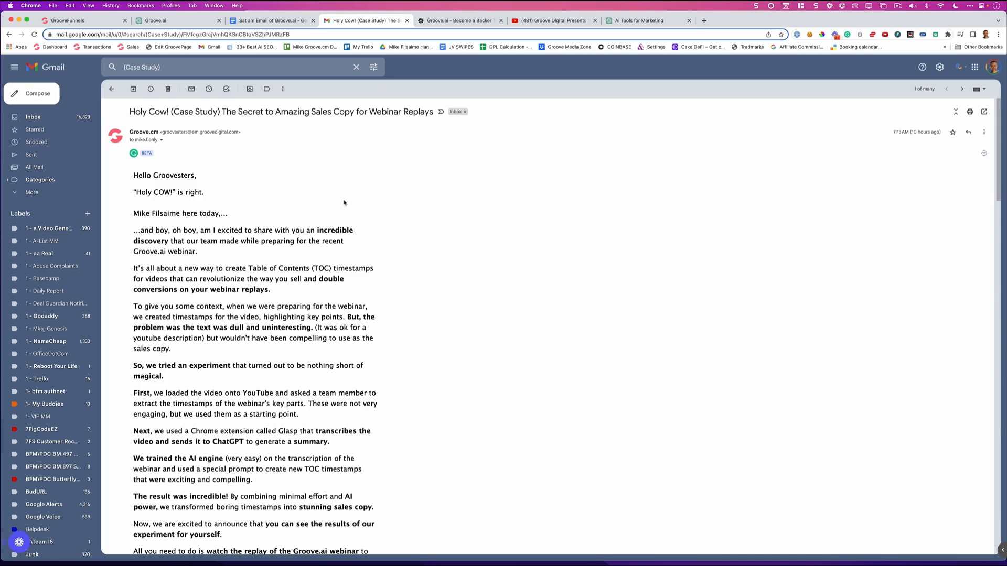
# Read the Gmail case study email down to its backer offer, then return to the Groove.ai chat.
pyautogui.scroll(-3)
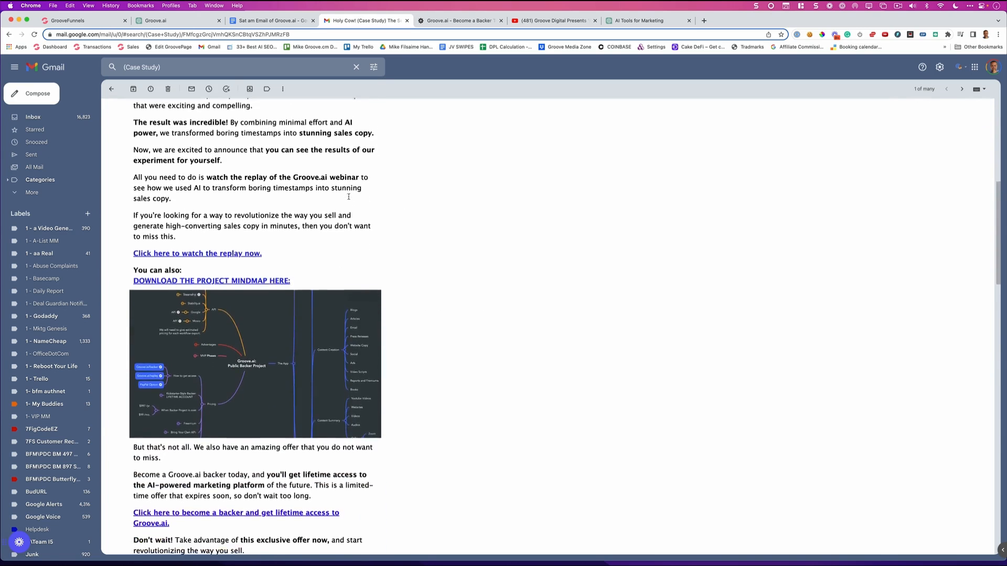
pyautogui.scroll(-3)
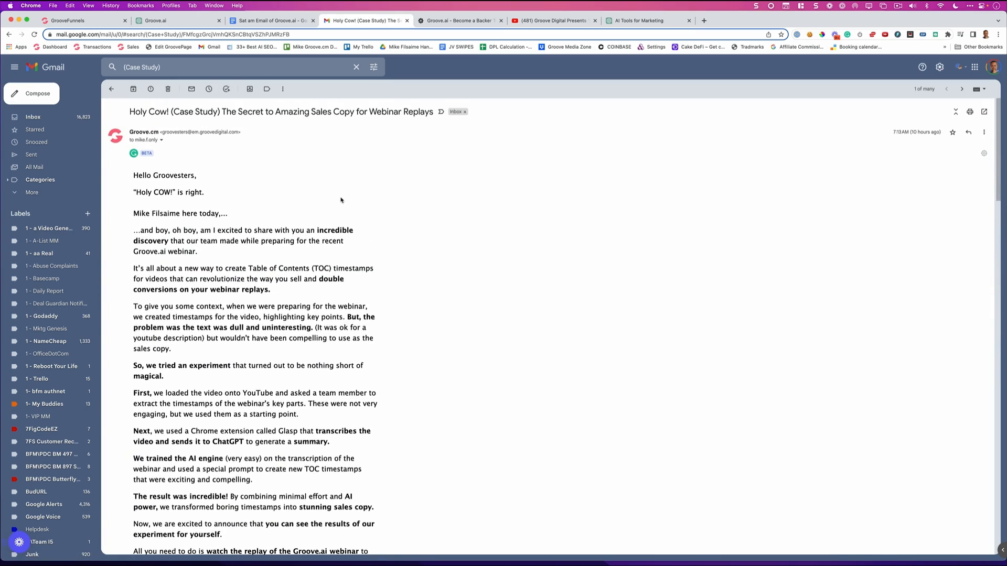
pyautogui.moveTo(358, 189)
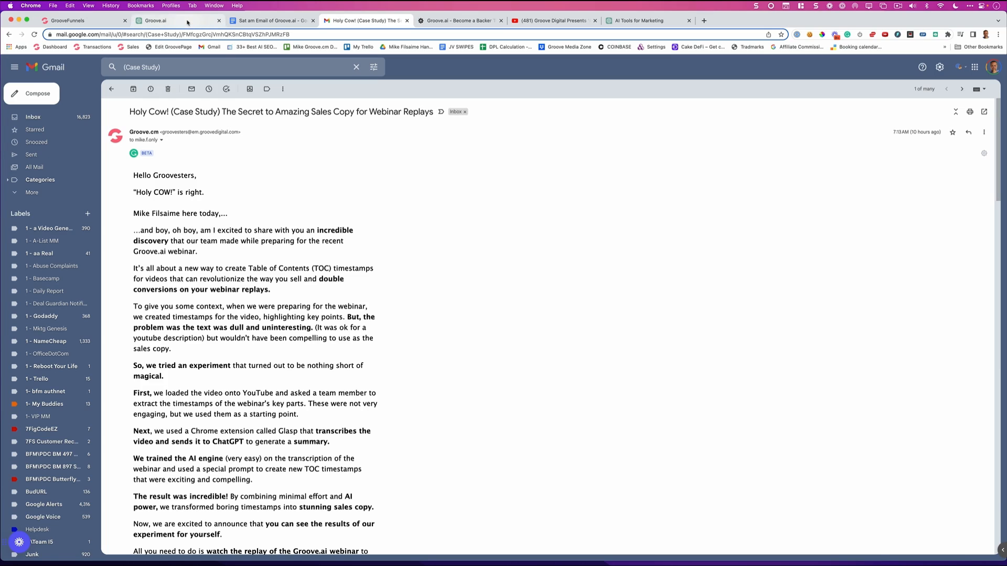
pyautogui.click(174, 20)
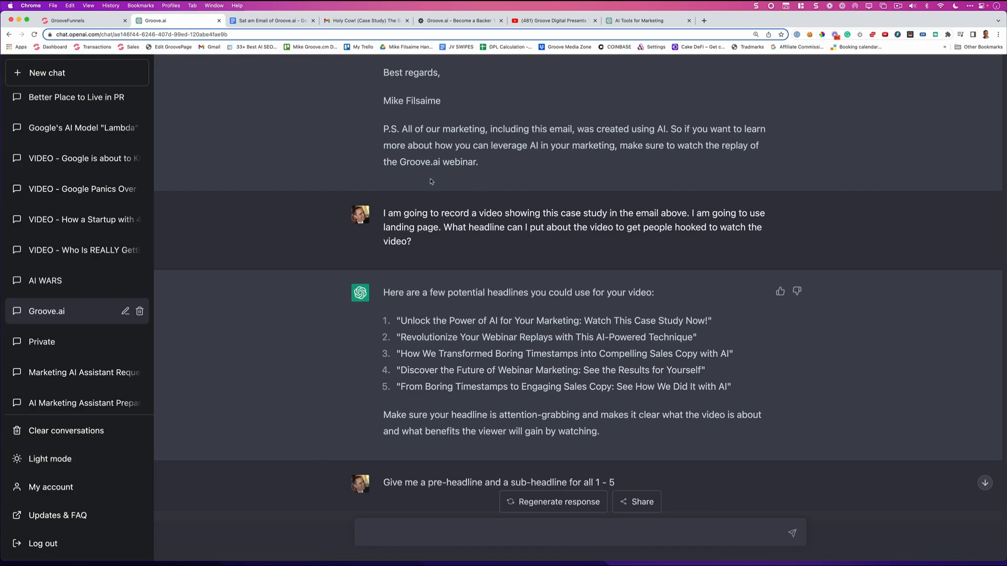
# Read the pre- and sub-headlines for all five ideas, then view the GroovePages case study page.
pyautogui.scroll(-3)
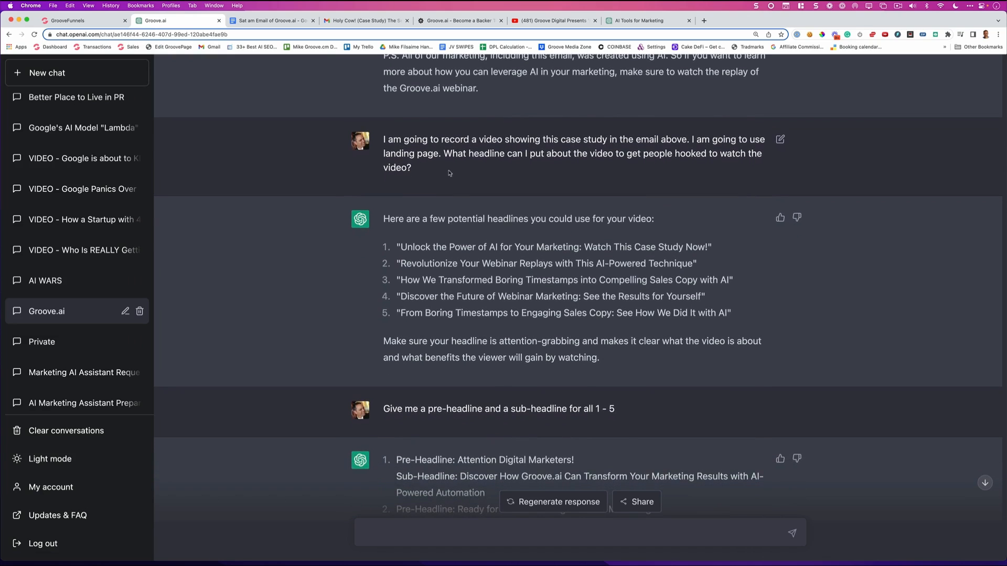
pyautogui.scroll(-3)
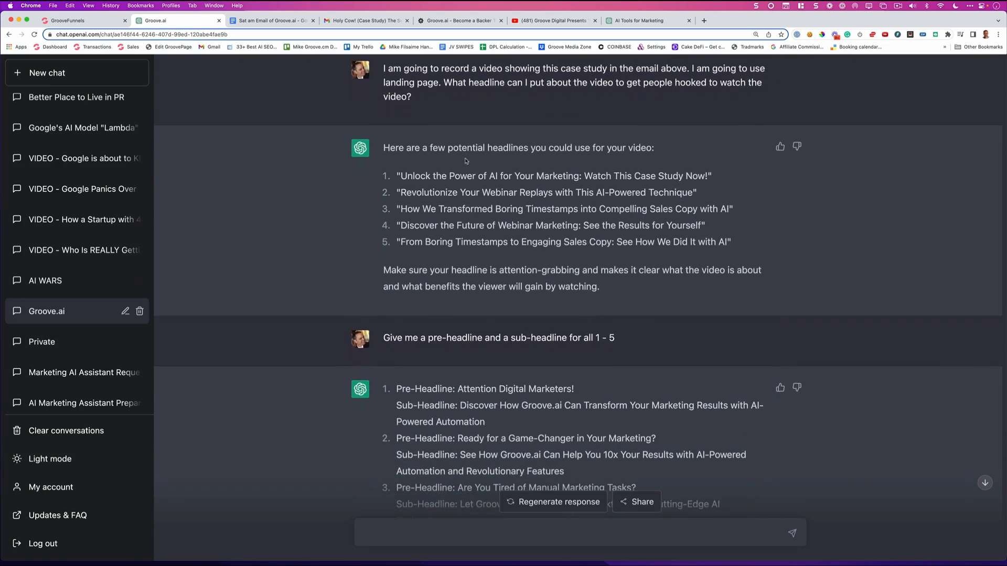
pyautogui.scroll(-3)
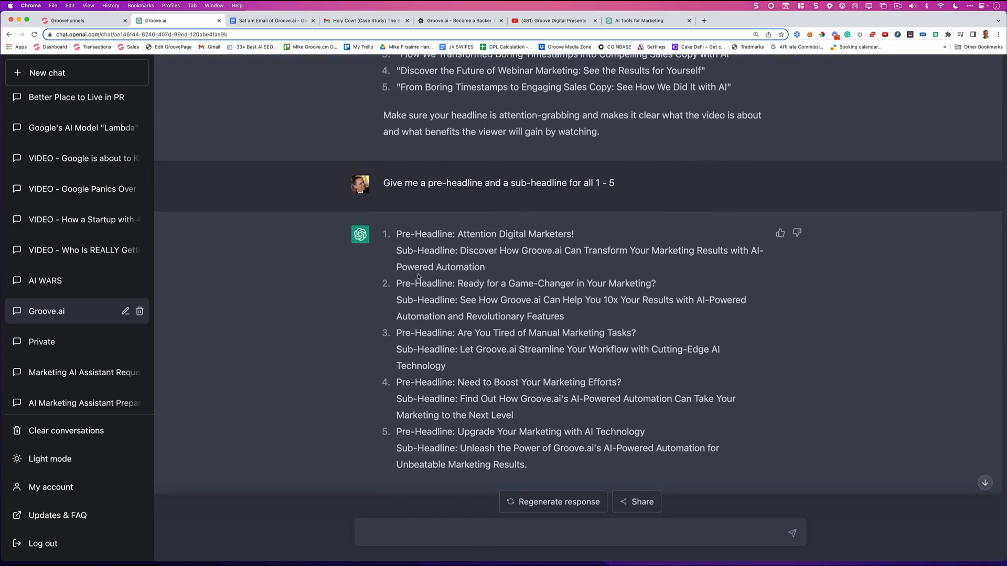
pyautogui.click(66, 20)
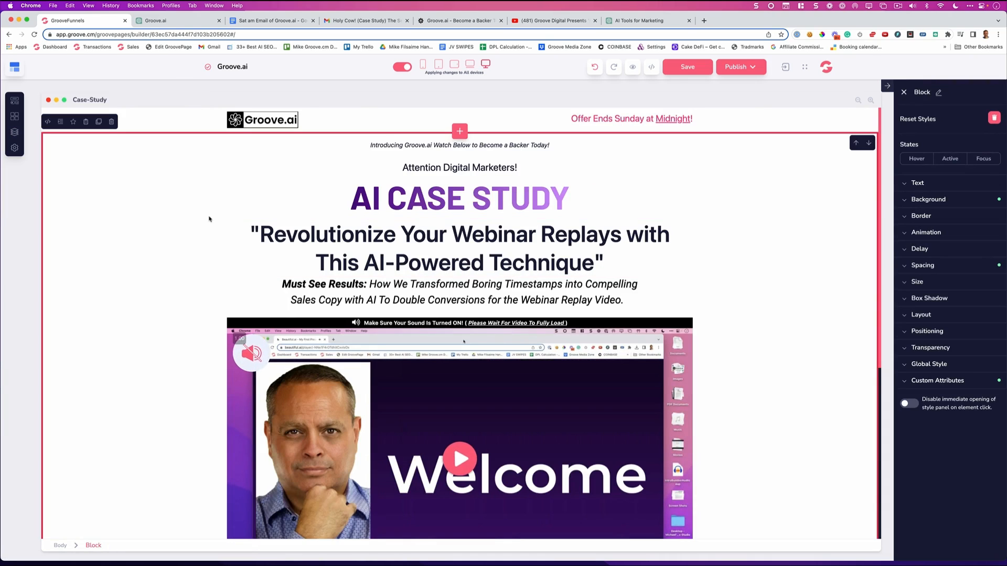
# Return from the 'Attention Digital Marketers!' page to the ChatGPT chat drafting the promo email.
pyautogui.click(174, 21)
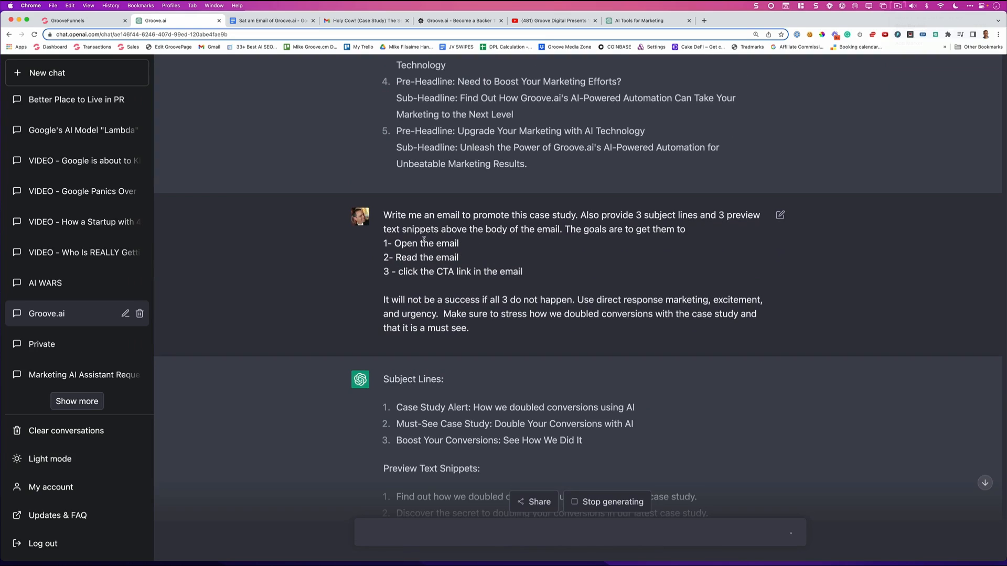
pyautogui.moveTo(557, 244)
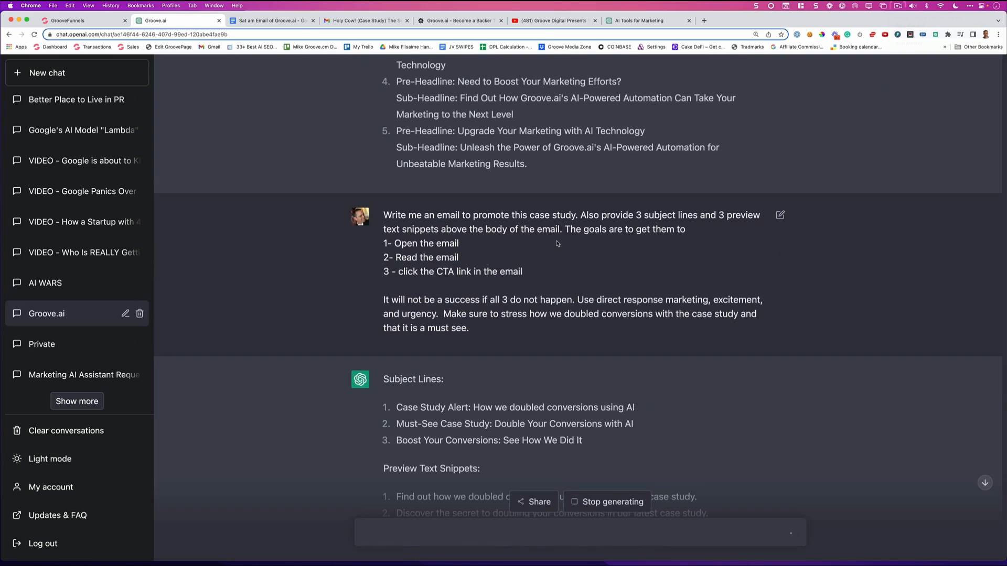
# Read the three subject lines and highlight the three preview text snippets in the reply.
pyautogui.scroll(-3)
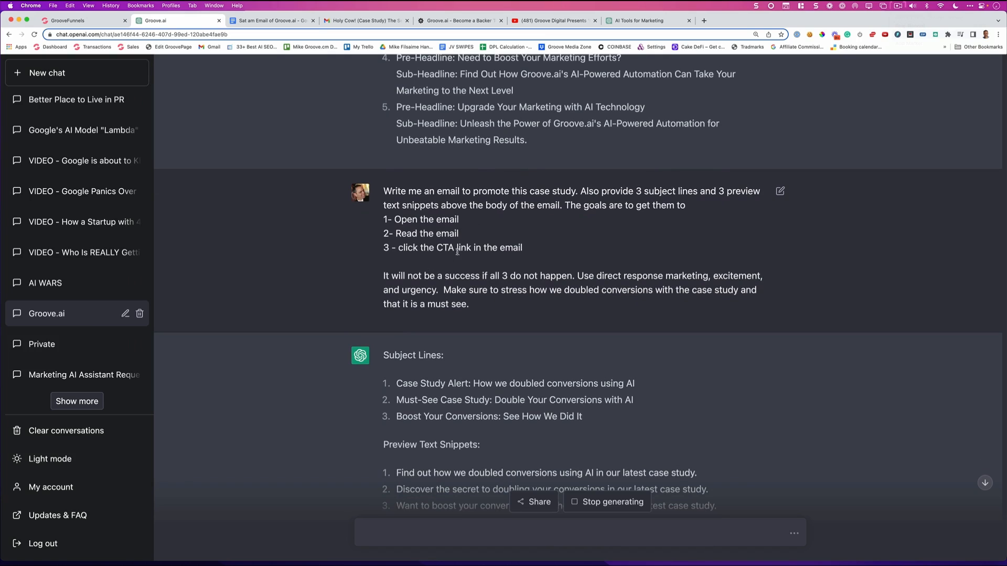
pyautogui.scroll(-3)
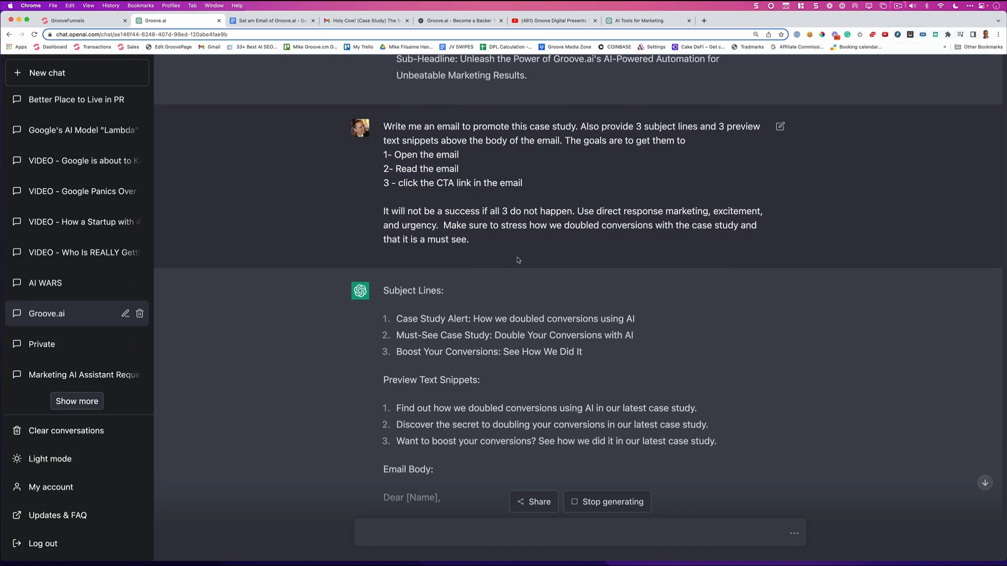
pyautogui.scroll(-3)
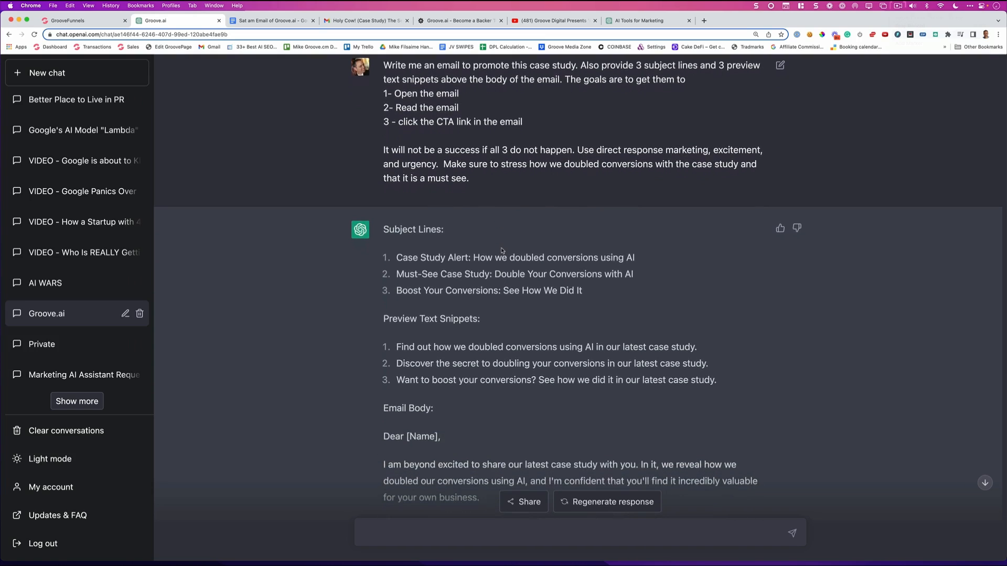
pyautogui.moveTo(397, 199); pyautogui.dragTo(583, 231)
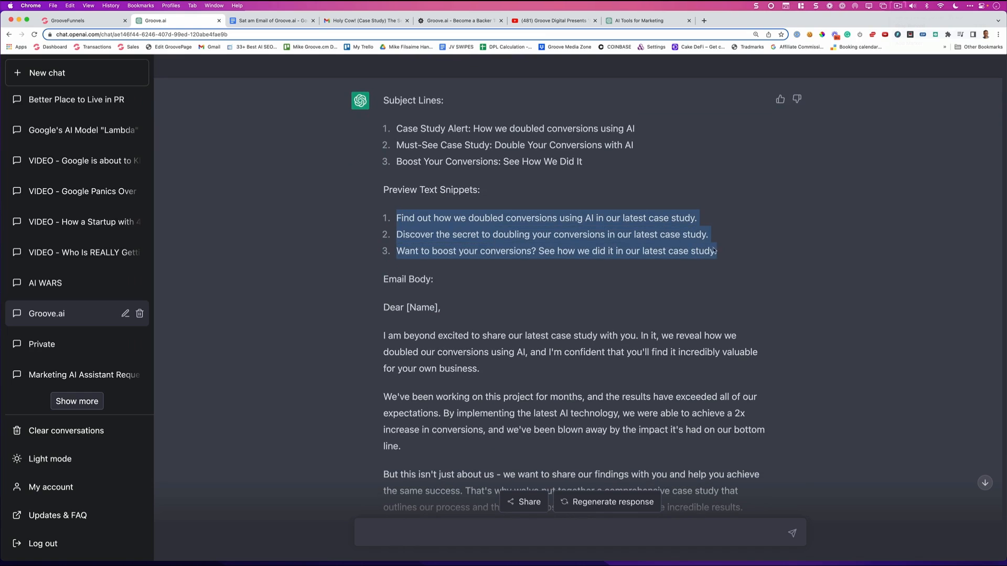
# Read the promo email down to its 'Best regards' sign-off, then browse the Groove.ai replay page.
pyautogui.scroll(-3)
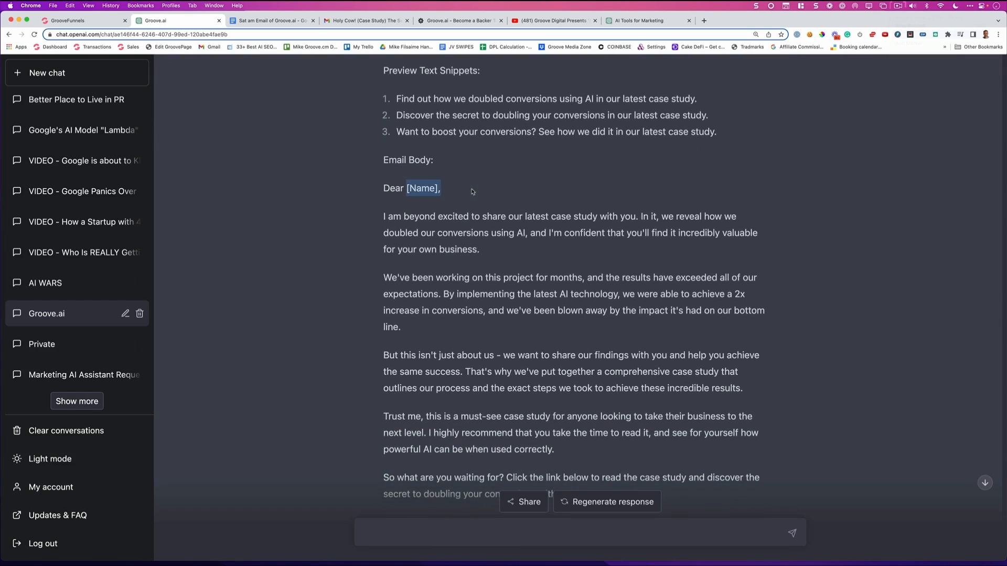
pyautogui.scroll(-3)
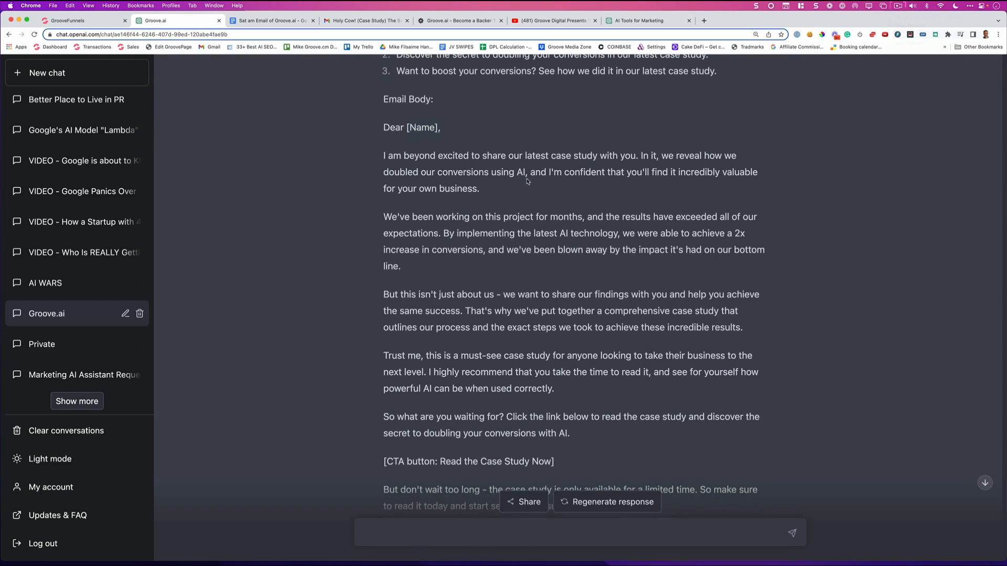
pyautogui.scroll(-3)
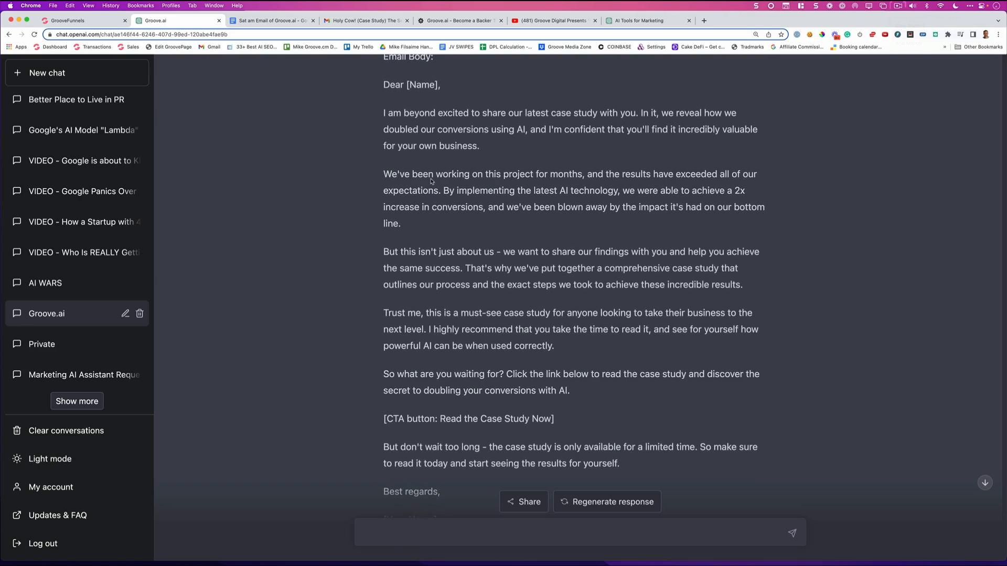
pyautogui.scroll(-3)
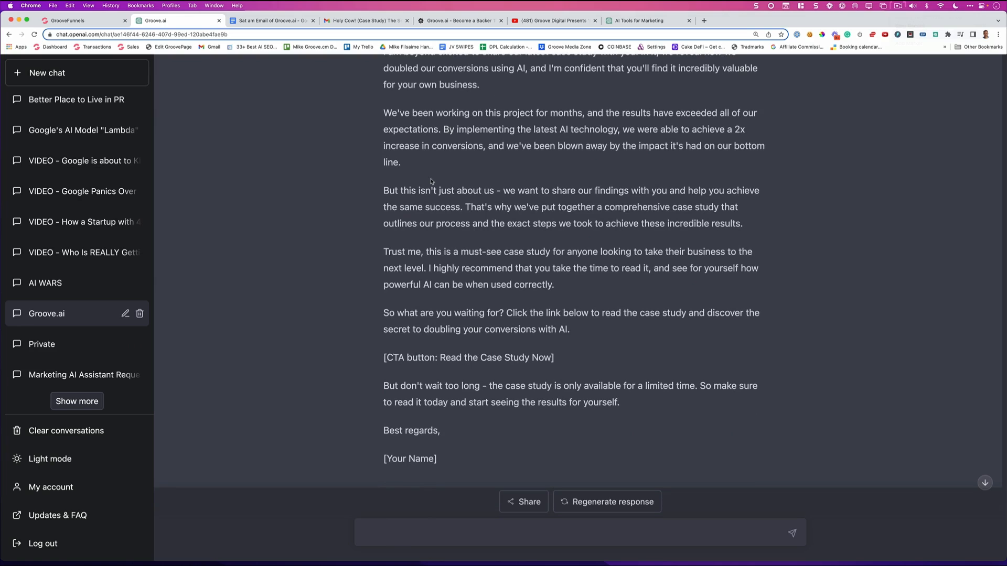
pyautogui.scroll(-3)
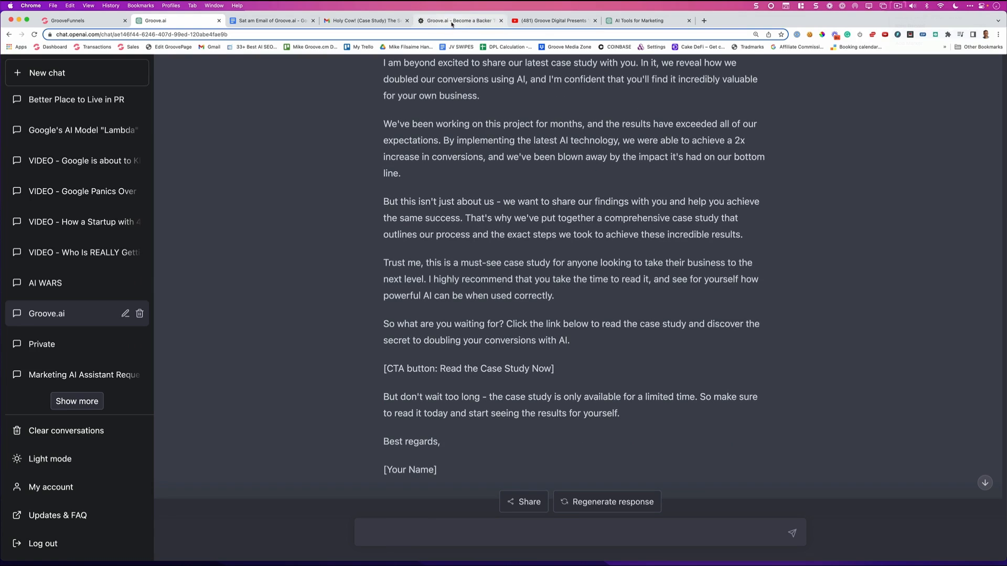
pyautogui.click(459, 21)
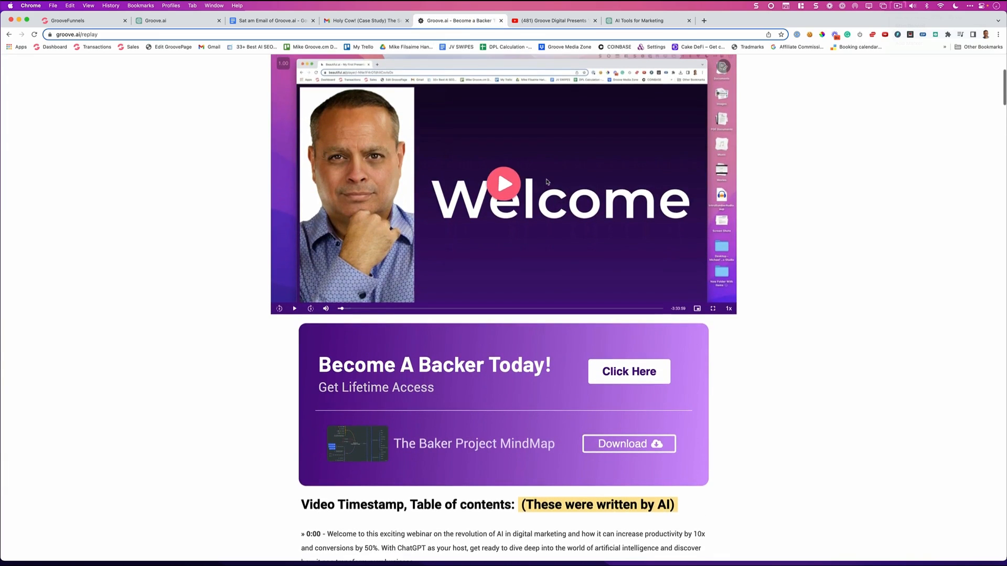
pyautogui.scroll(-3)
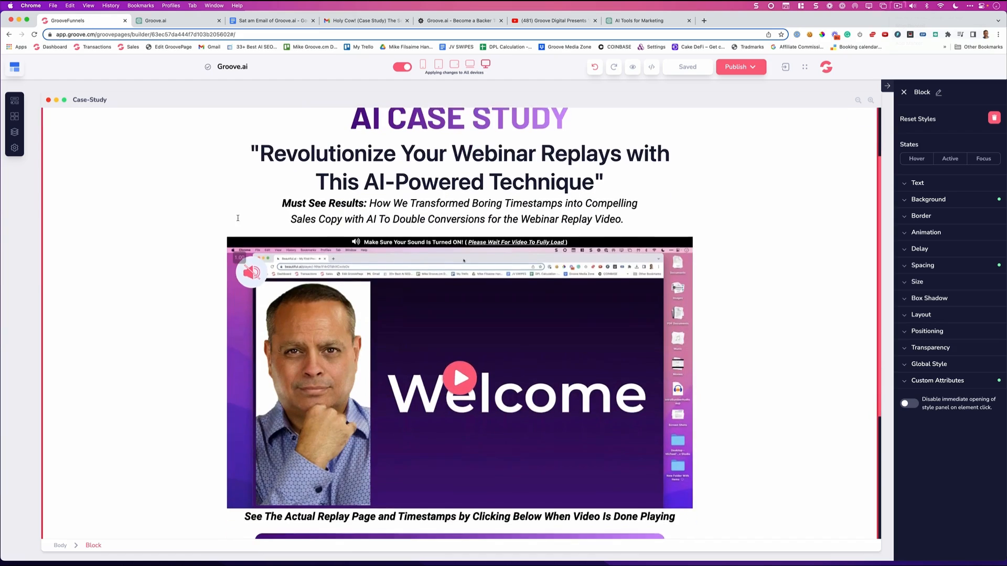
pyautogui.scroll(-3)
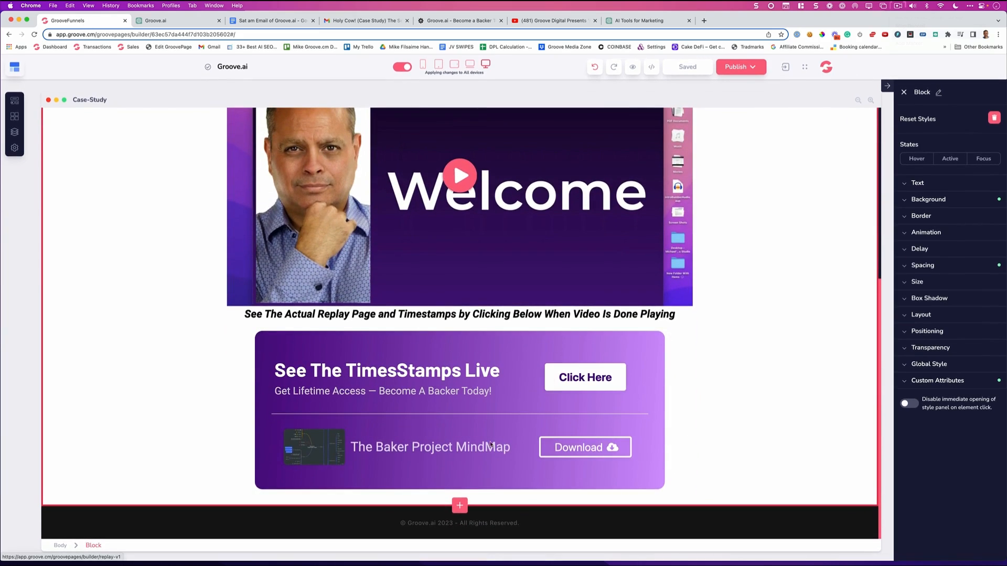
pyautogui.moveTo(576, 397)
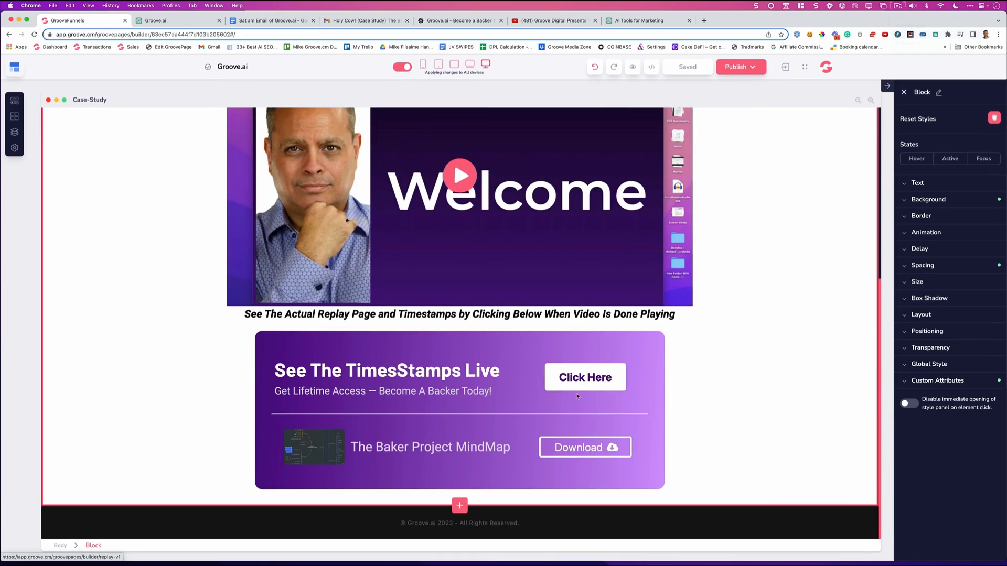
pyautogui.moveTo(557, 400)
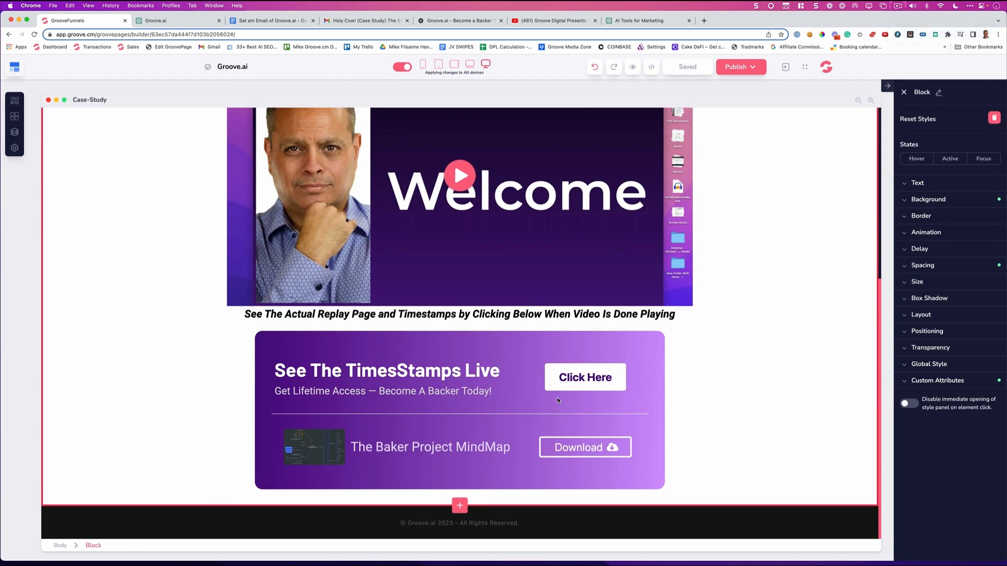